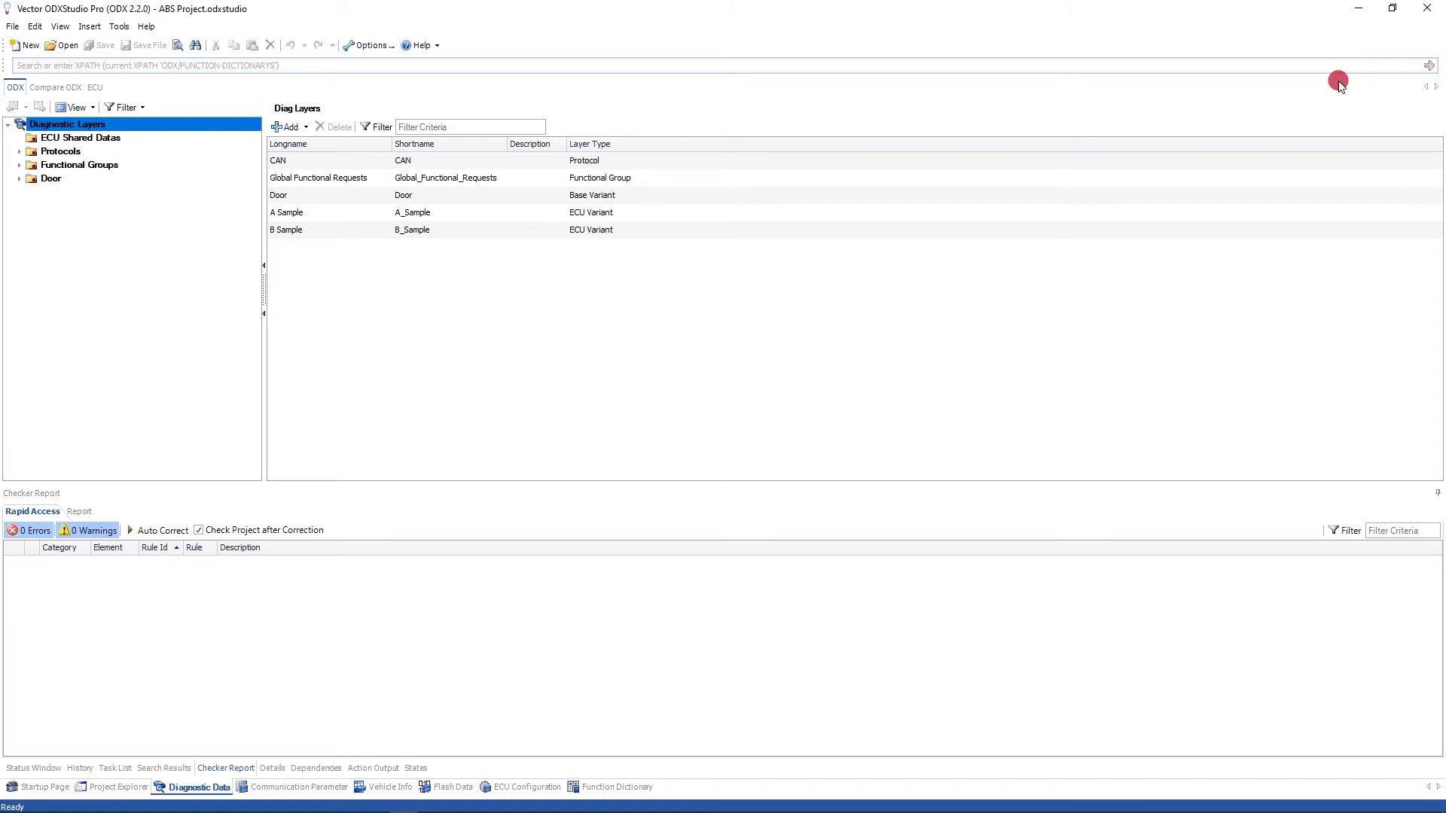
mouse_move(1326, 207)
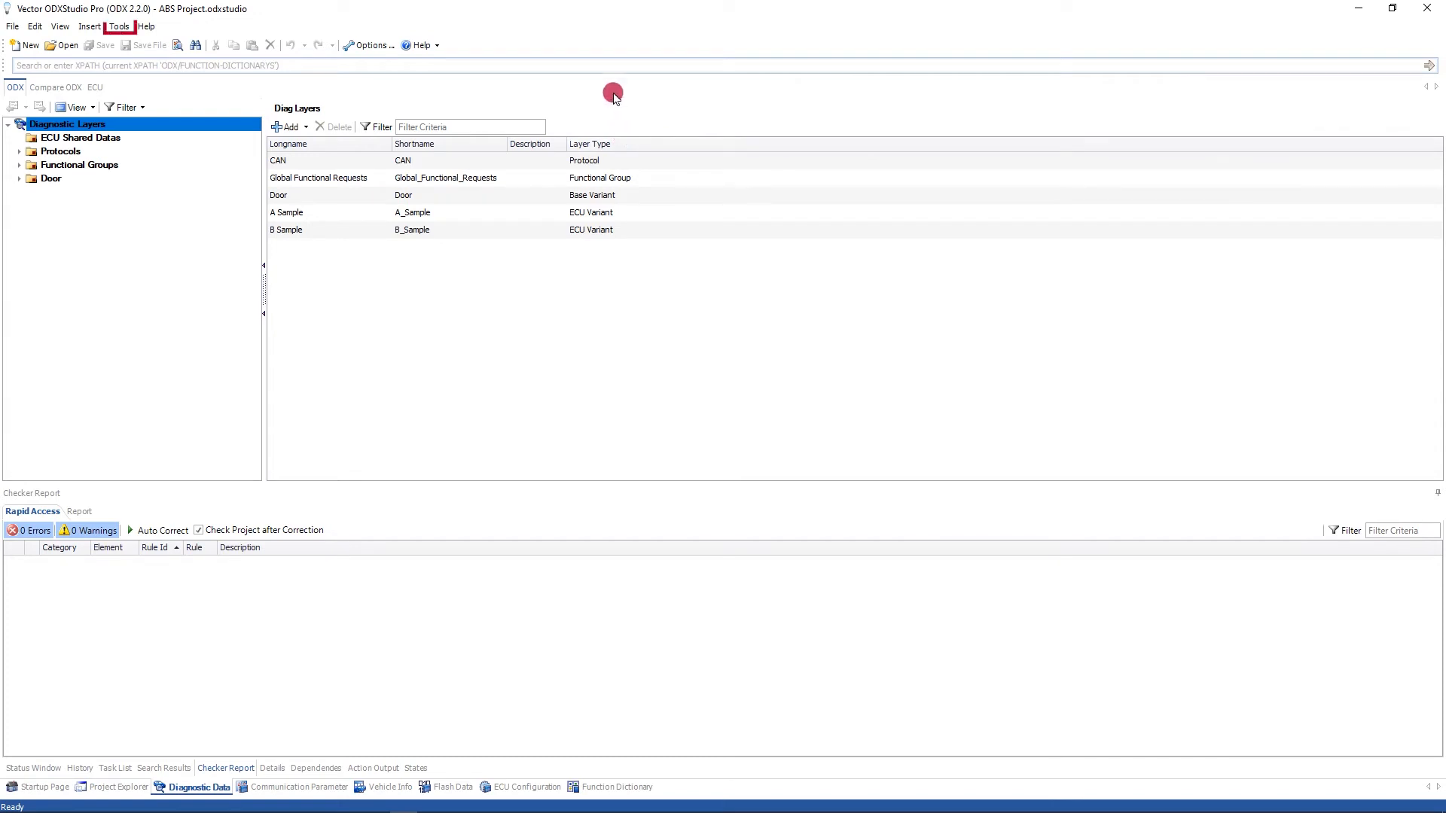
- Enable the ODX220OdxStudioRuleSet in Checker options so all three rule sets are active
left_click(120, 28)
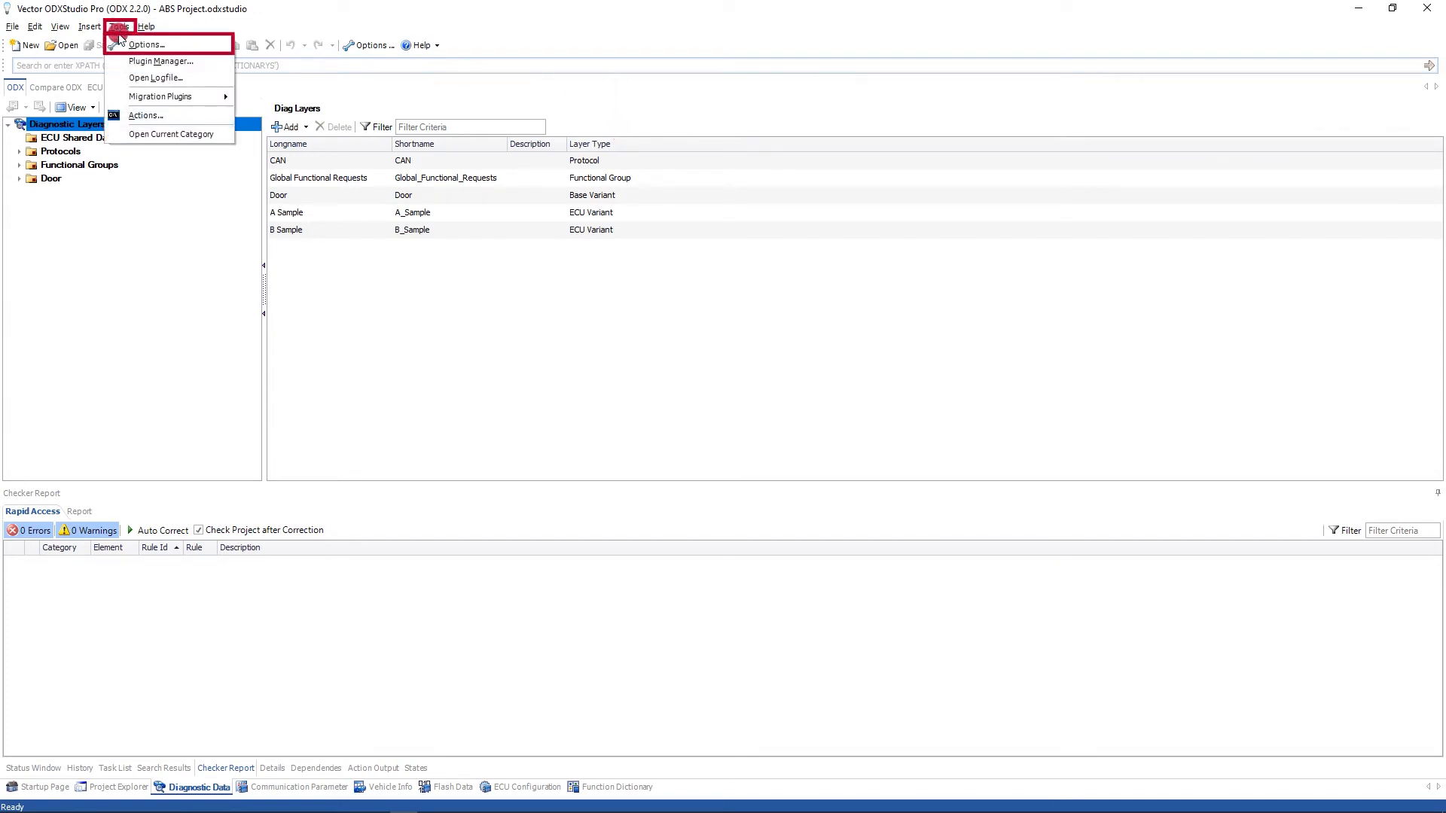
left_click(154, 44)
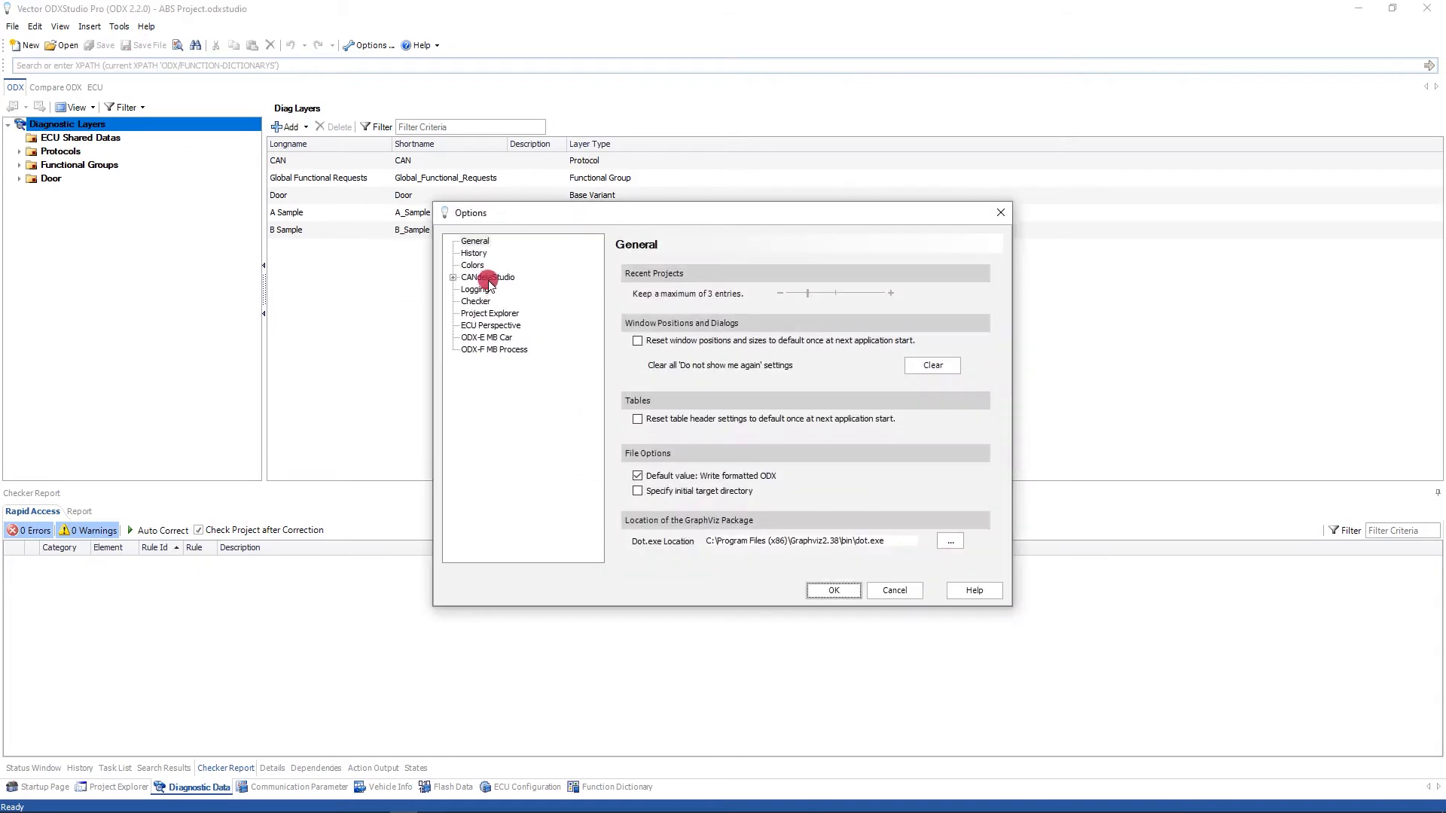
left_click(475, 302)
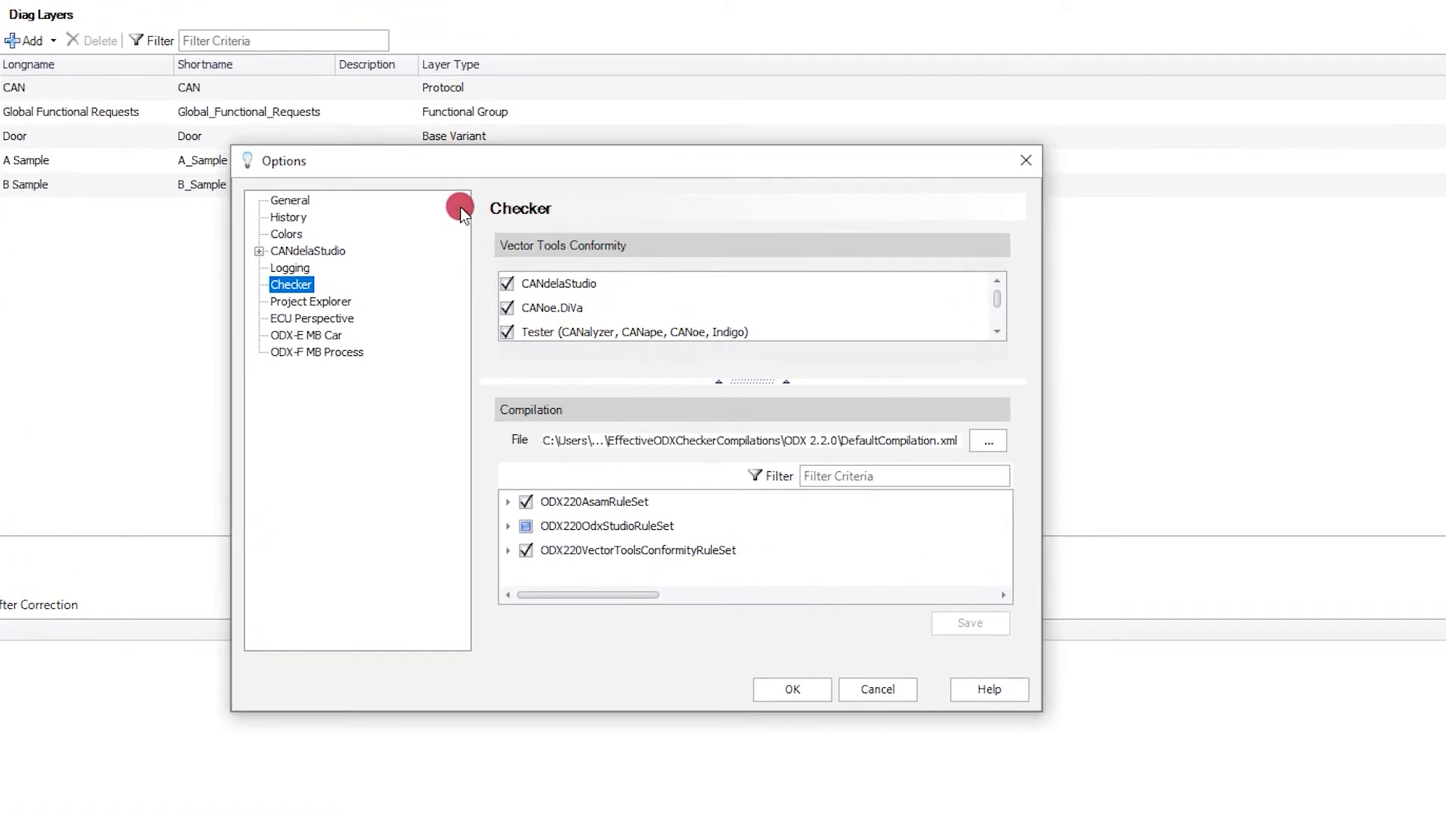
mouse_move(656, 271)
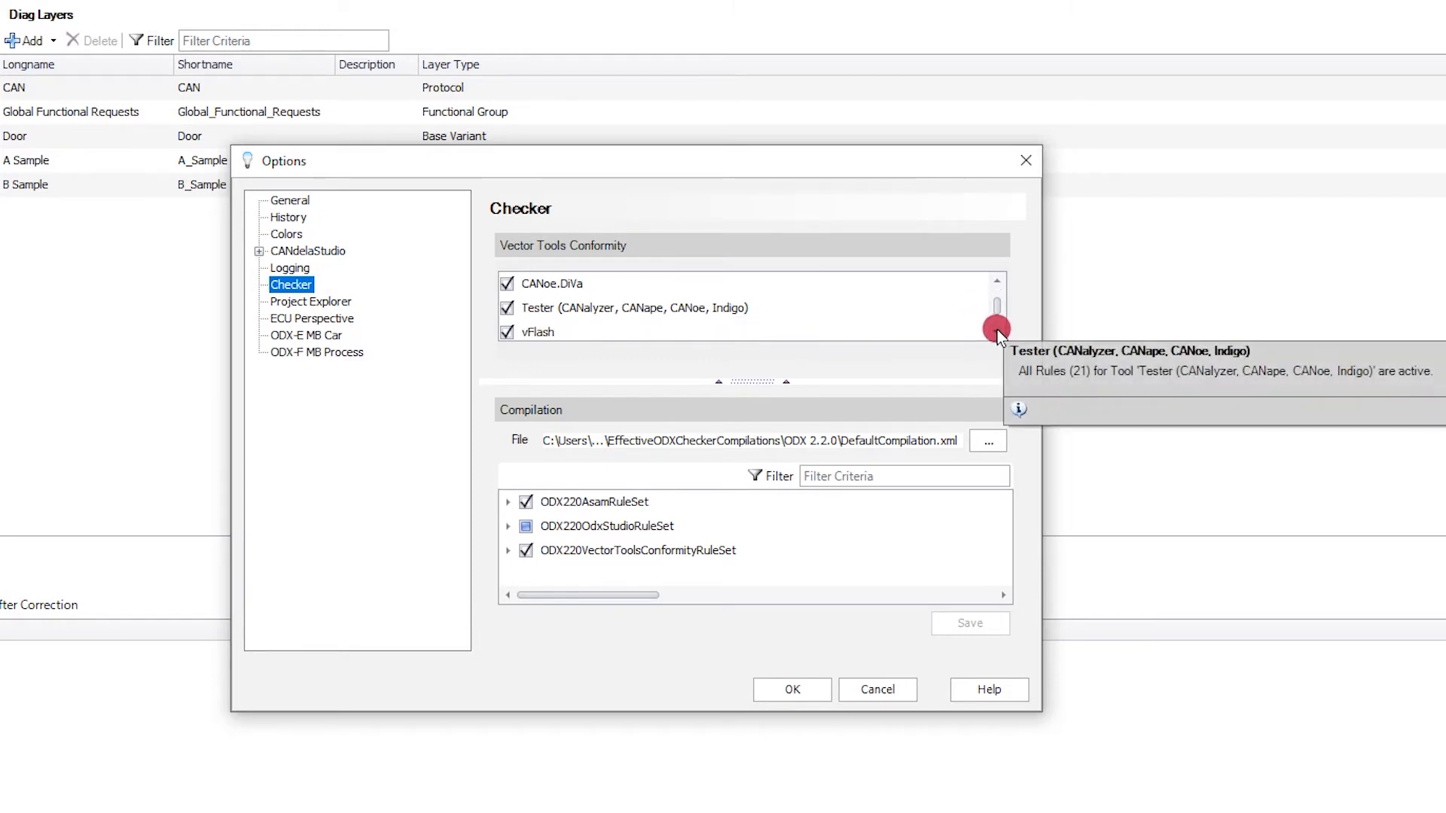
mouse_move(988, 337)
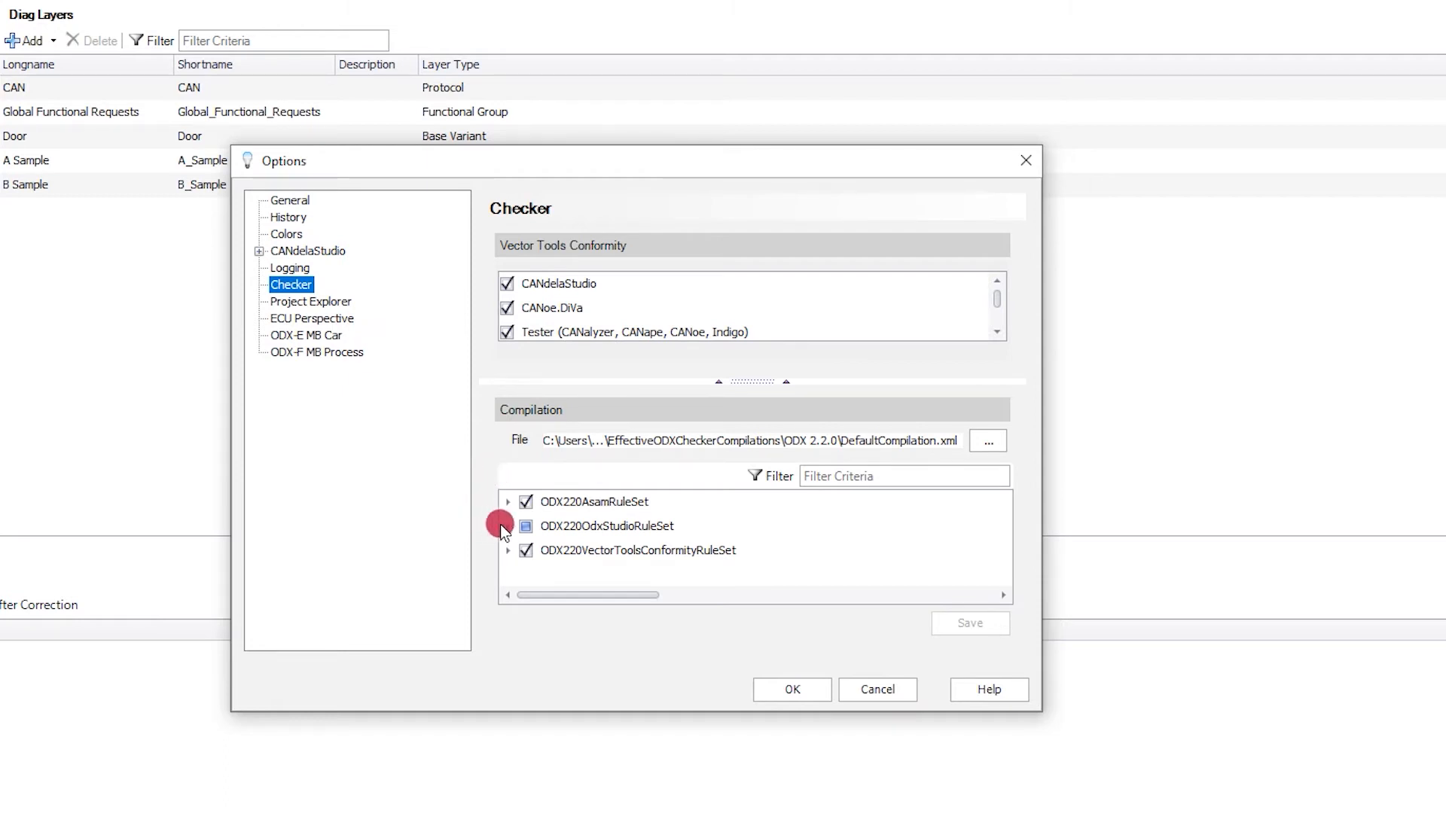
left_click(525, 525)
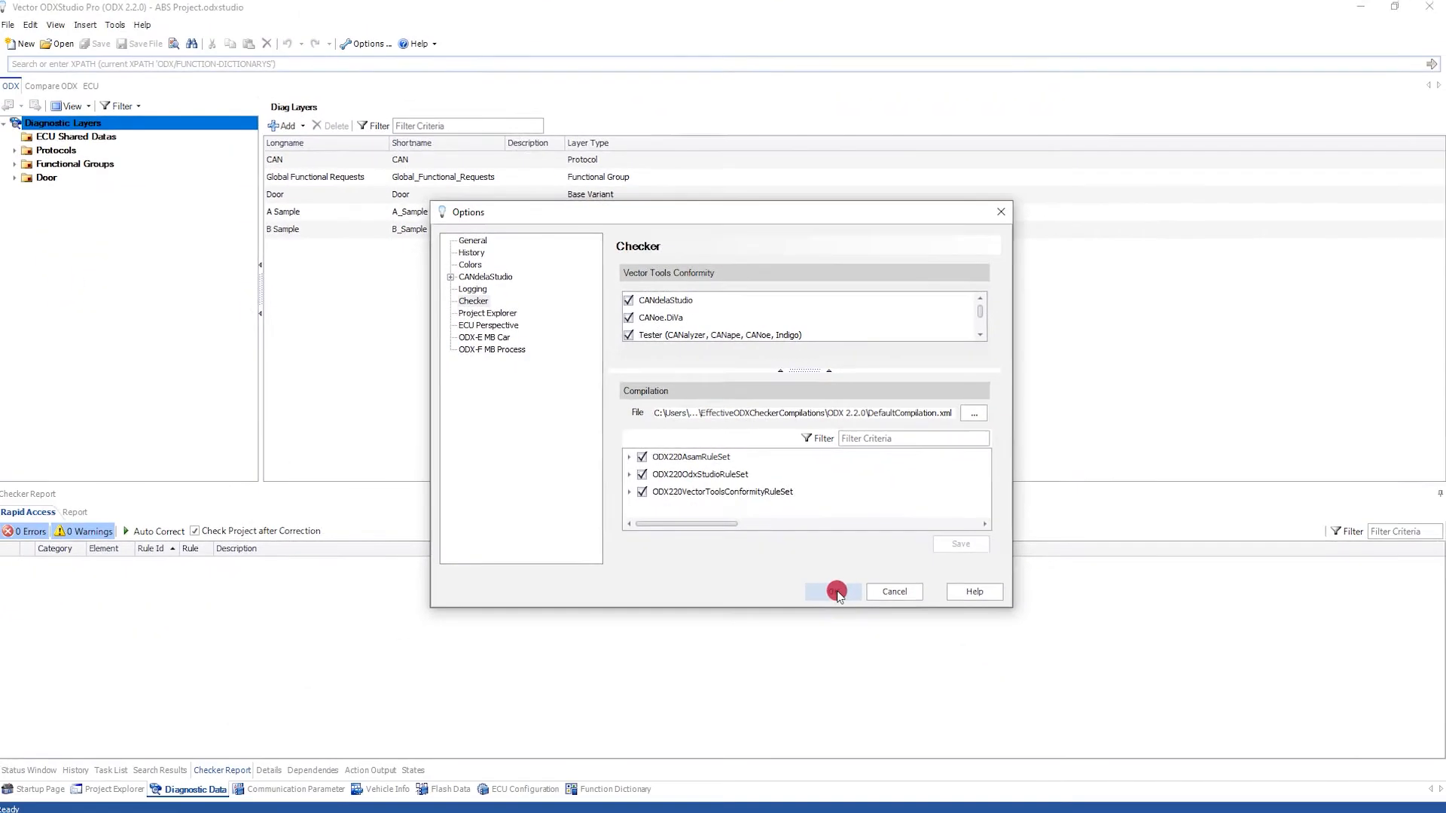
- Apply the checker settings and check the ABS project, yielding 8 errors and 806 warnings
left_click(834, 592)
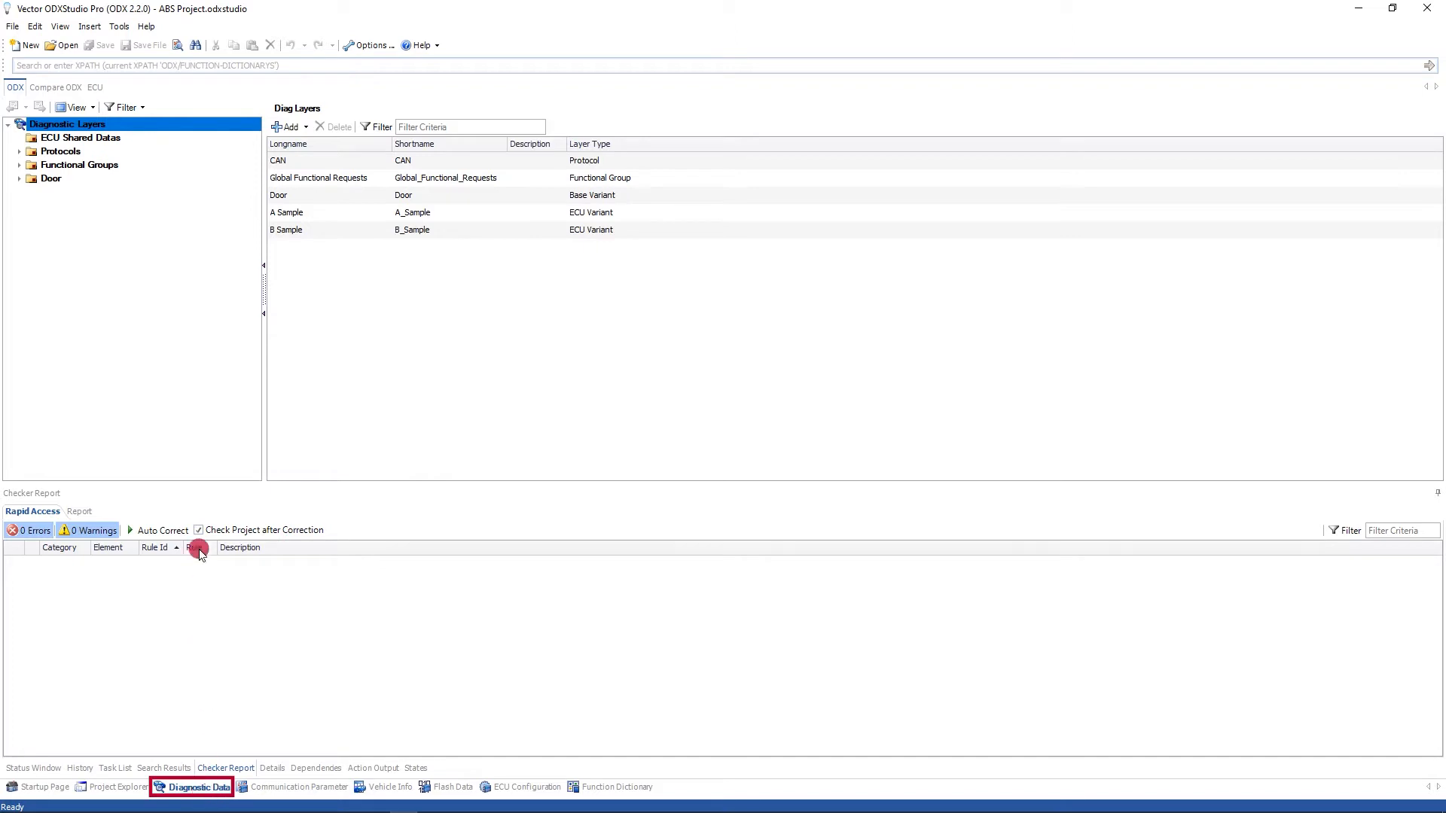
mouse_move(198, 449)
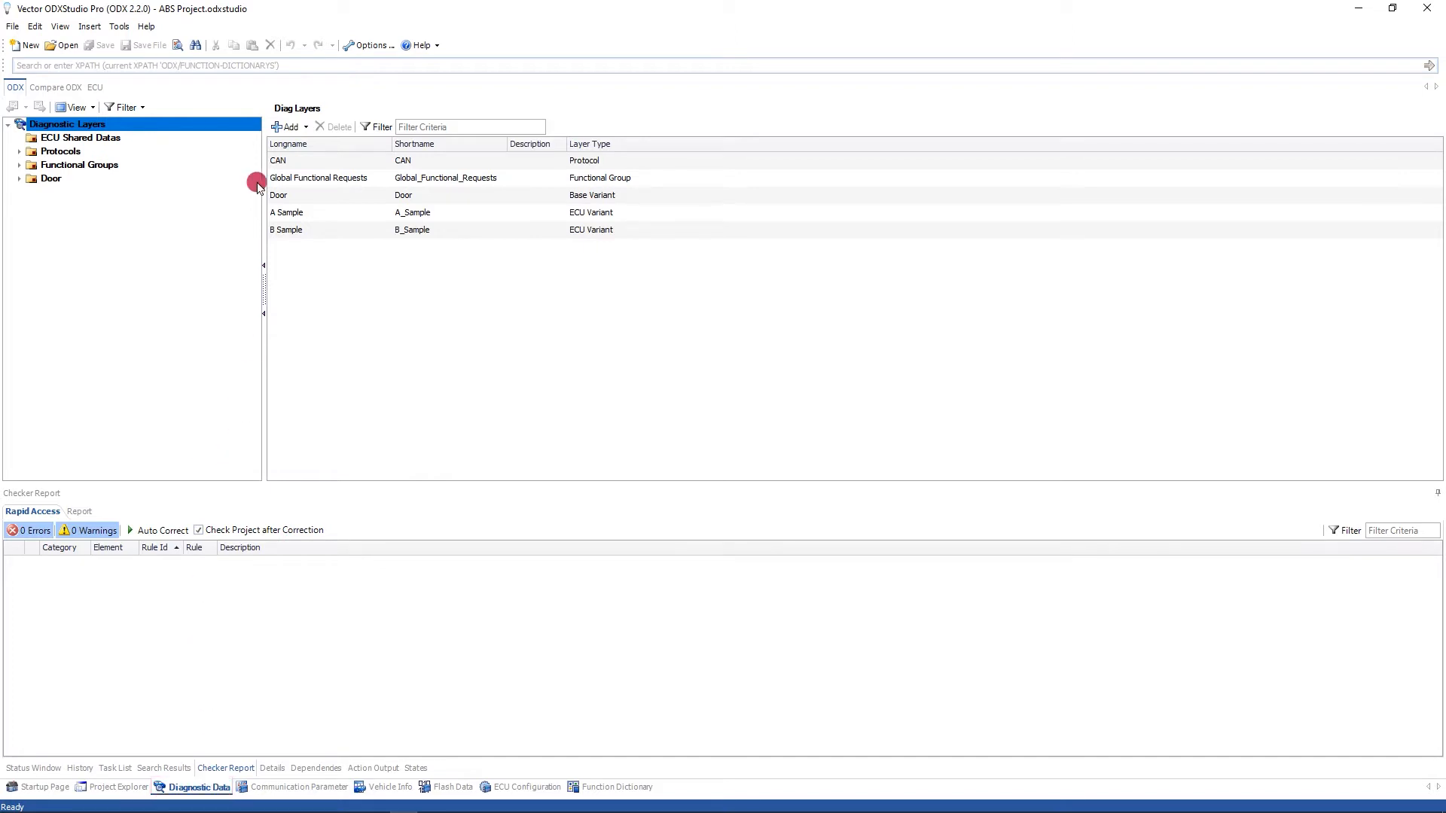
mouse_move(176, 45)
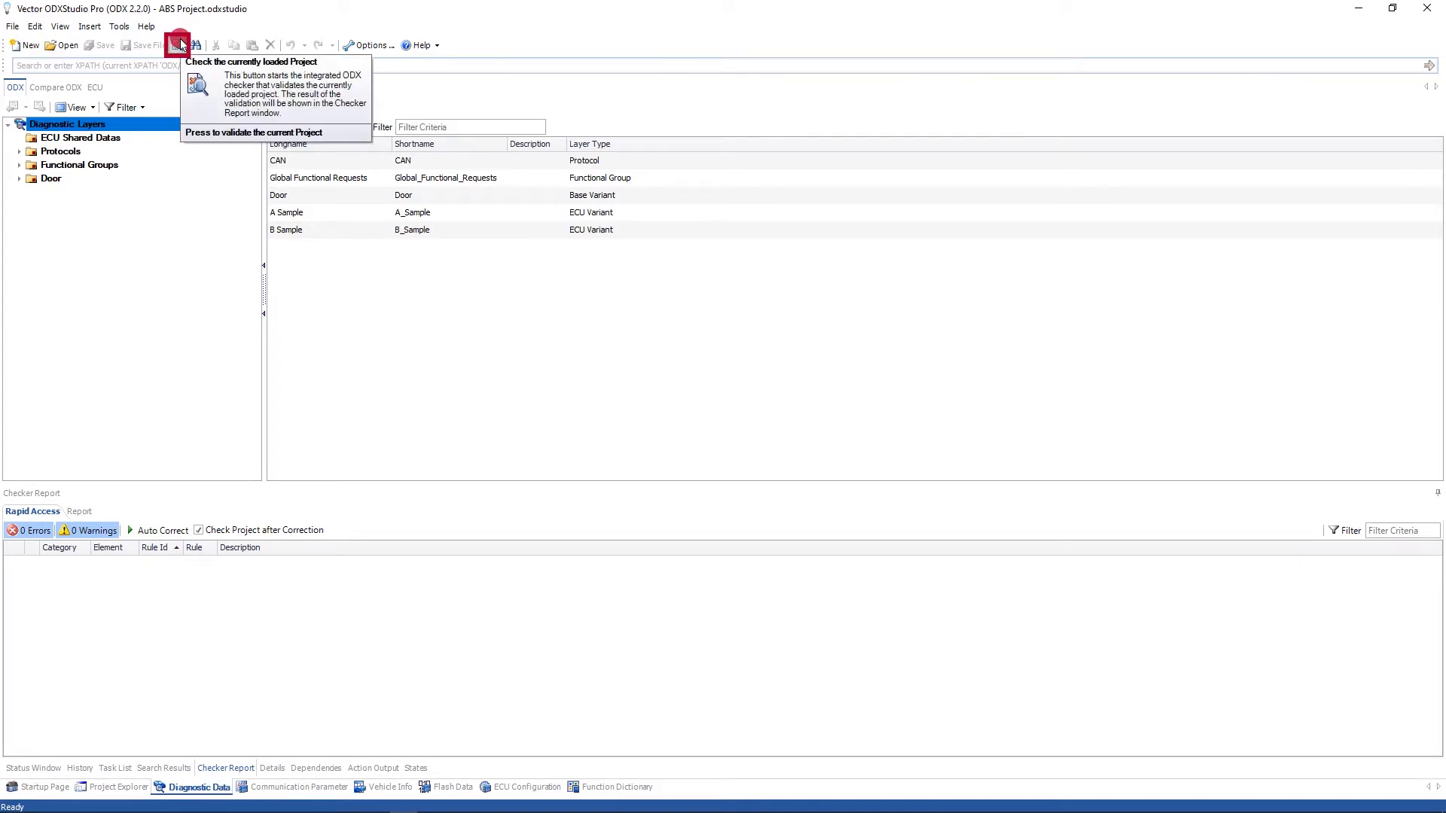
left_click(177, 44)
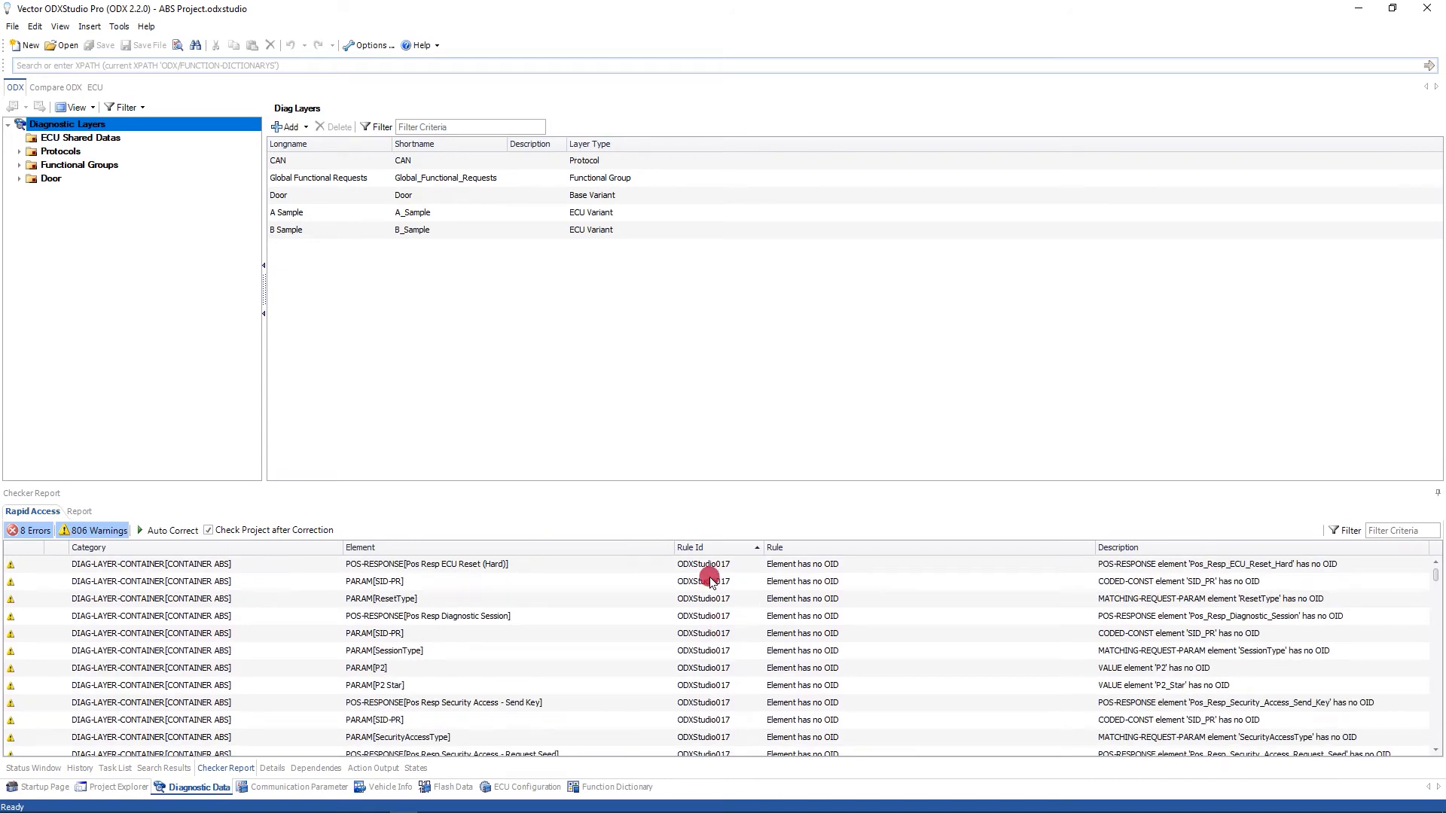
mouse_move(833, 579)
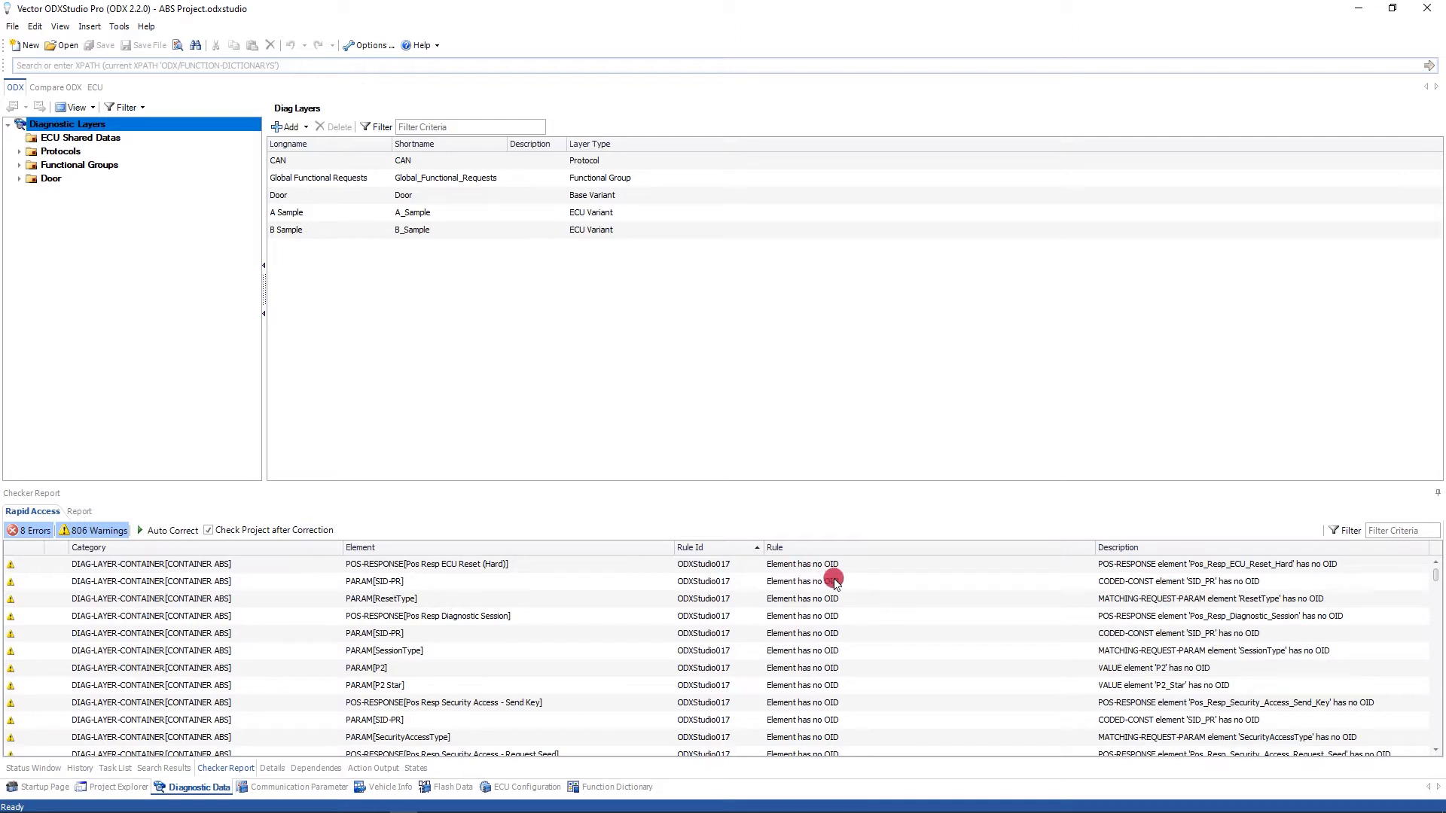
mouse_move(850, 576)
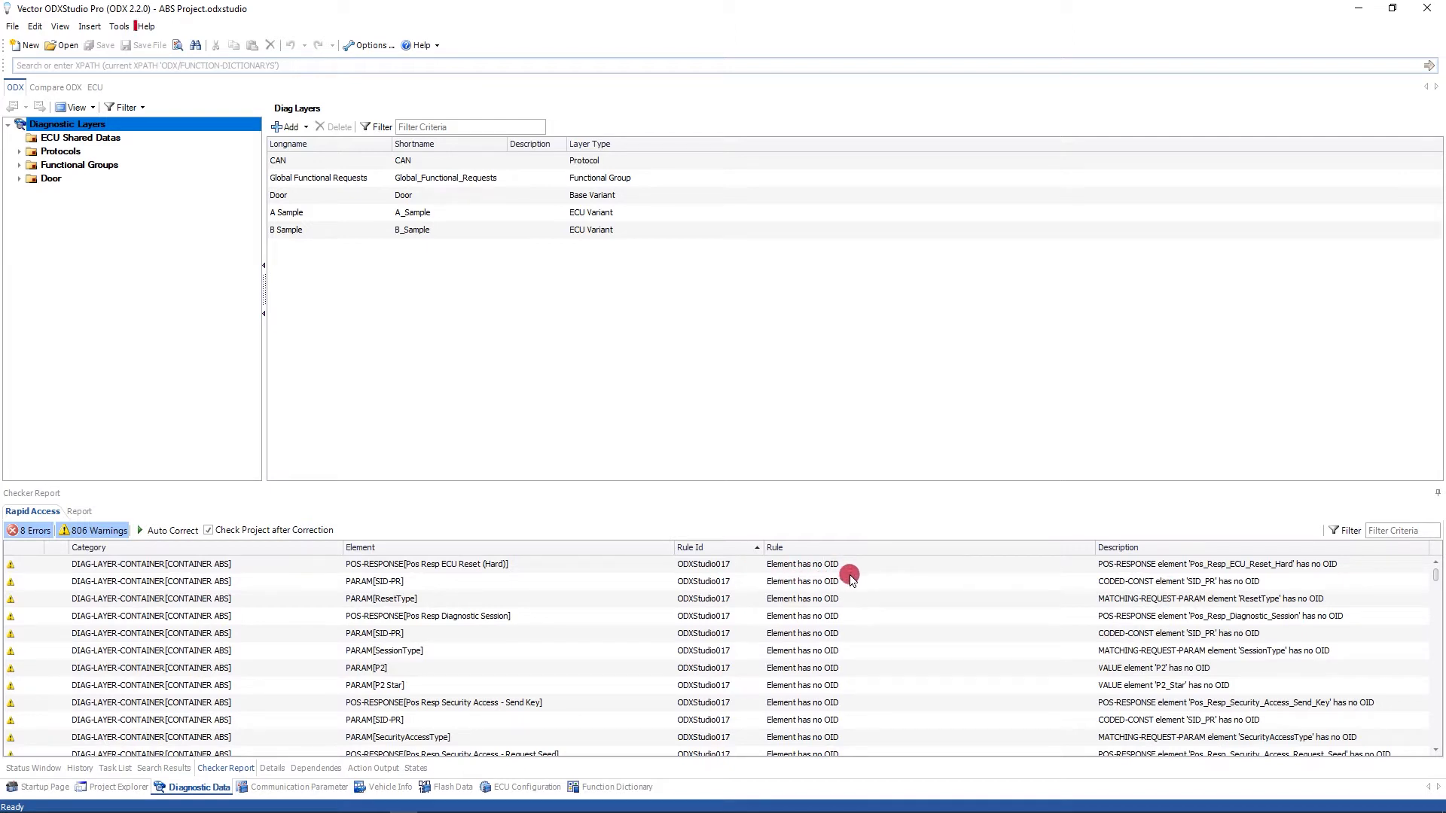
- Disable checker rule ODXStudio017 ('Element has no OID') and save the compilation file
left_click(118, 25)
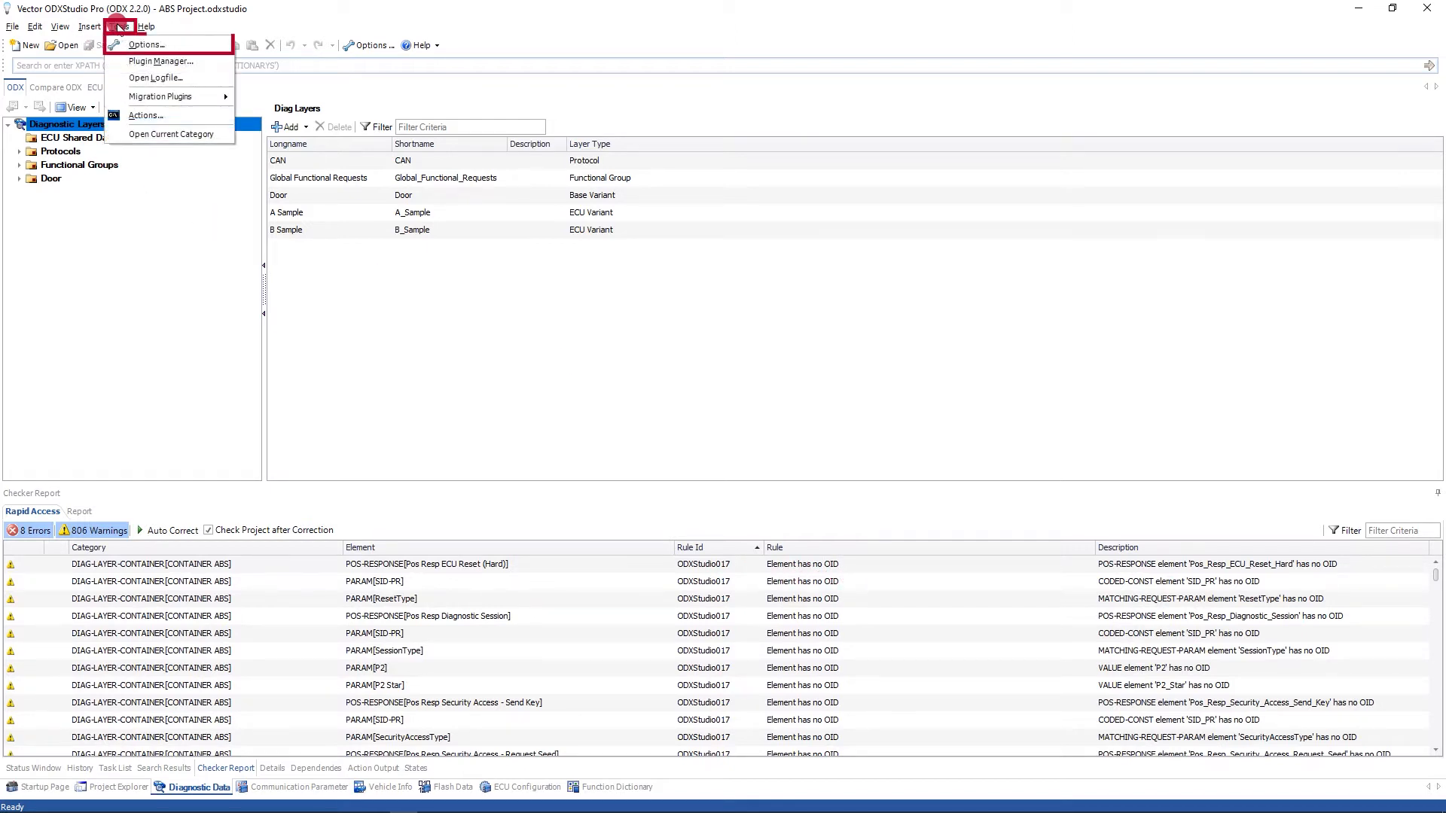
left_click(150, 43)
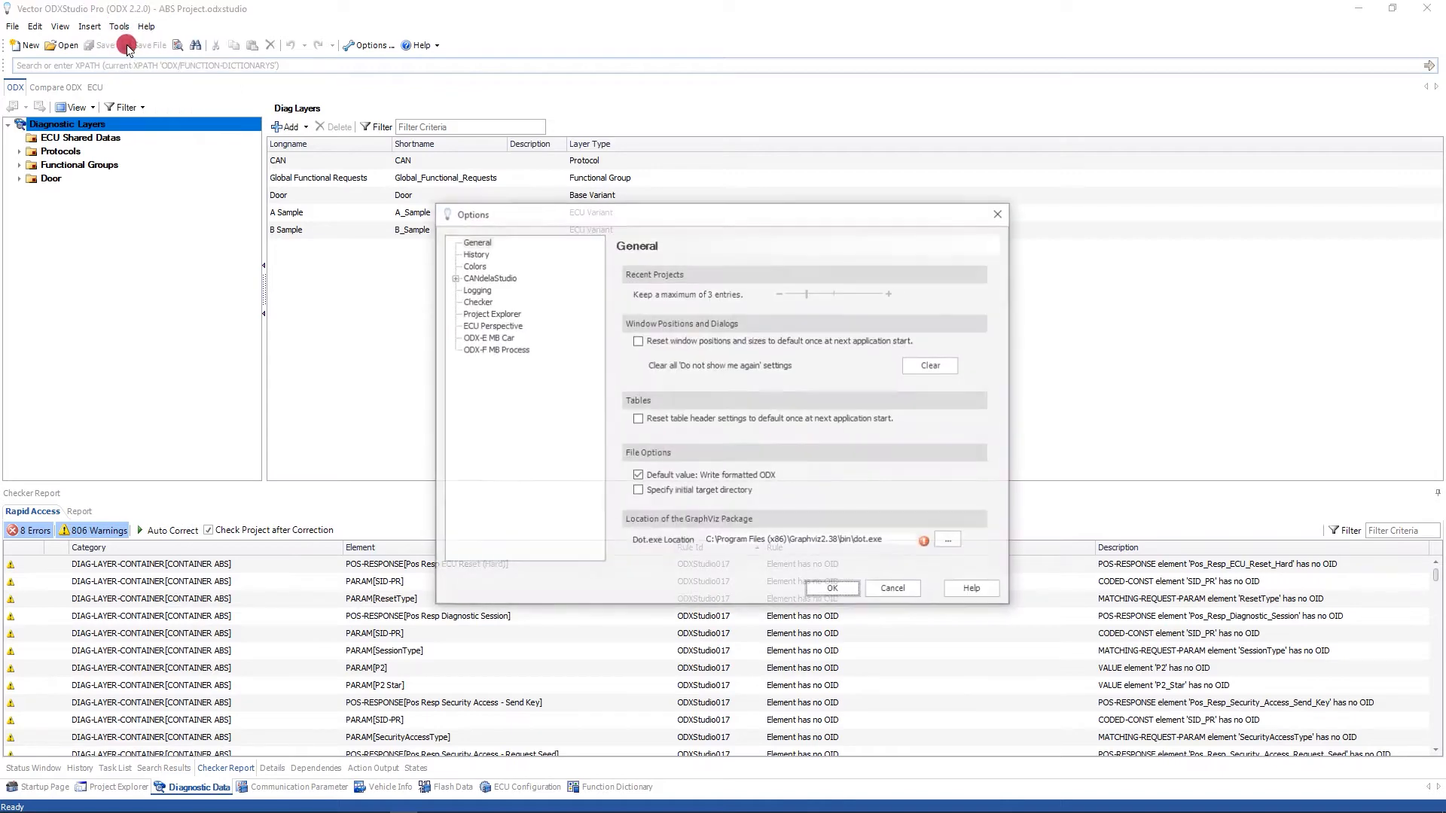
left_click(478, 301)
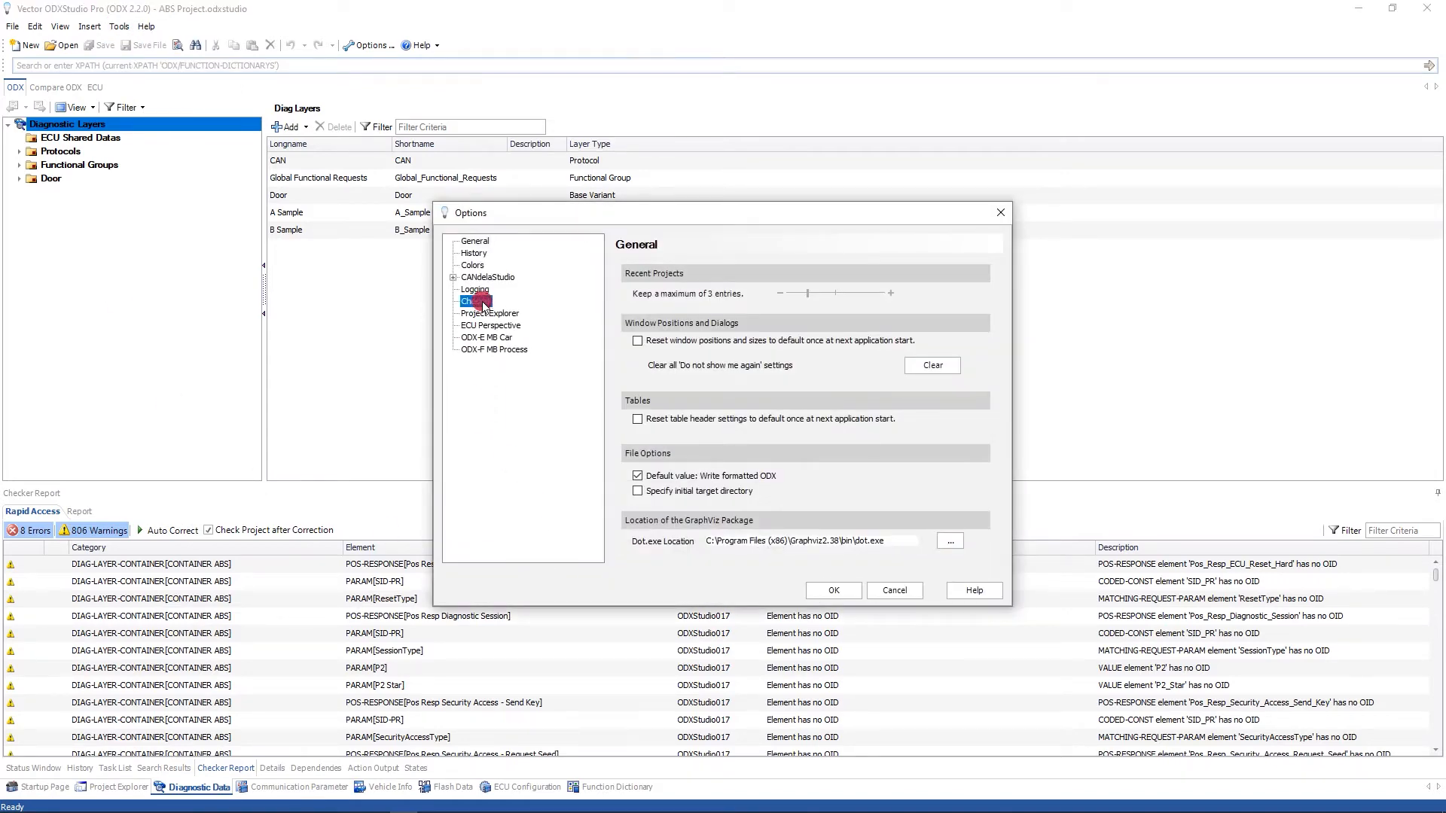
left_click(475, 301)
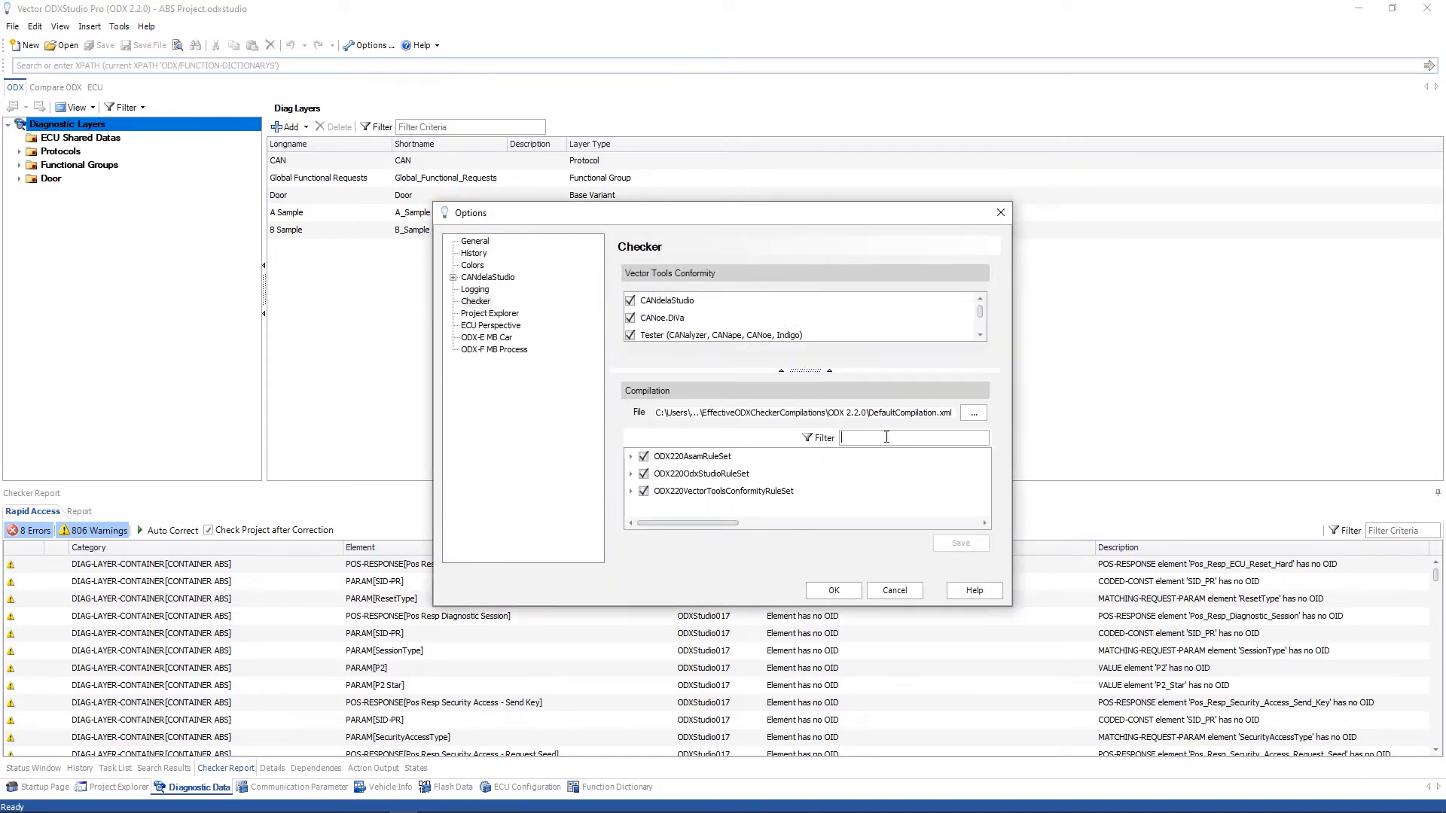
type("017")
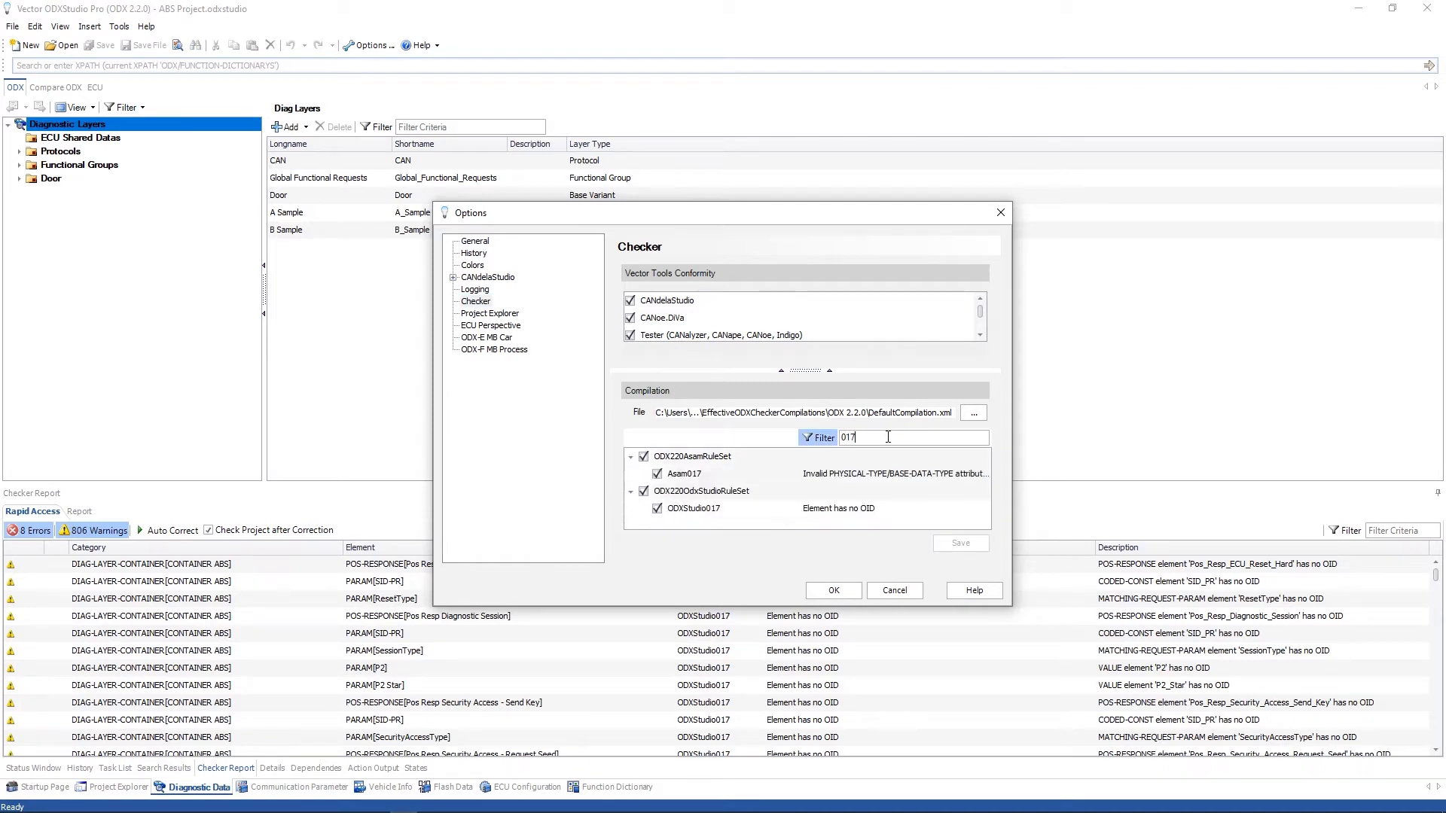
left_click(657, 508)
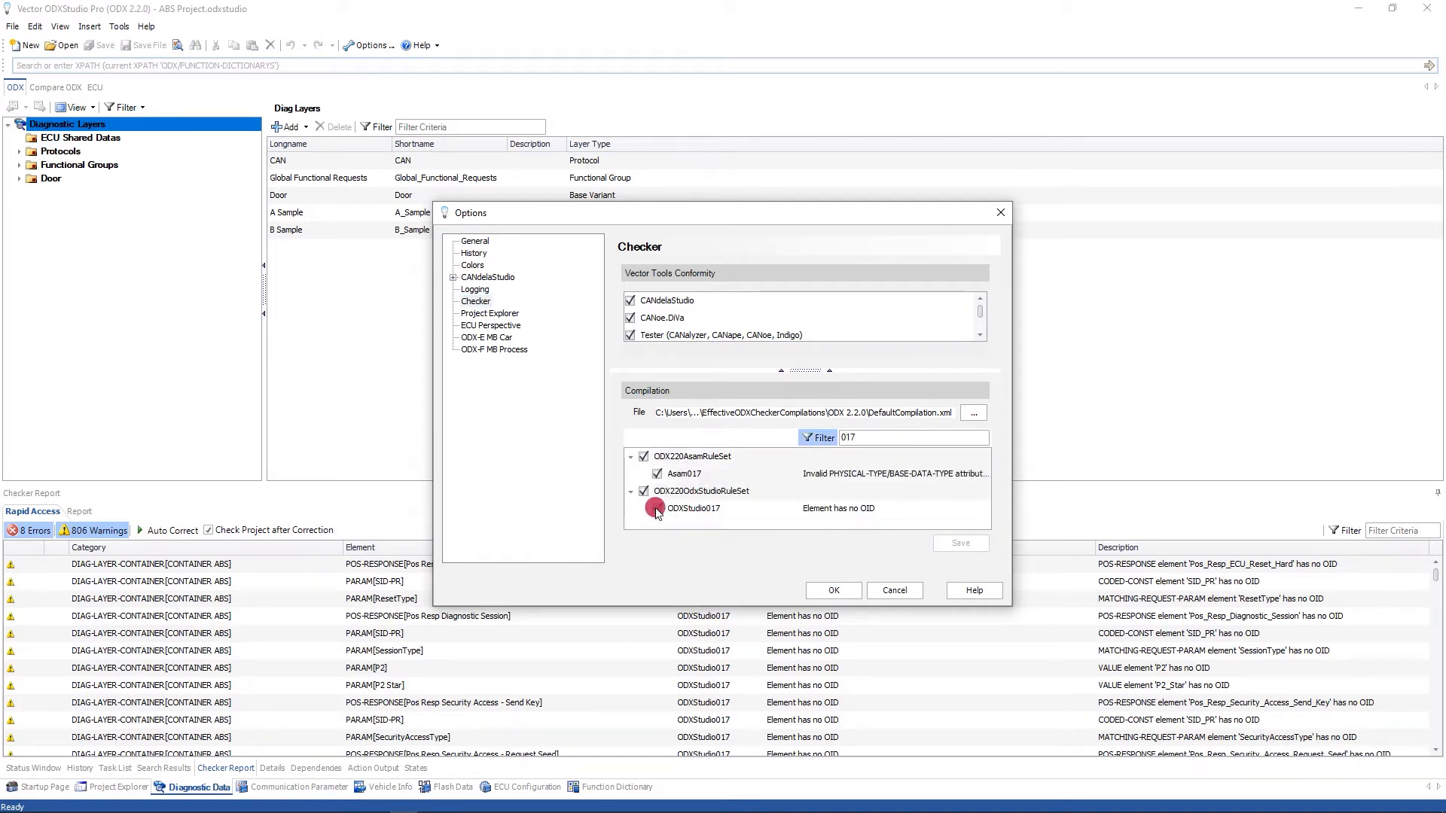
left_click(656, 508)
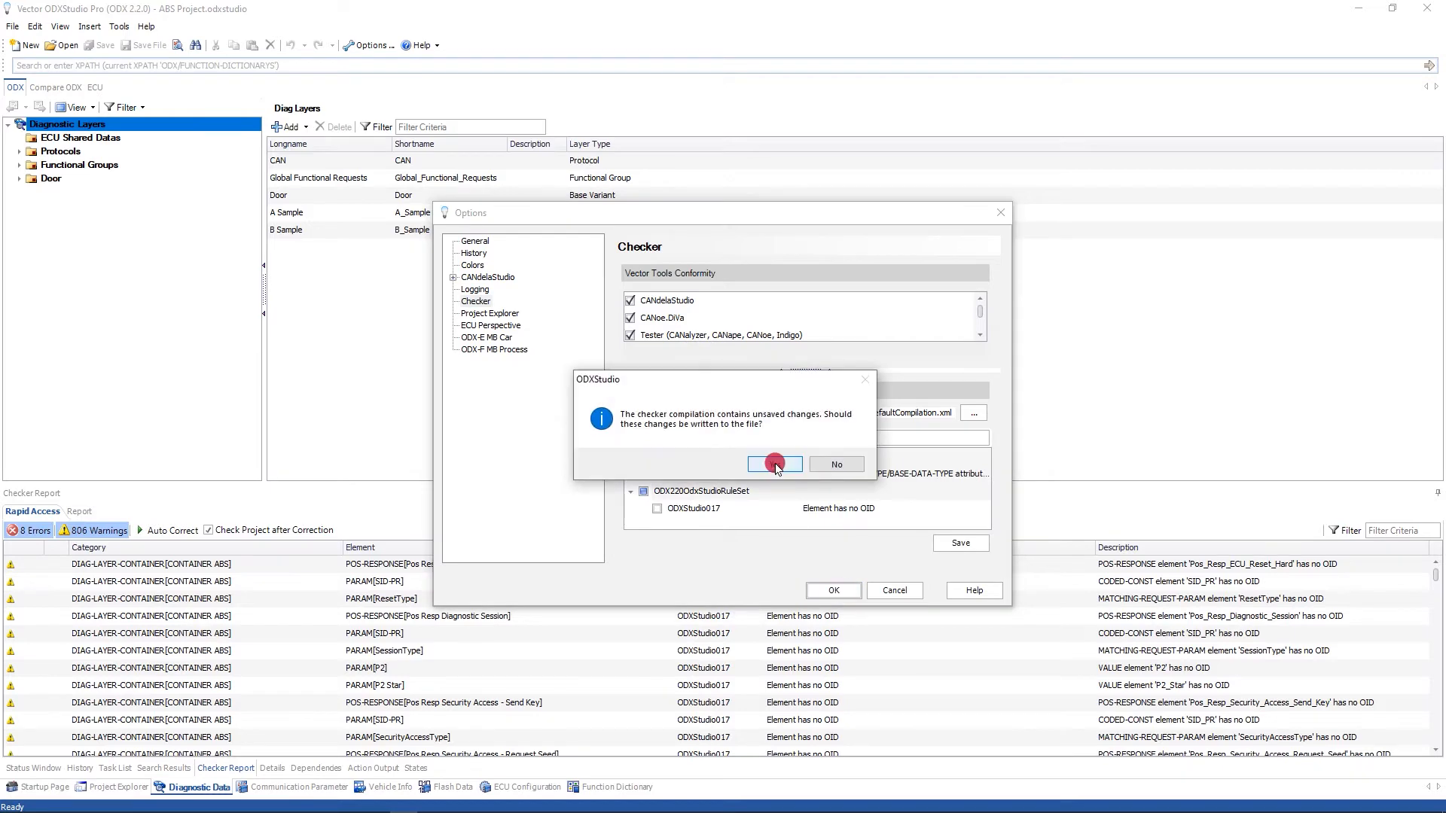
left_click(775, 464)
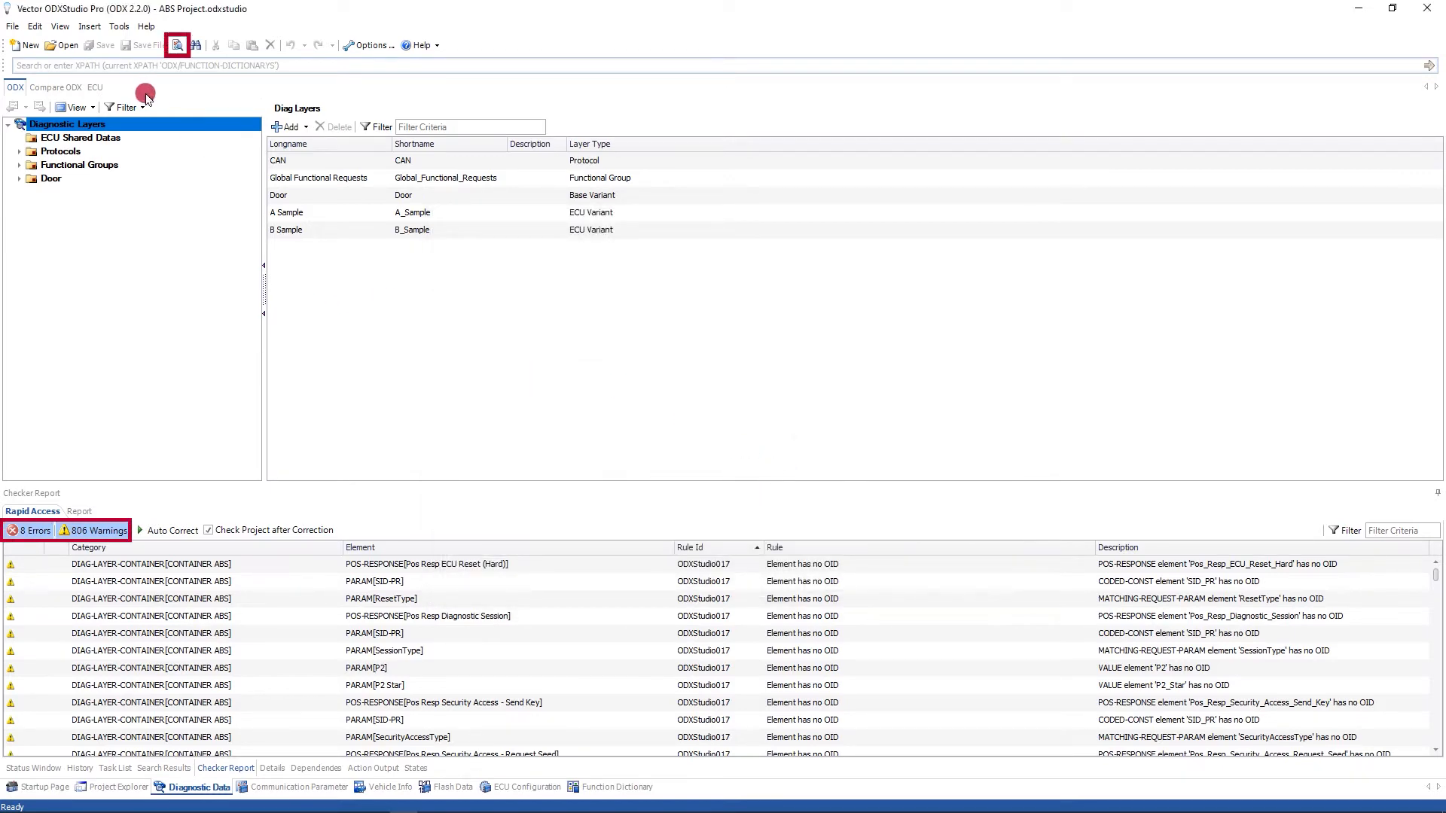
- Re-run the project check, now reporting 8 errors and 2 warnings
left_click(176, 45)
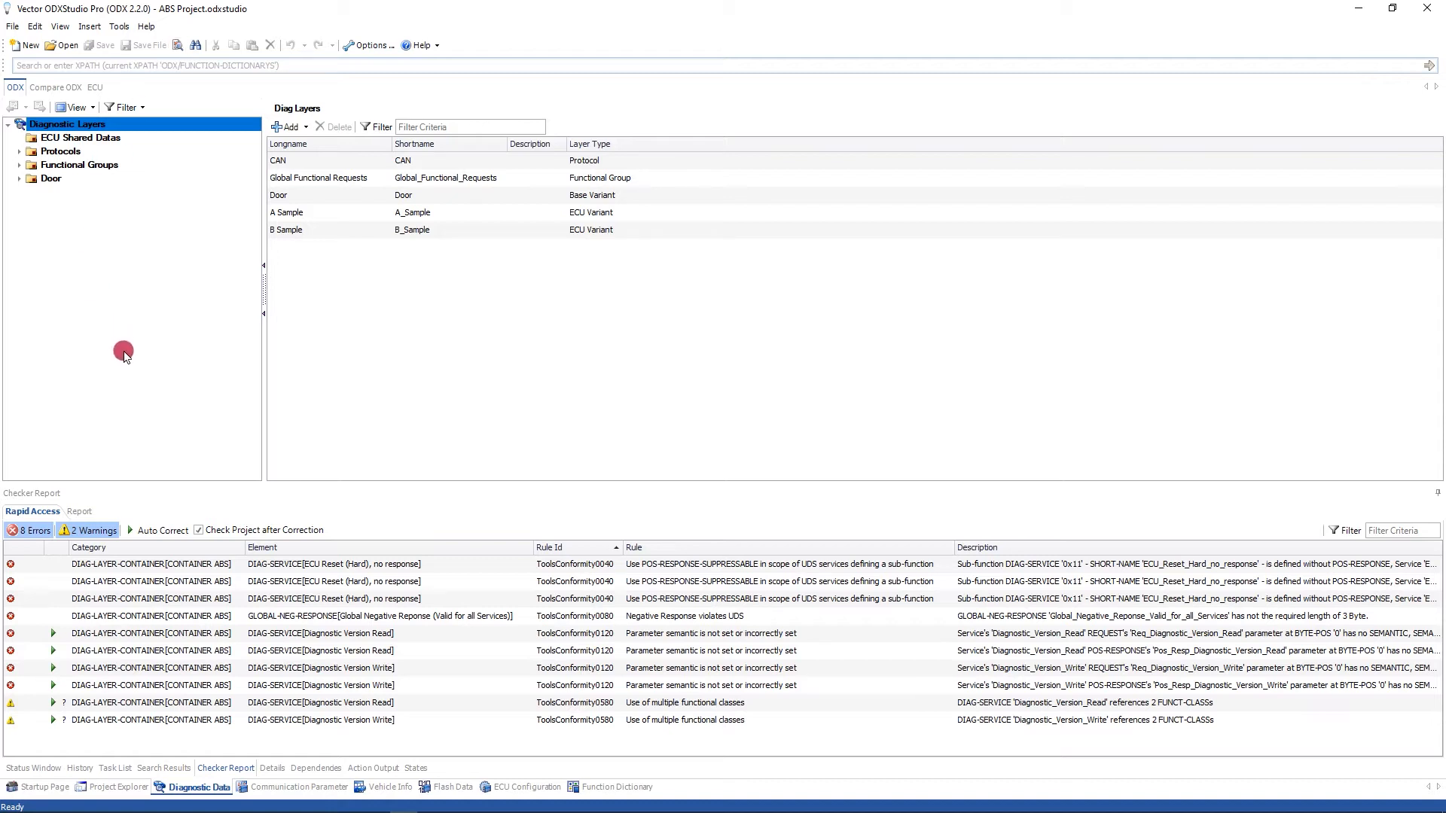
left_click(73, 510)
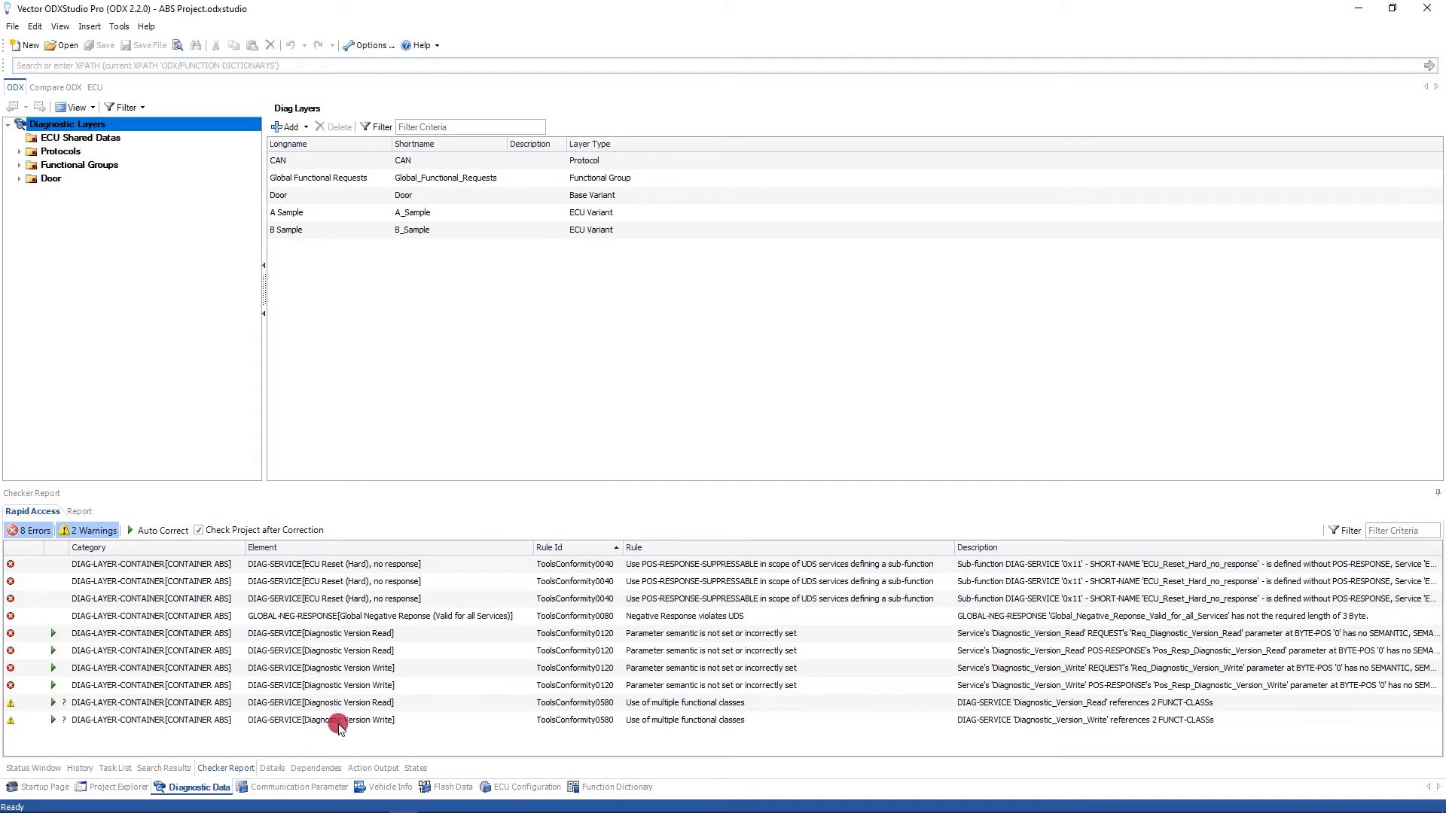
- Jump to Diagnostic Version Write, include warnings in findings, and preview a Diagnostic Version Read fix
left_click(341, 720)
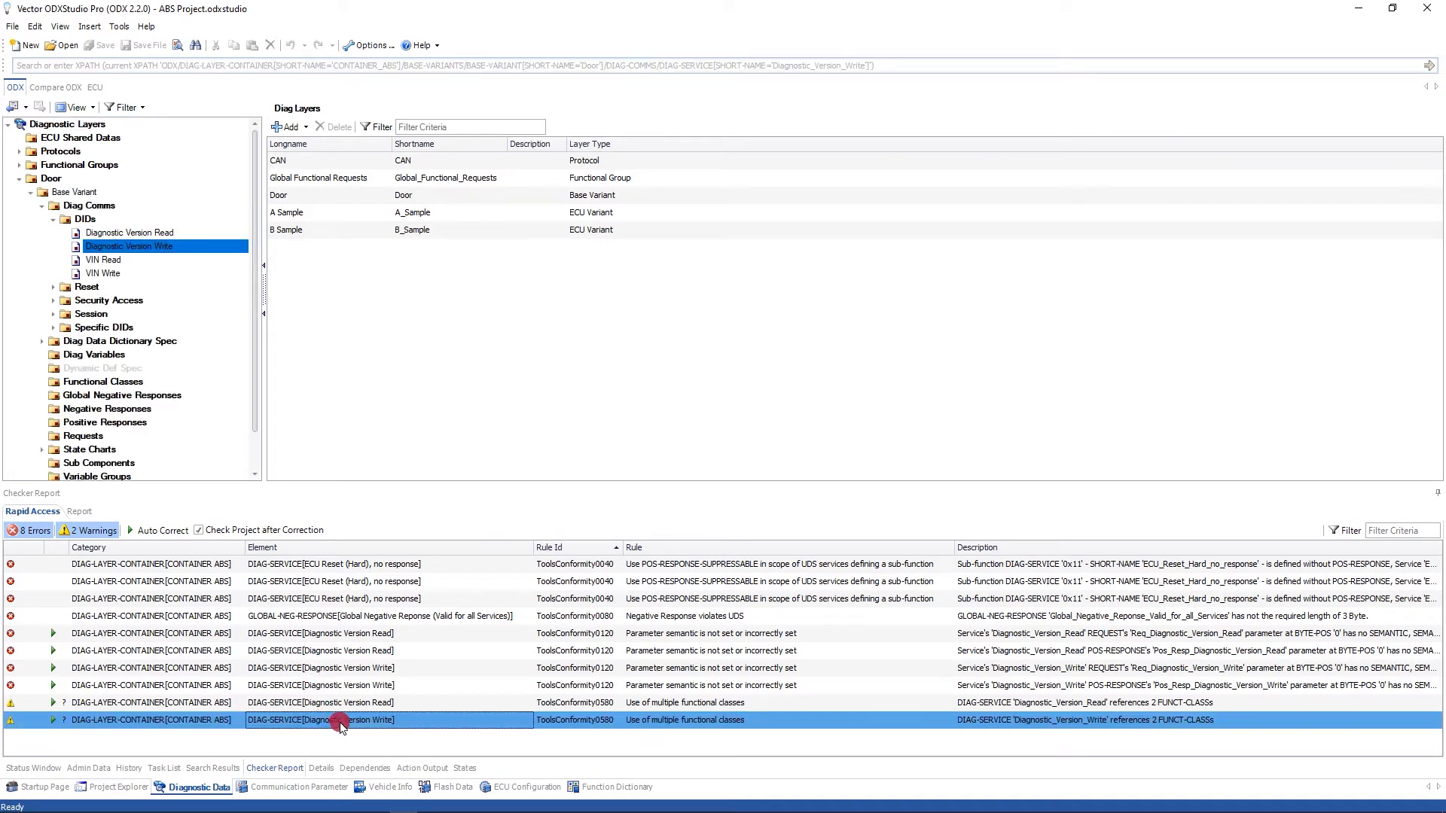
double_click(341, 723)
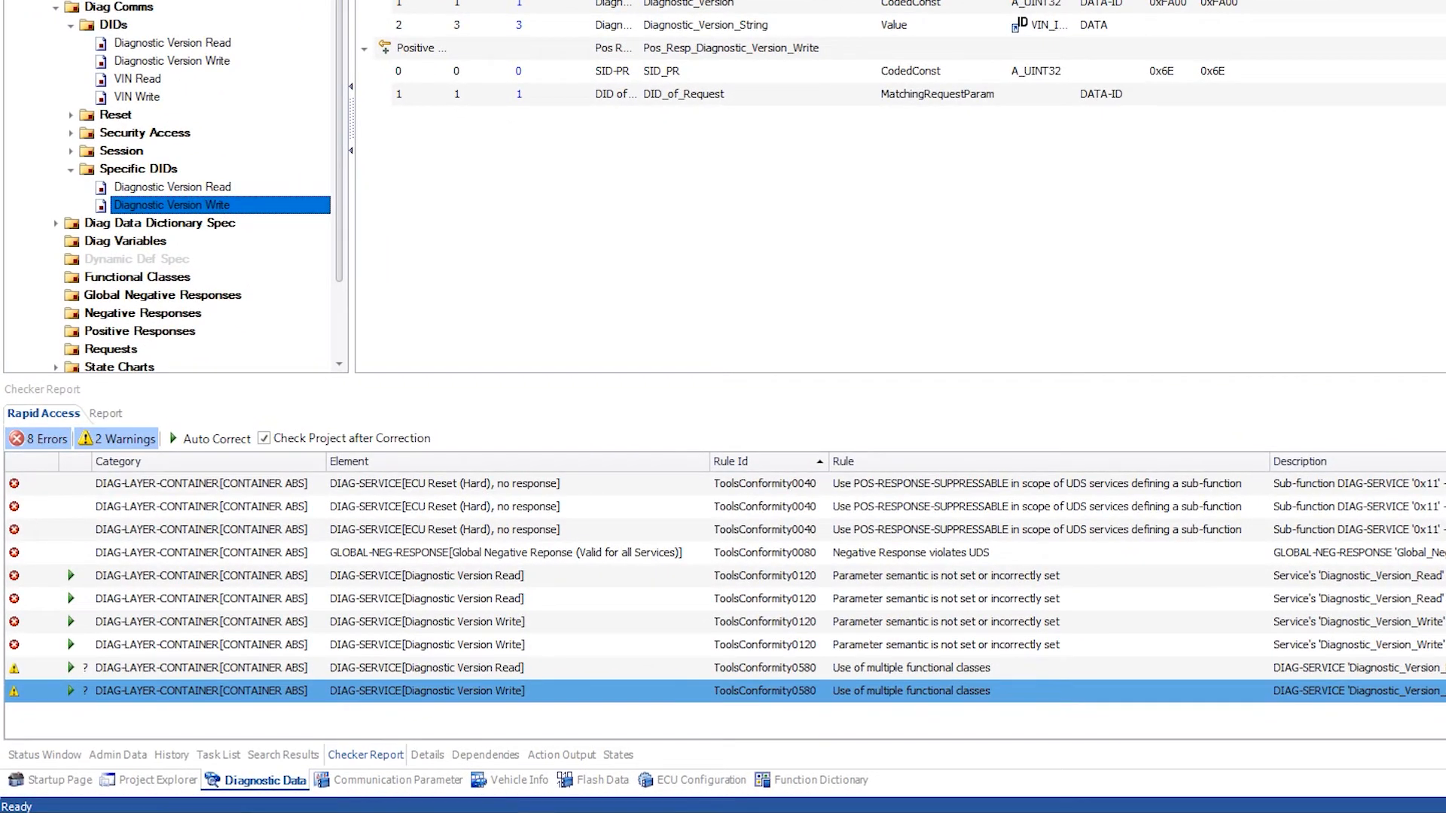
left_click(119, 439)
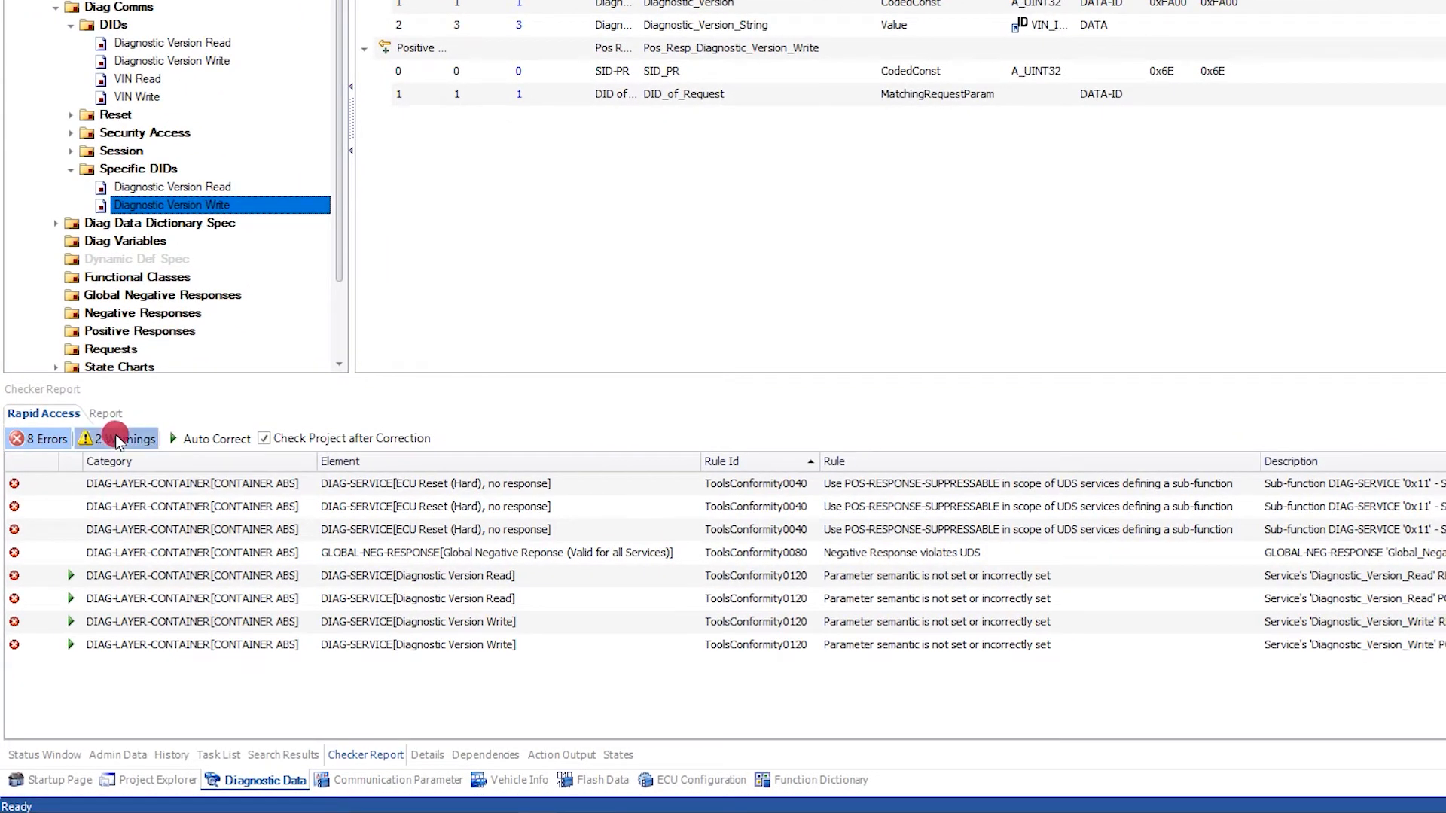
left_click(120, 438)
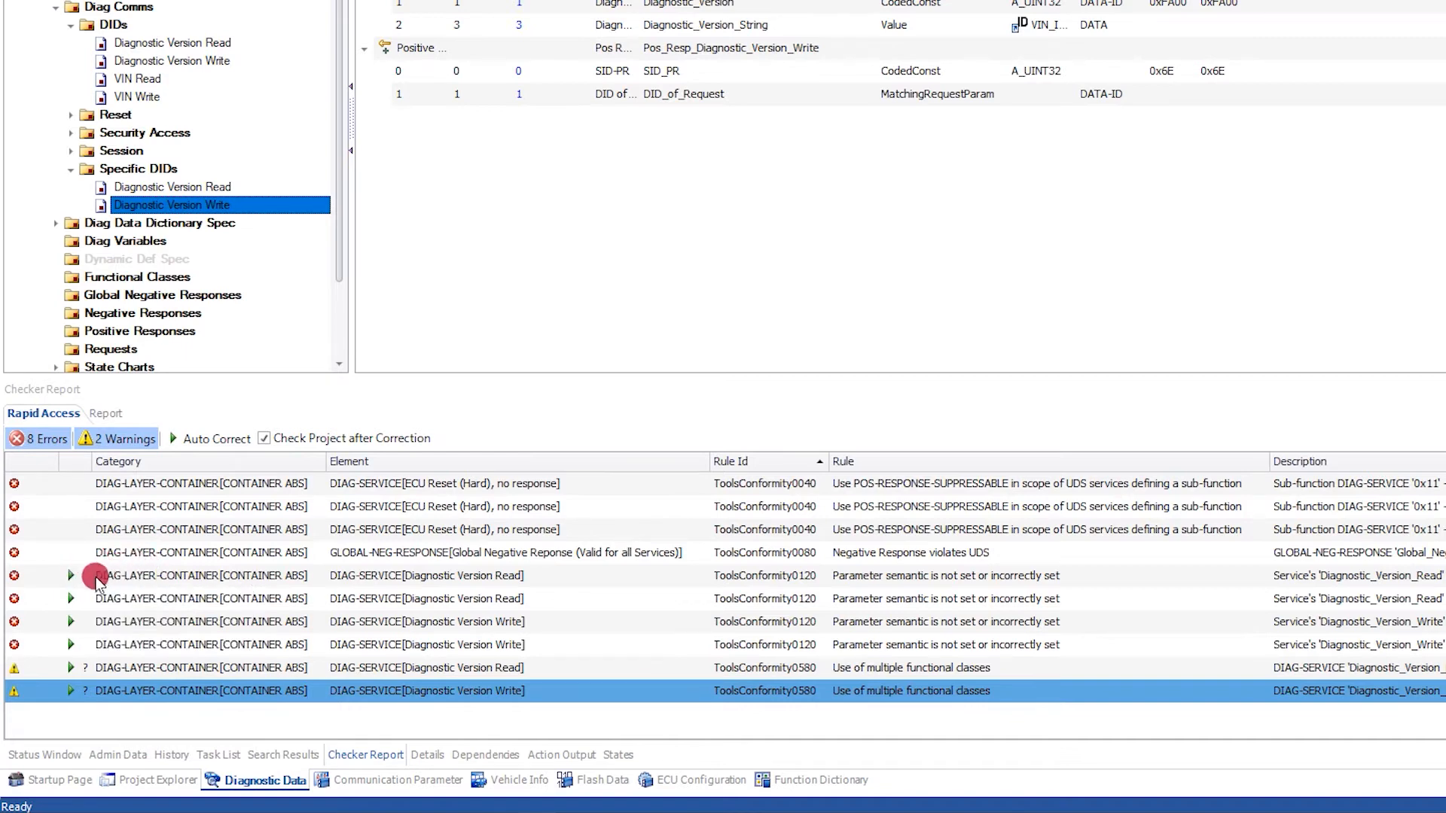
left_click(72, 576)
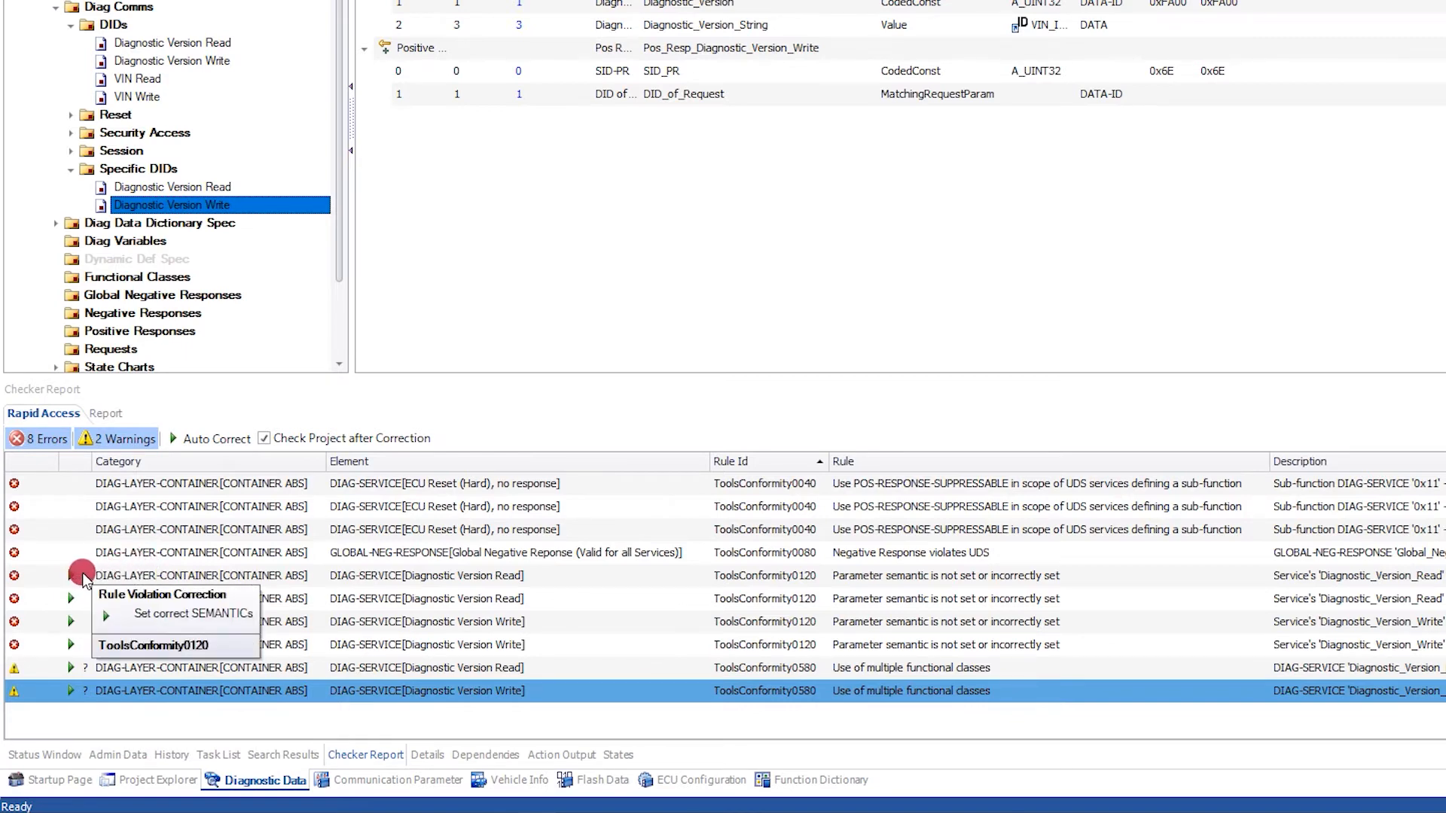
left_click(101, 577)
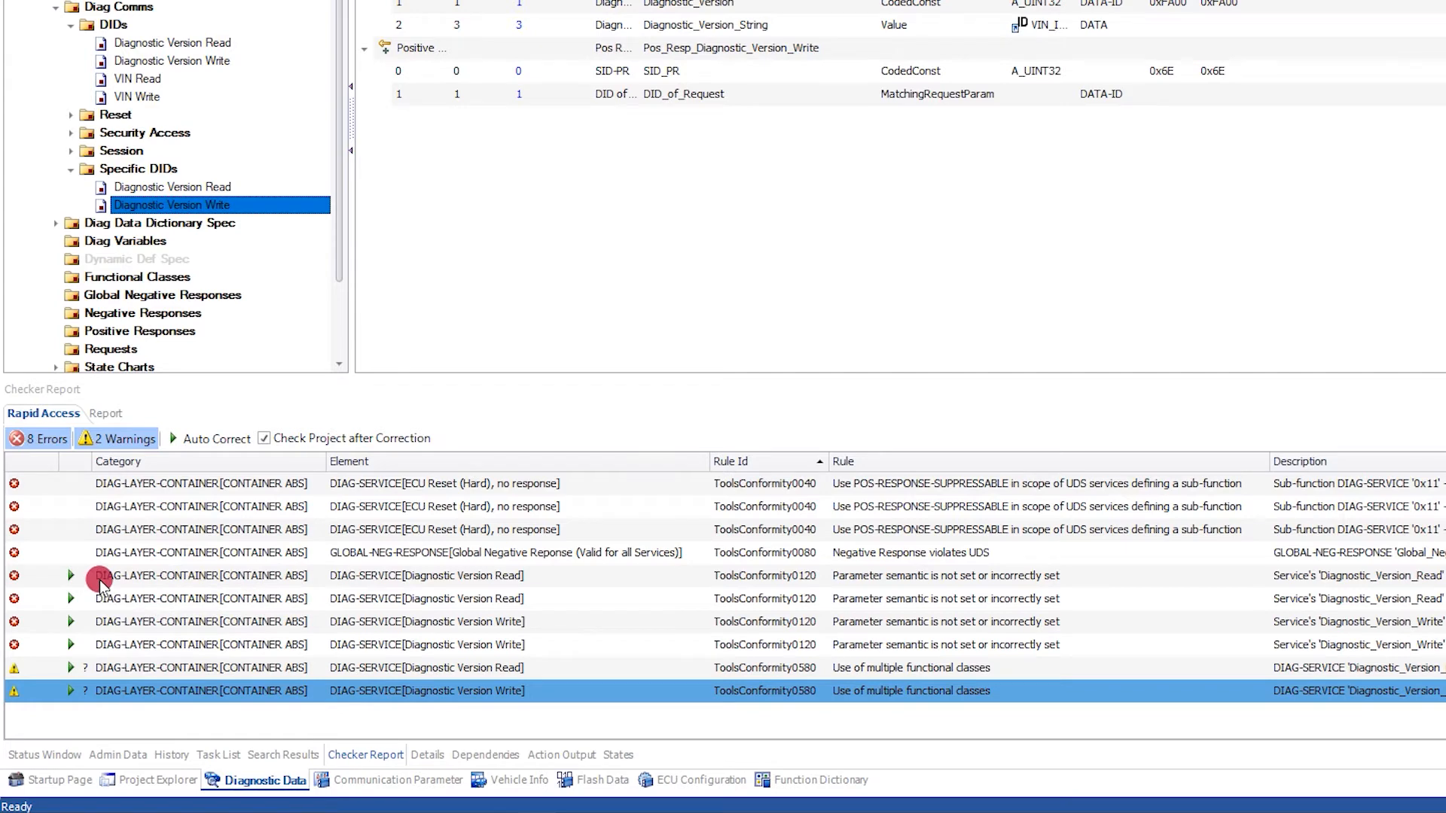
mouse_move(129, 606)
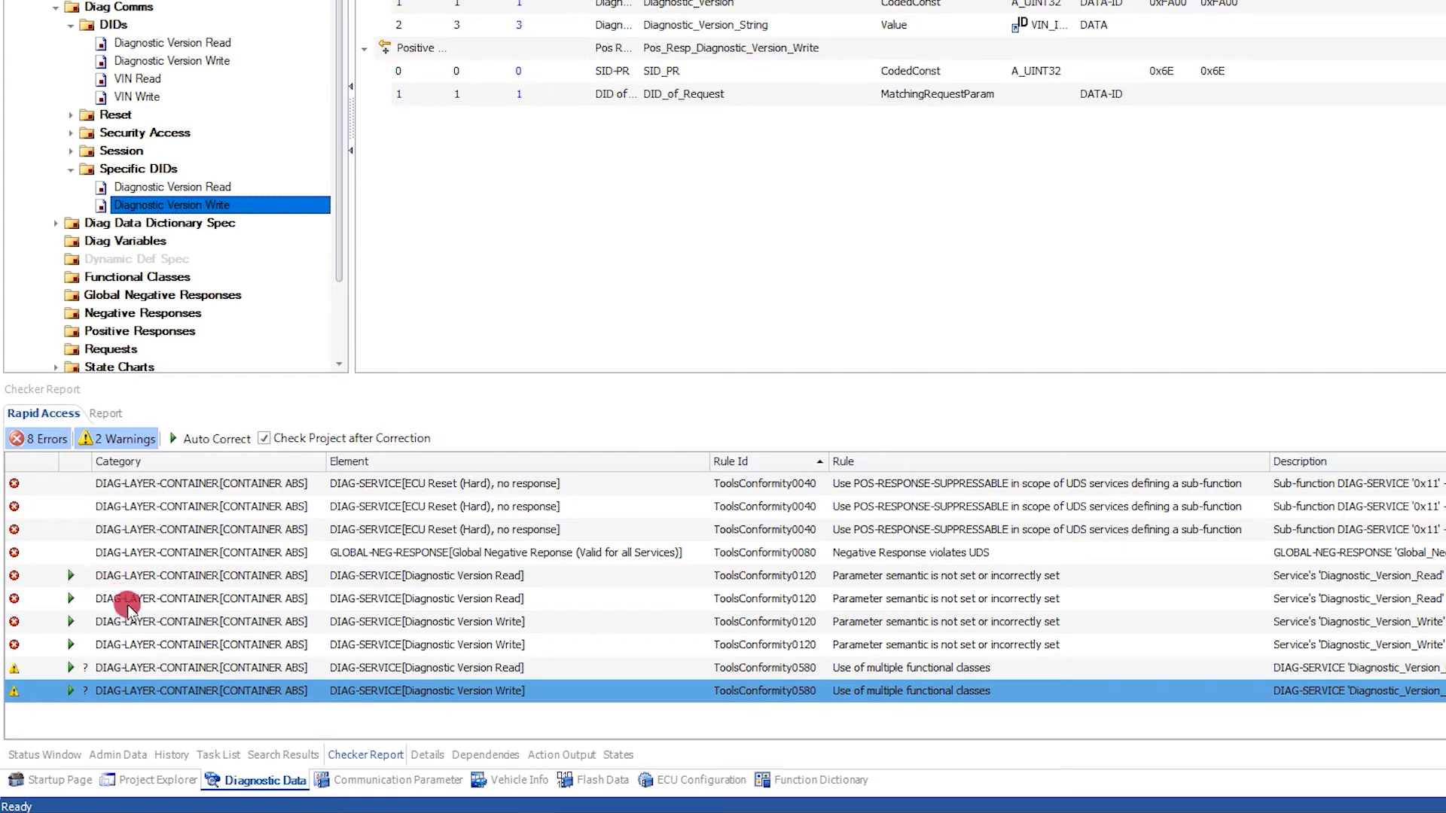
mouse_move(124, 675)
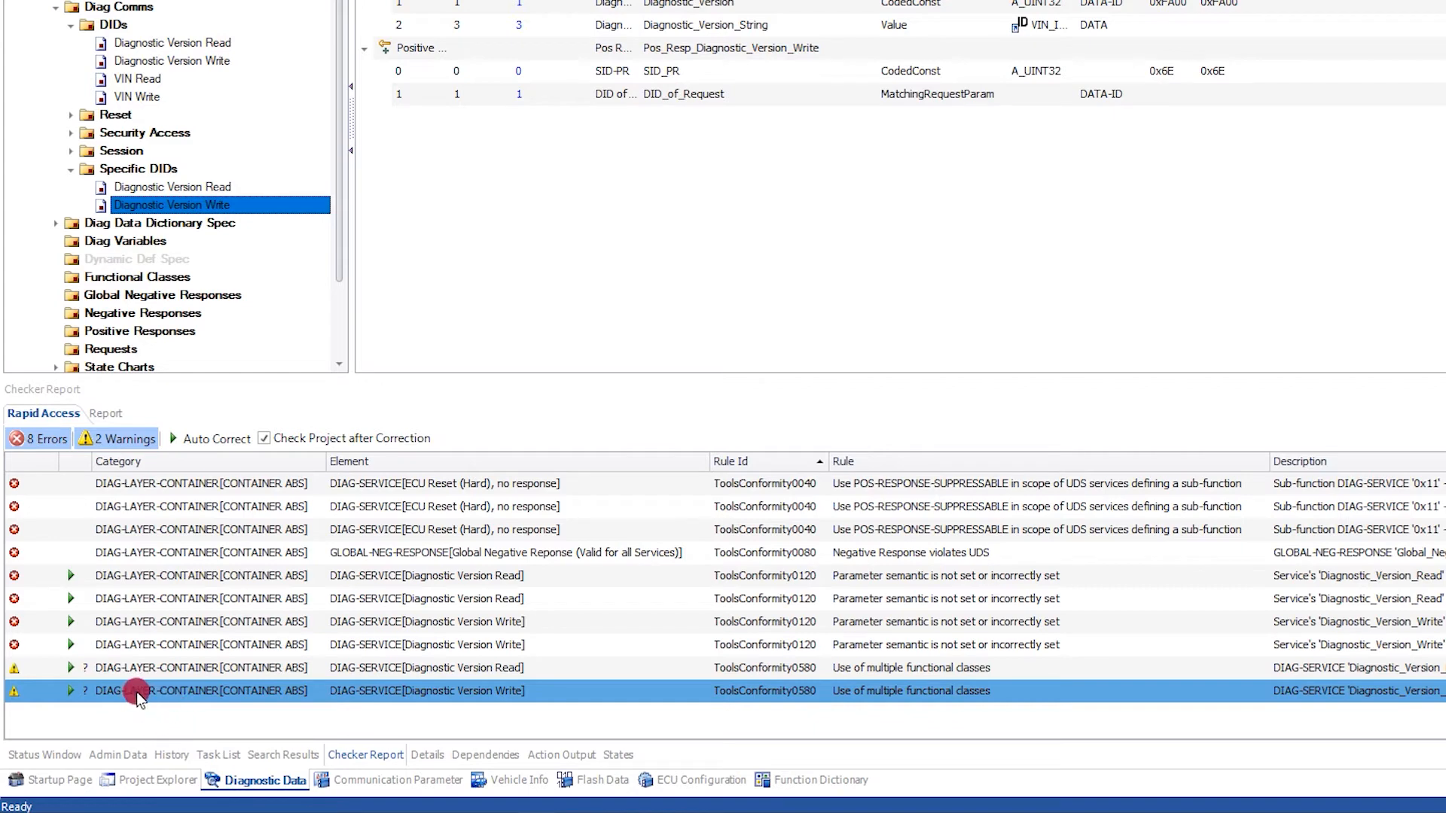
mouse_move(138, 694)
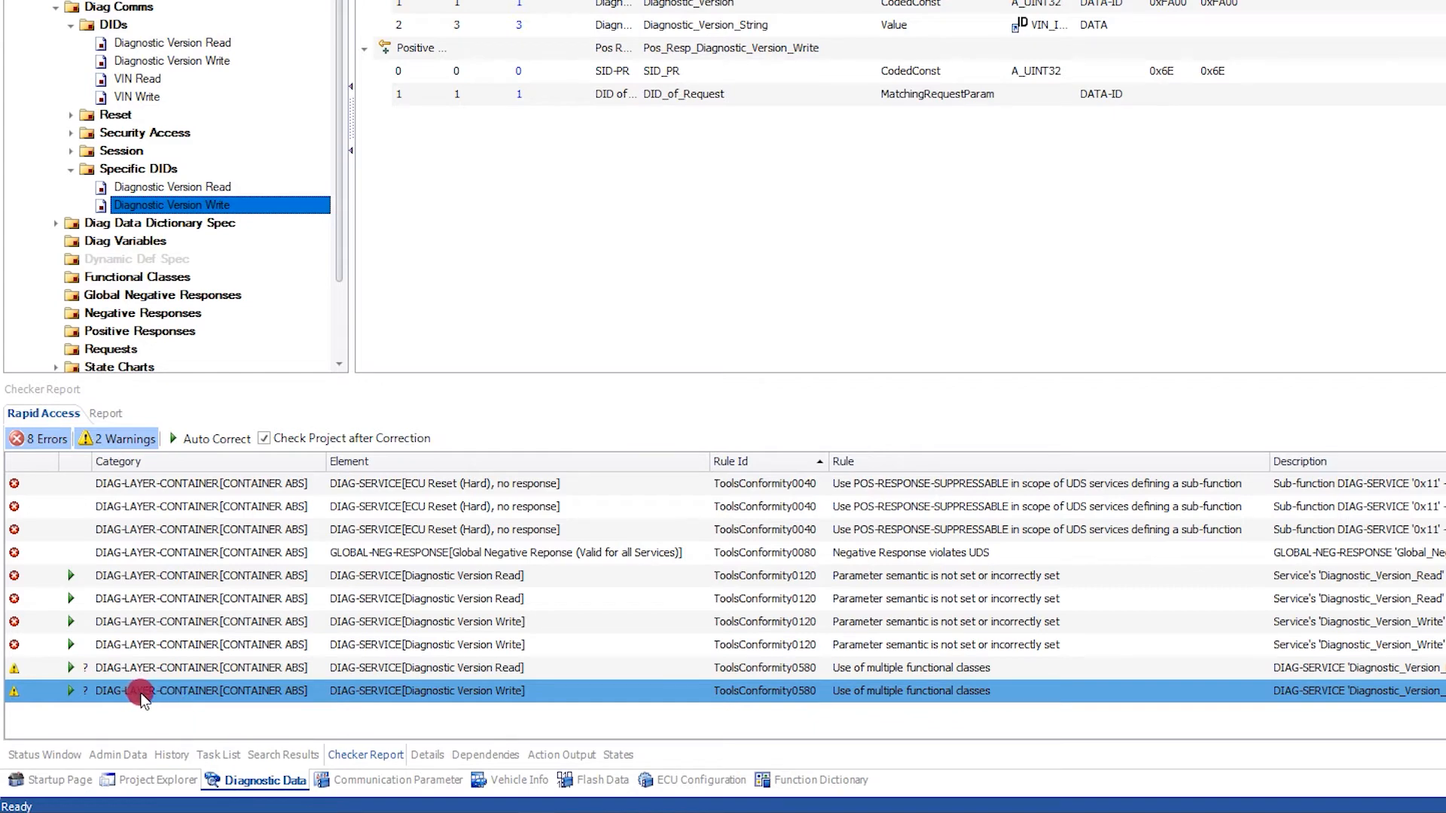
mouse_move(155, 674)
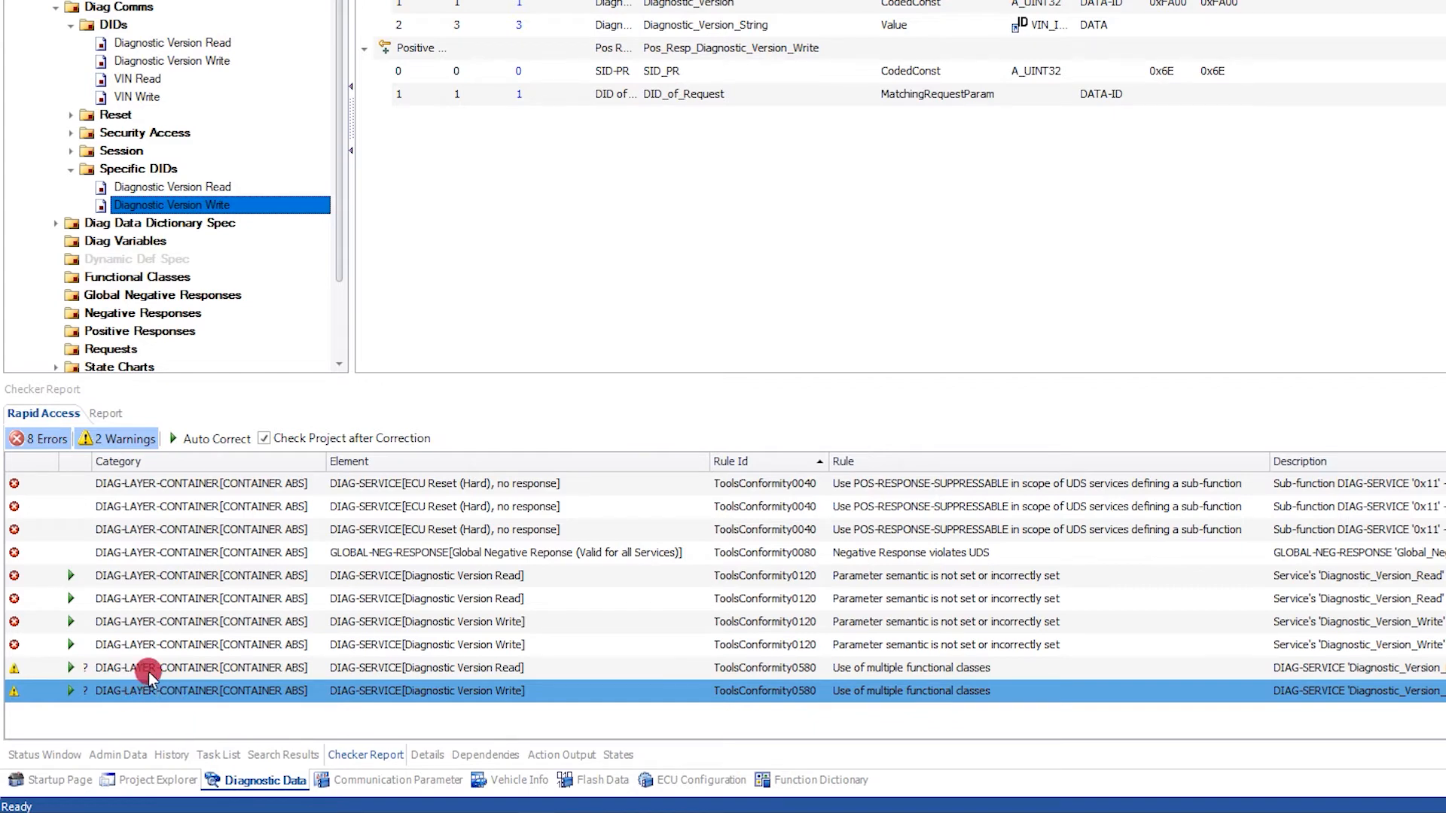
mouse_move(64, 468)
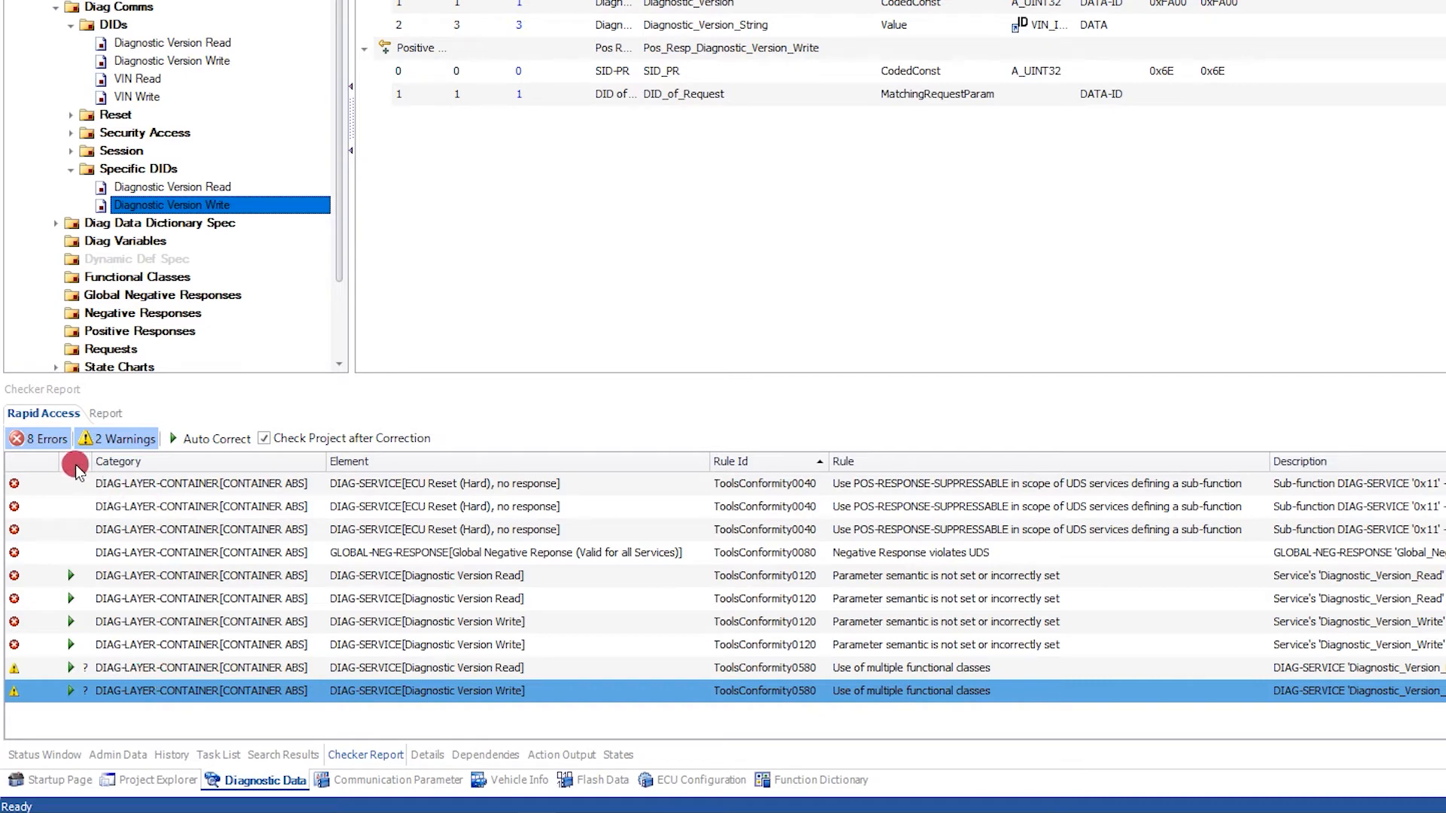
mouse_move(154, 491)
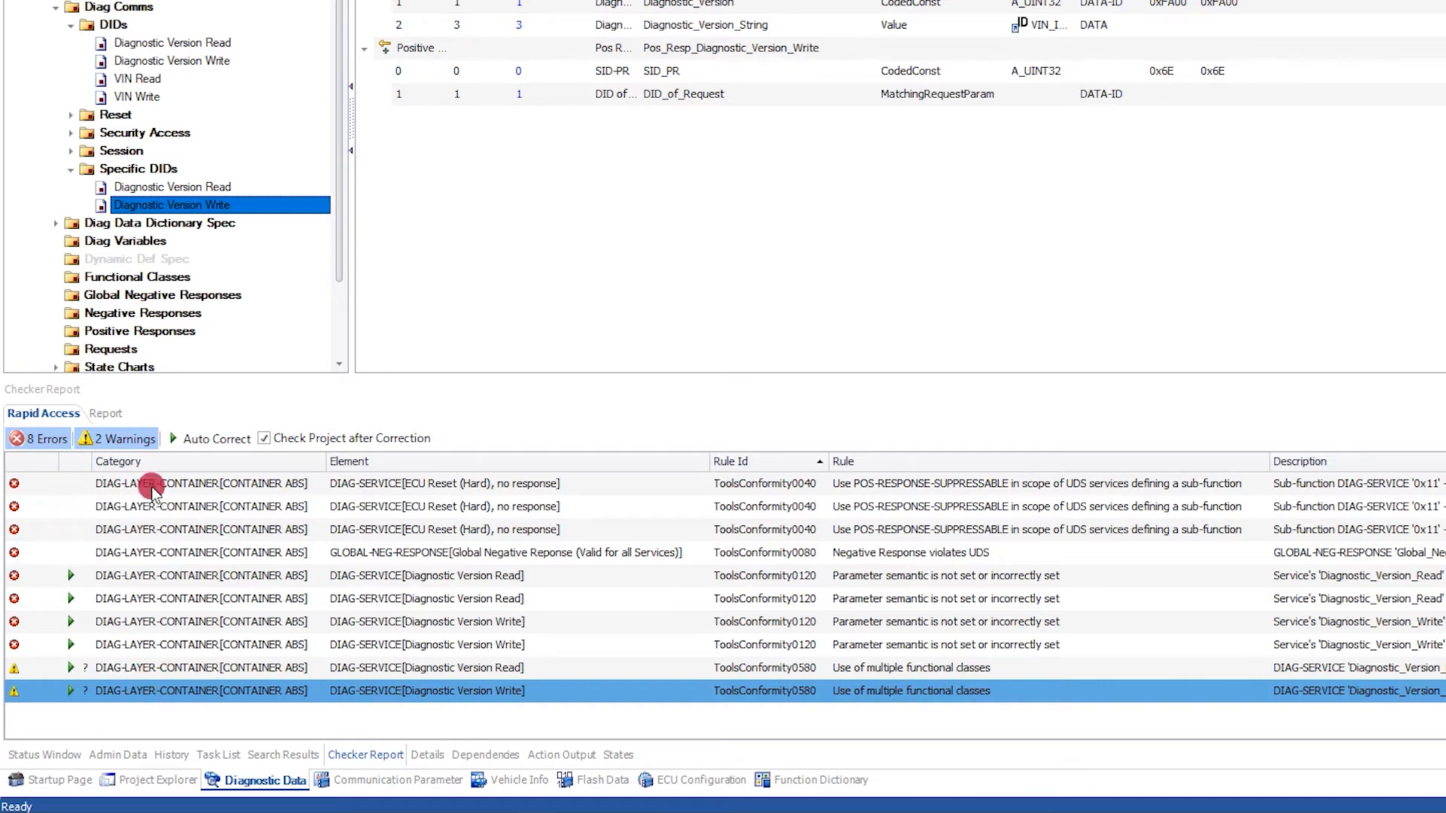
mouse_move(75, 468)
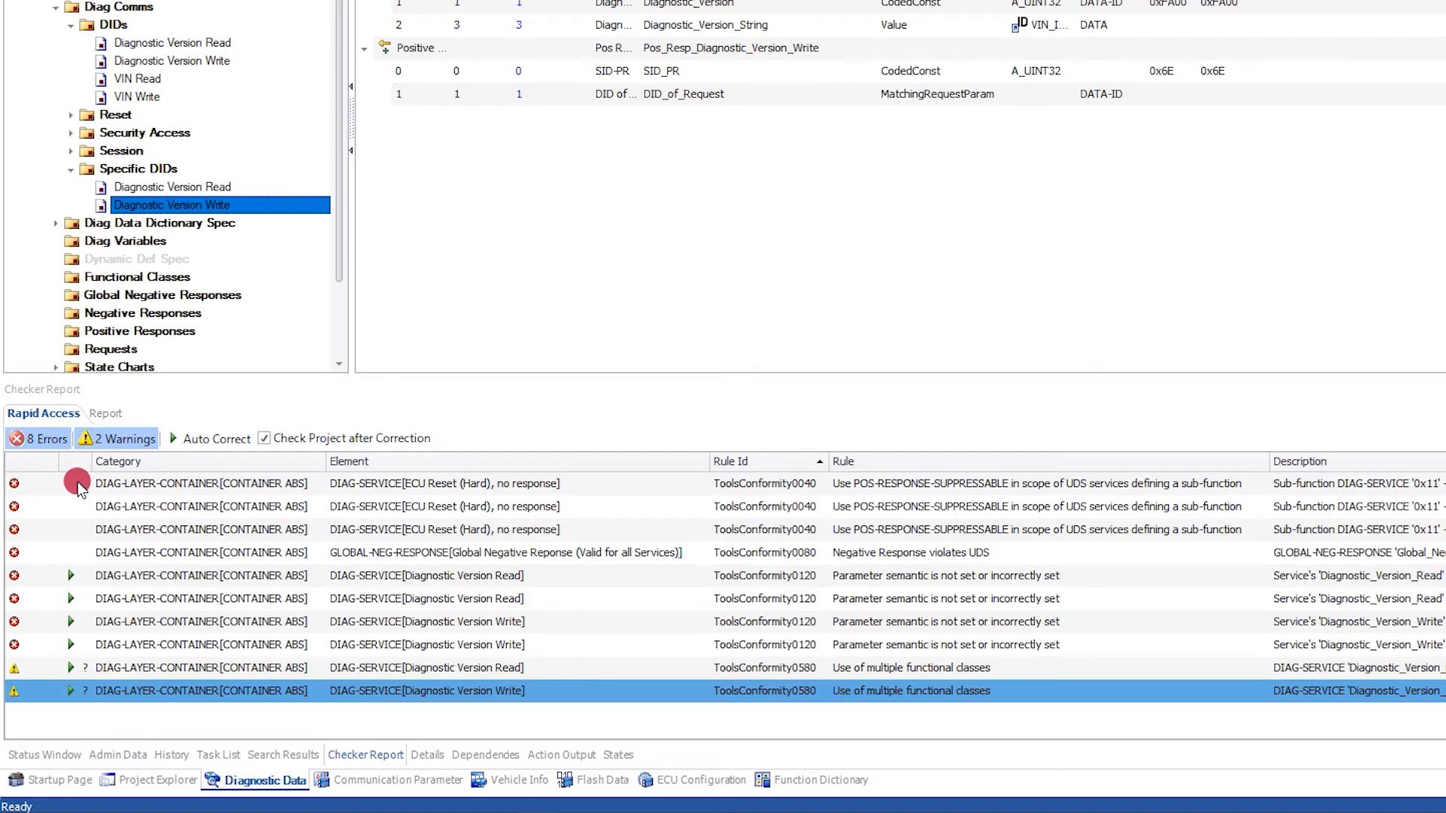
mouse_move(366, 484)
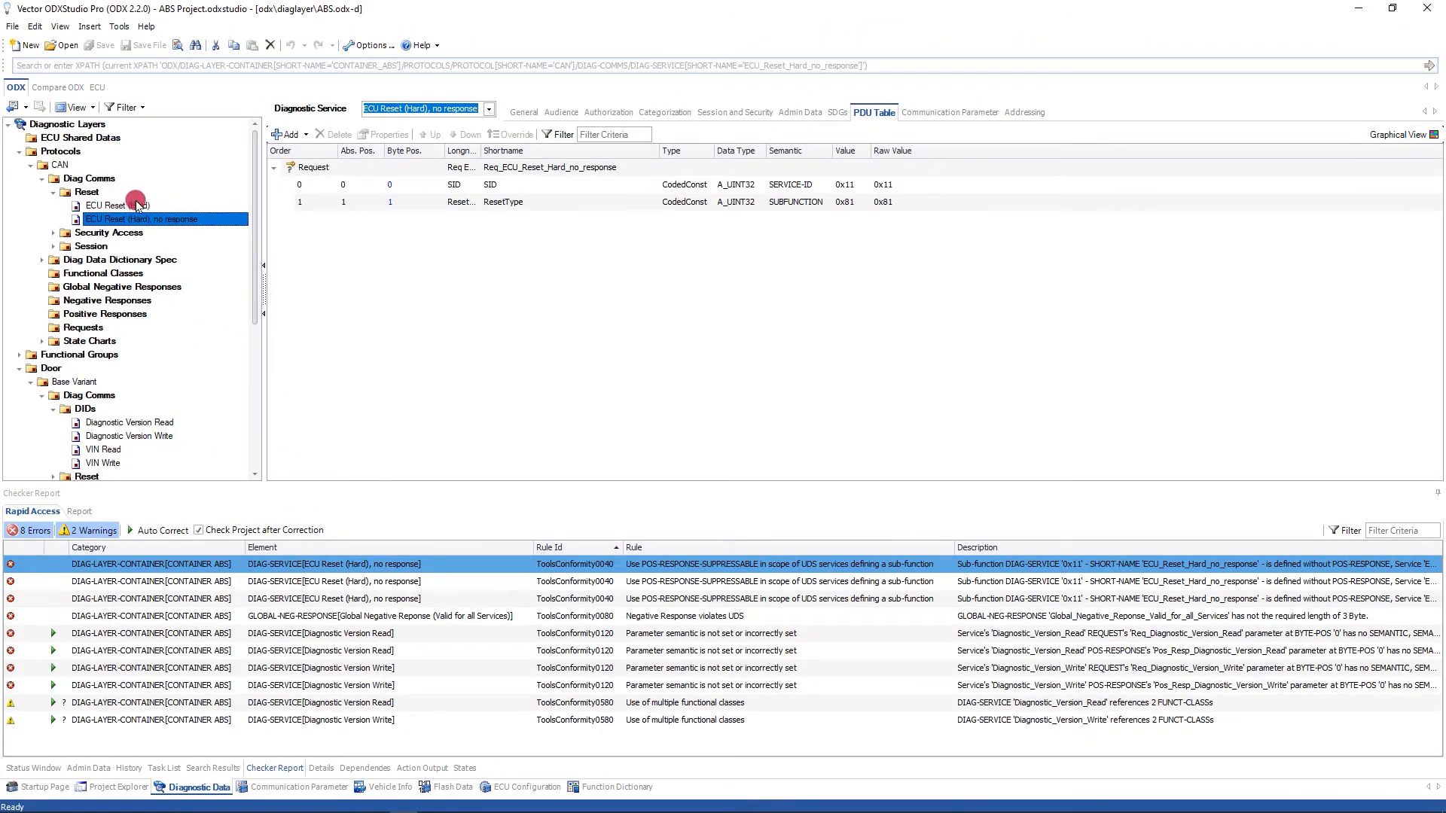
- Compare both ECU Reset services and delete 'ECU Reset (Hard), no response'
left_click(113, 205)
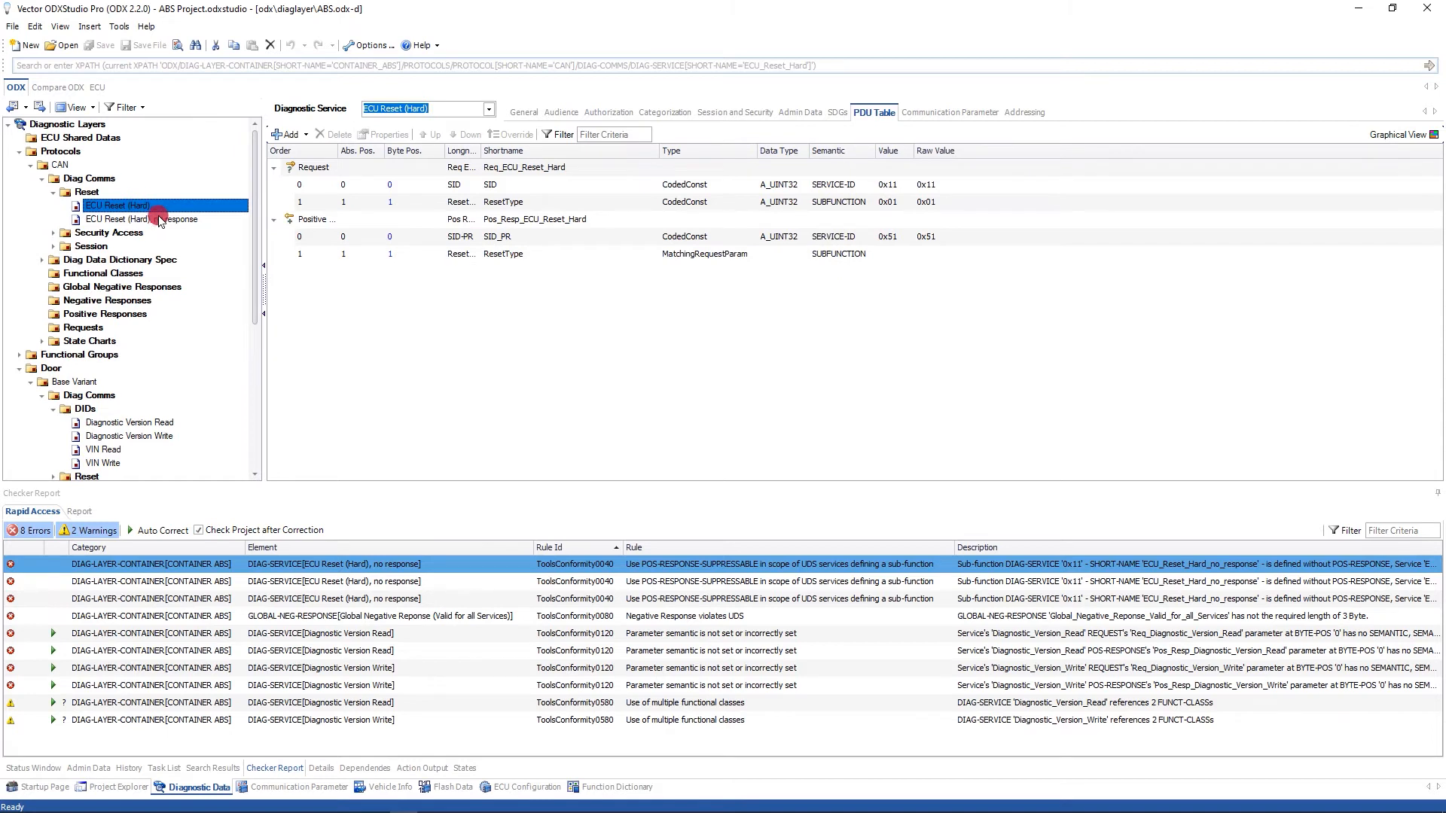
left_click(139, 219)
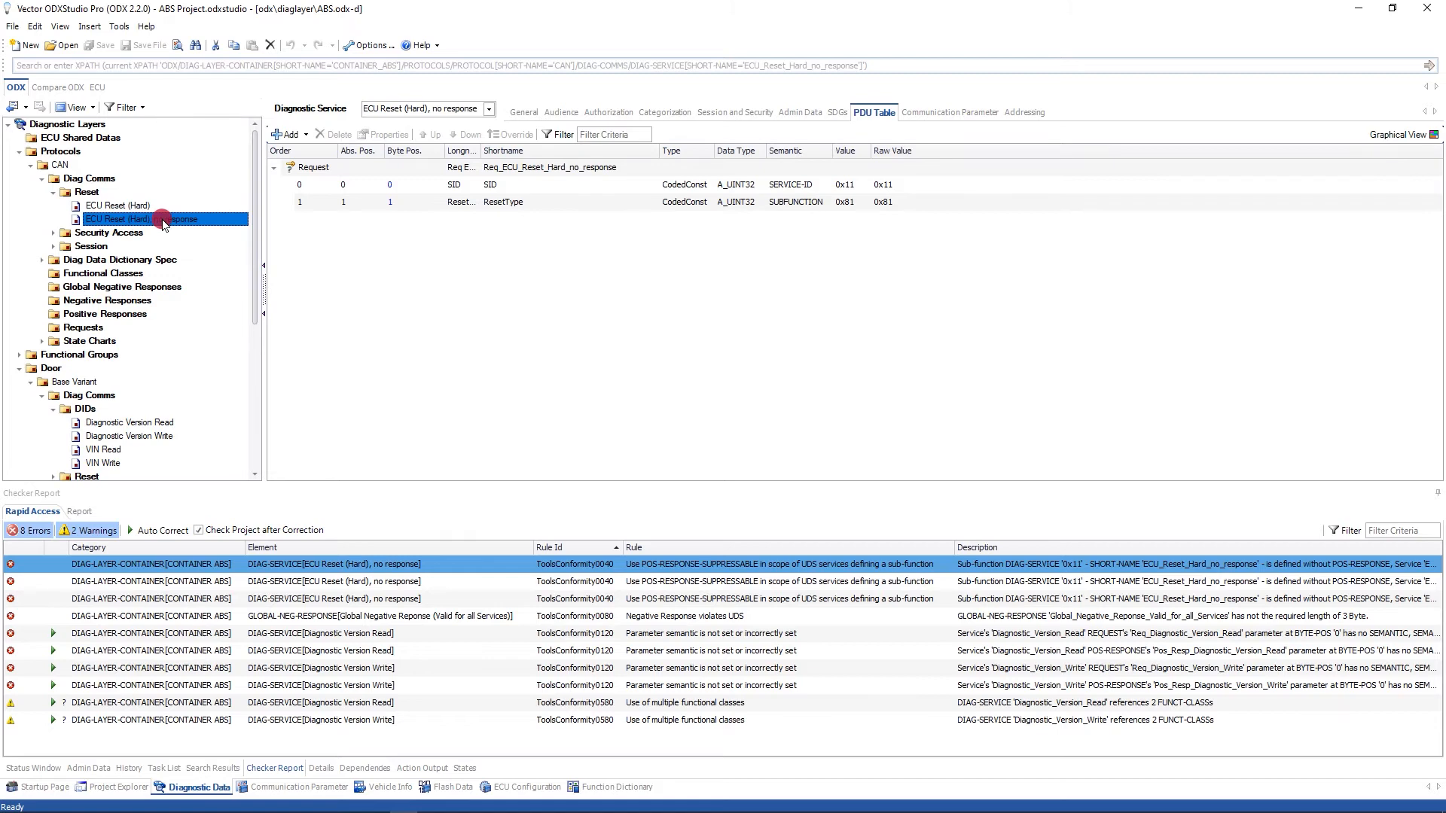
left_click(117, 205)
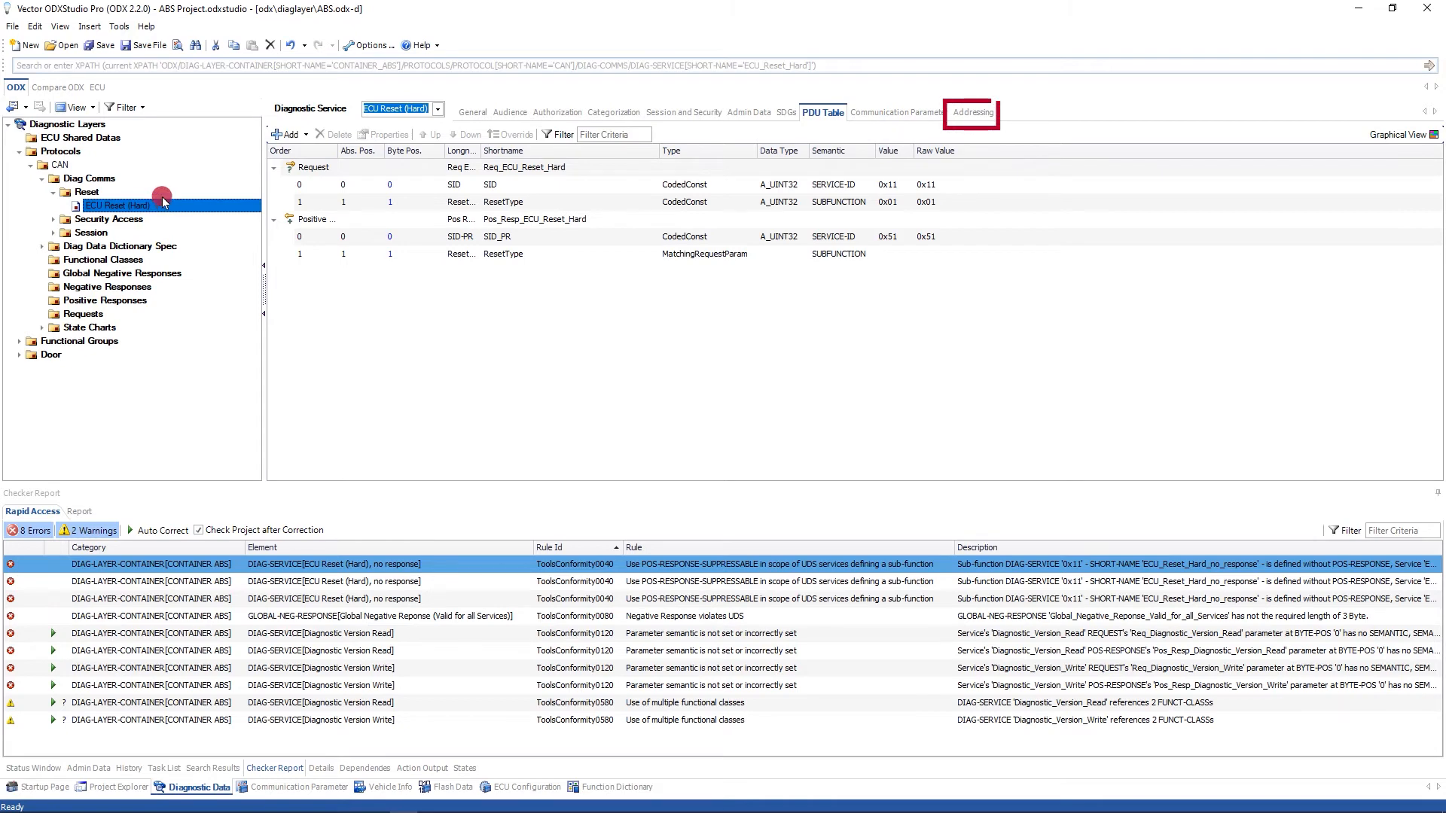
- Make ECU Reset (Hard) positive-response suppressable, referencing ResetType with bitmask 80
left_click(972, 112)
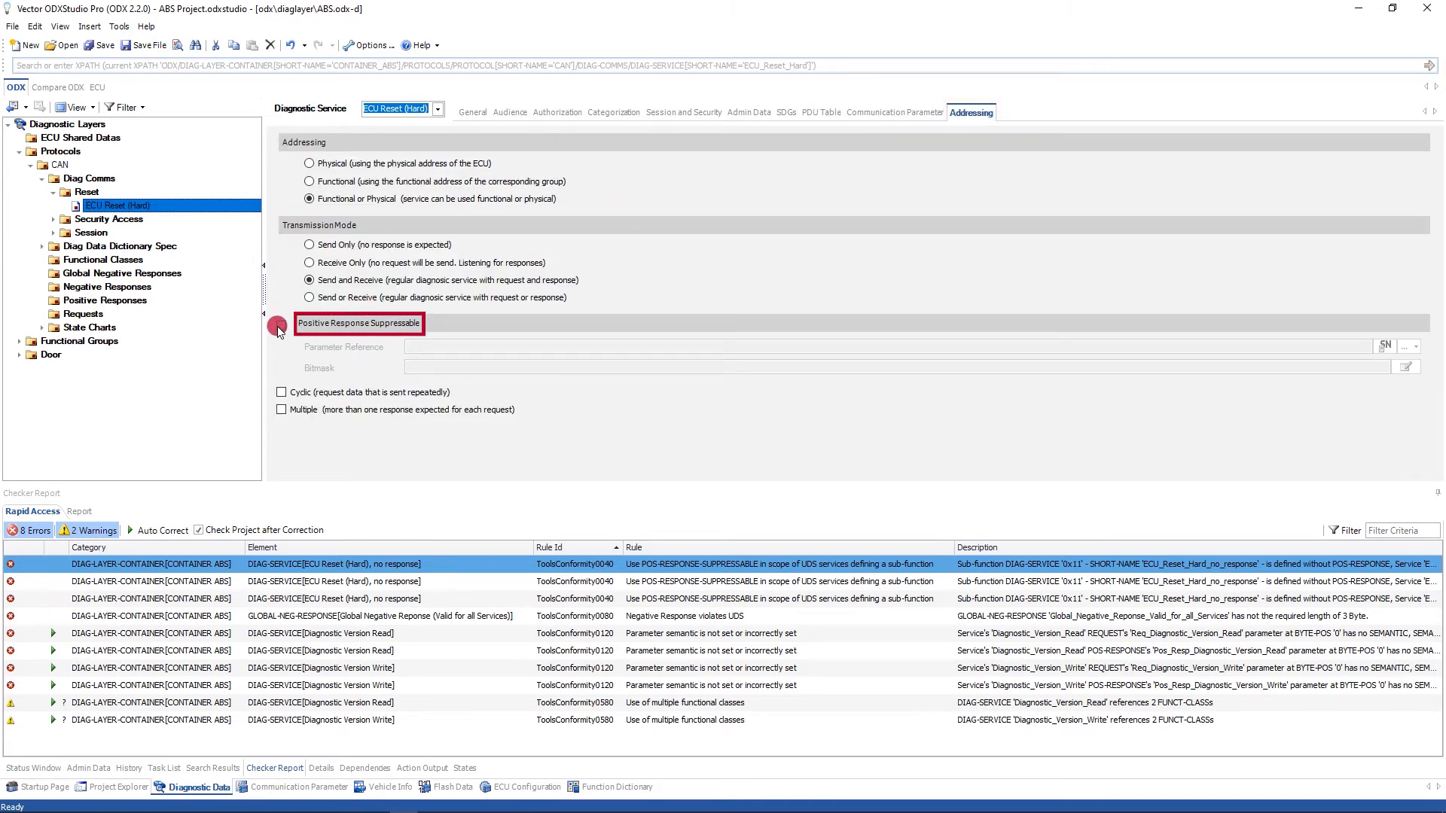
left_click(281, 323)
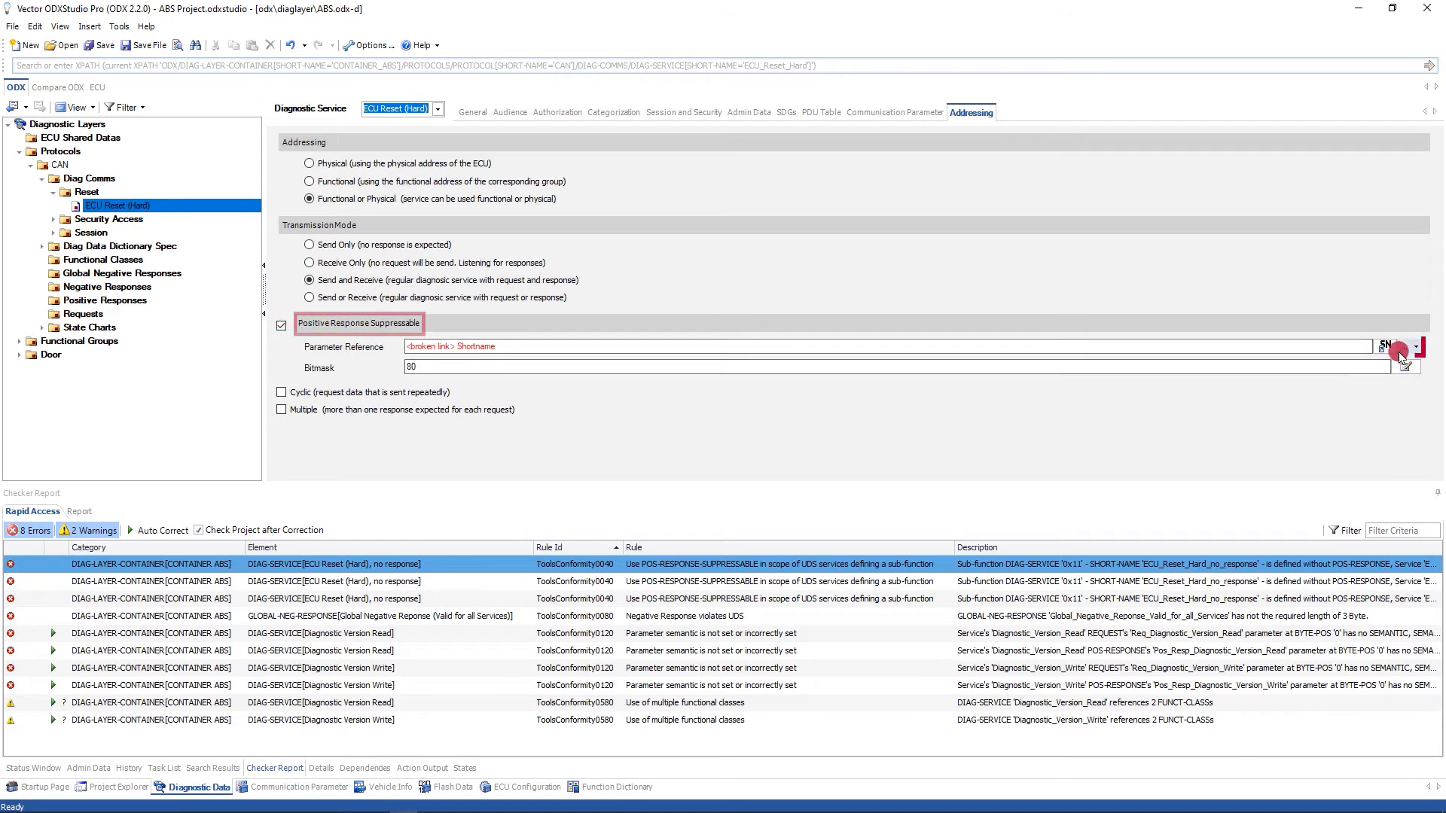
left_click(1402, 346)
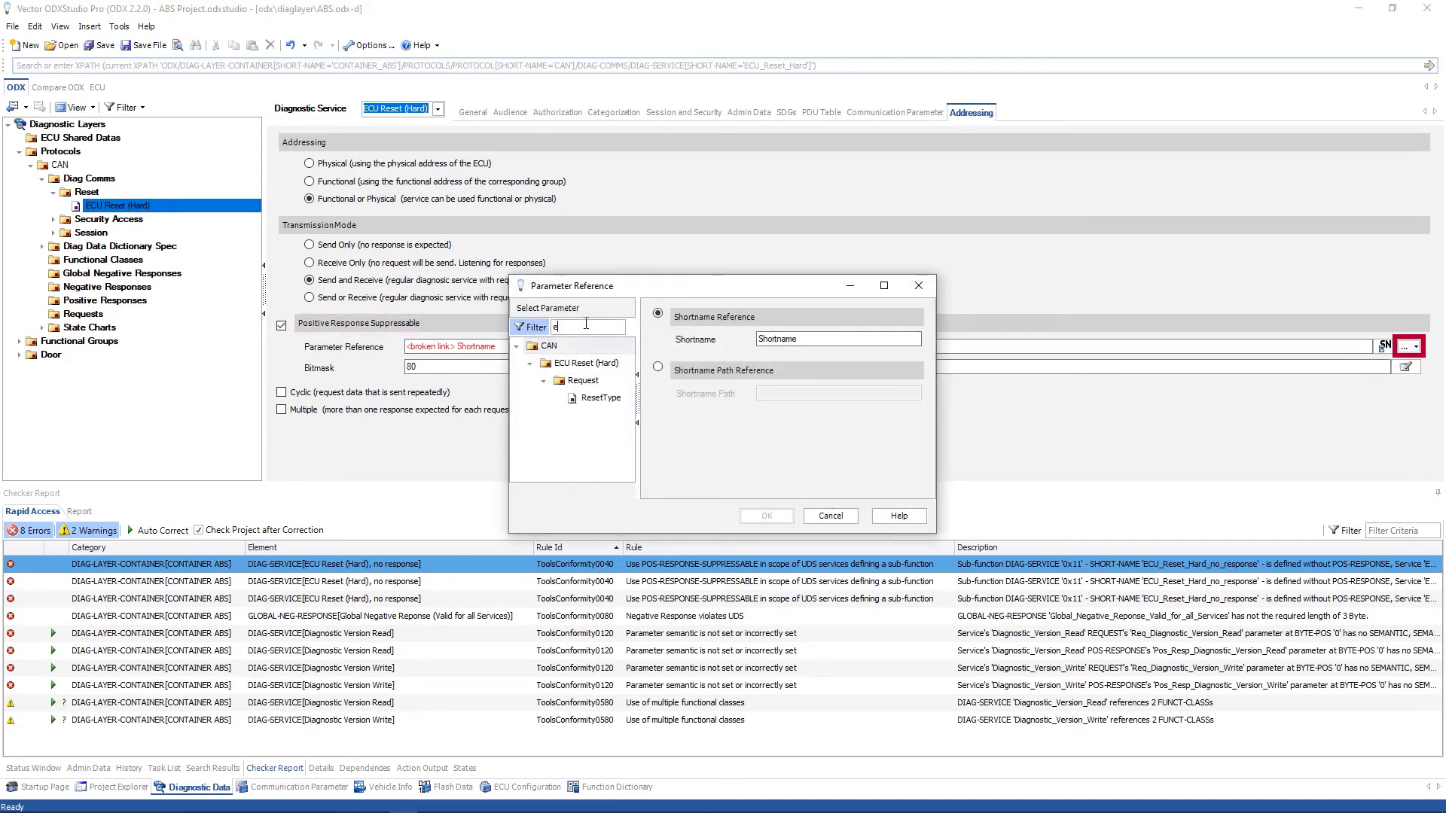
left_click(600, 398)
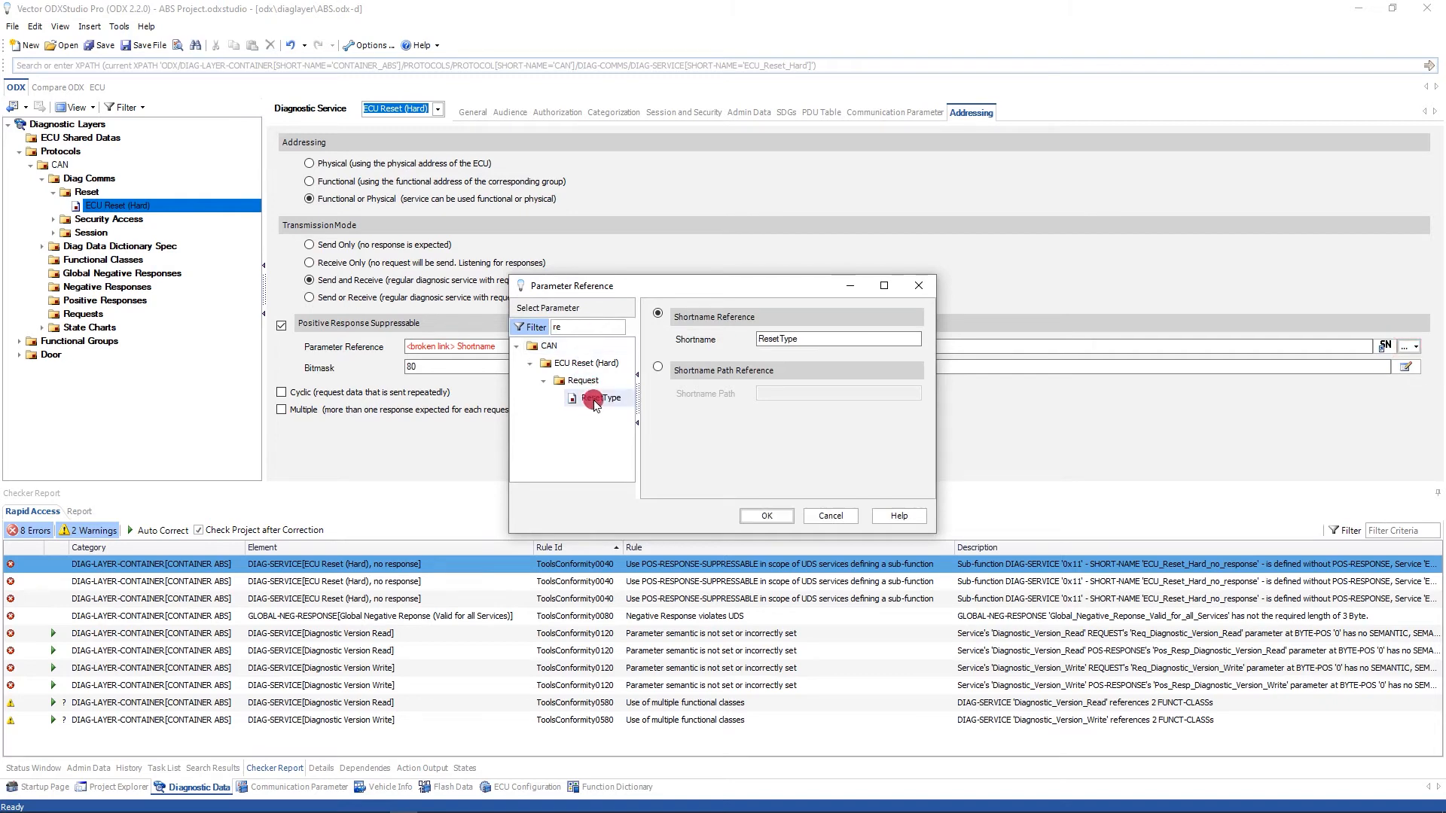
left_click(767, 515)
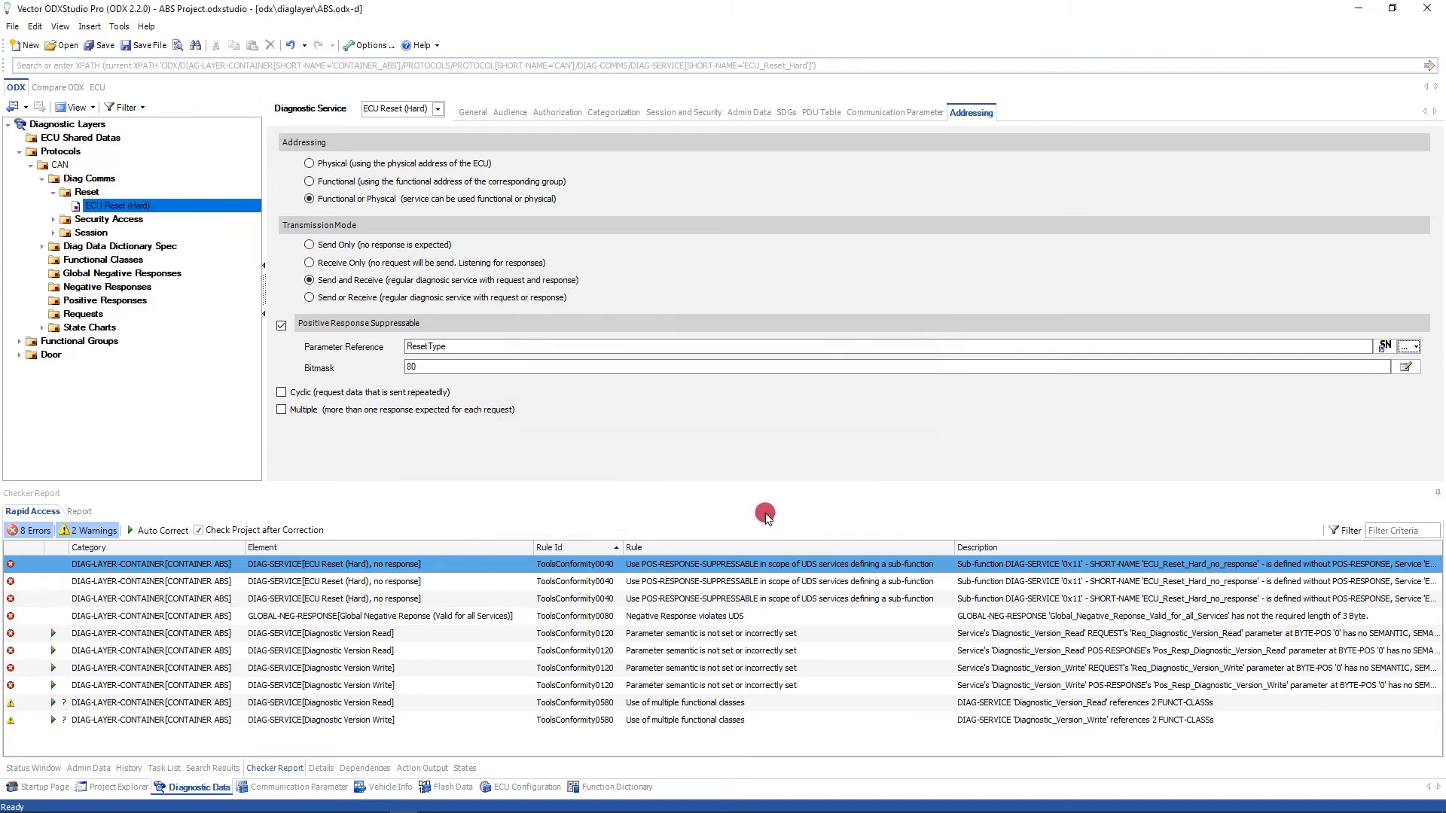
mouse_move(236, 326)
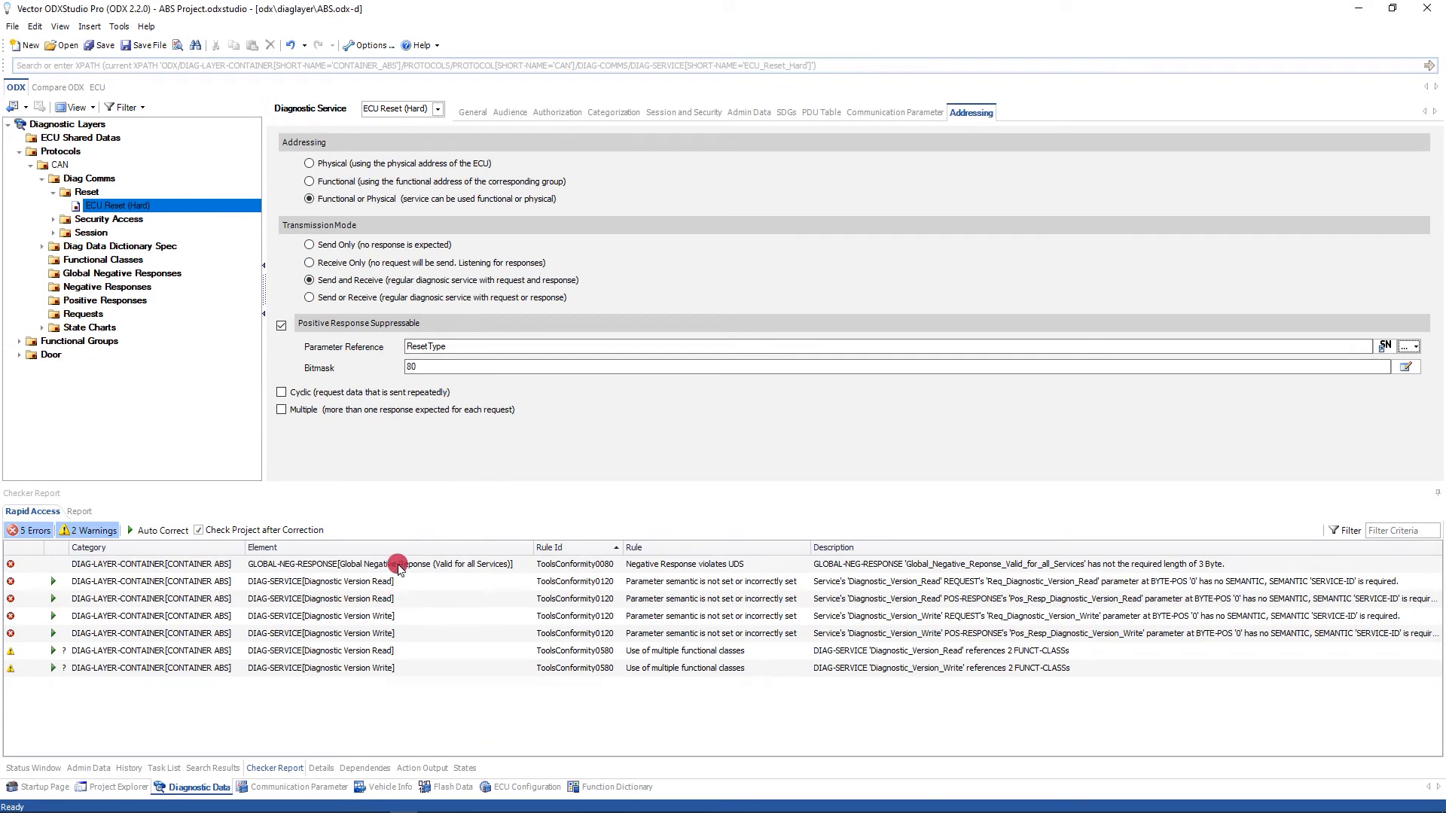
mouse_move(382, 528)
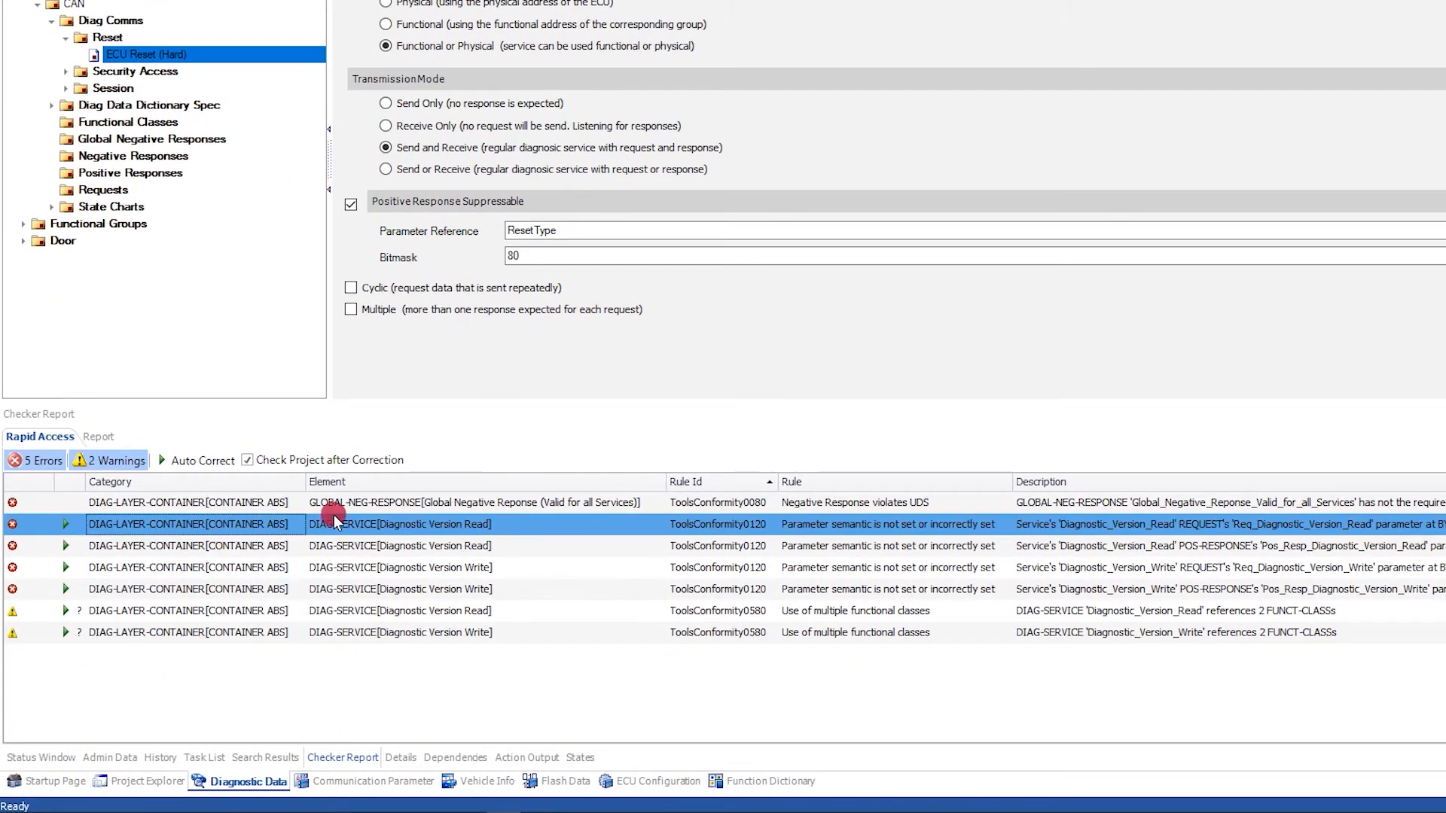
mouse_move(235, 528)
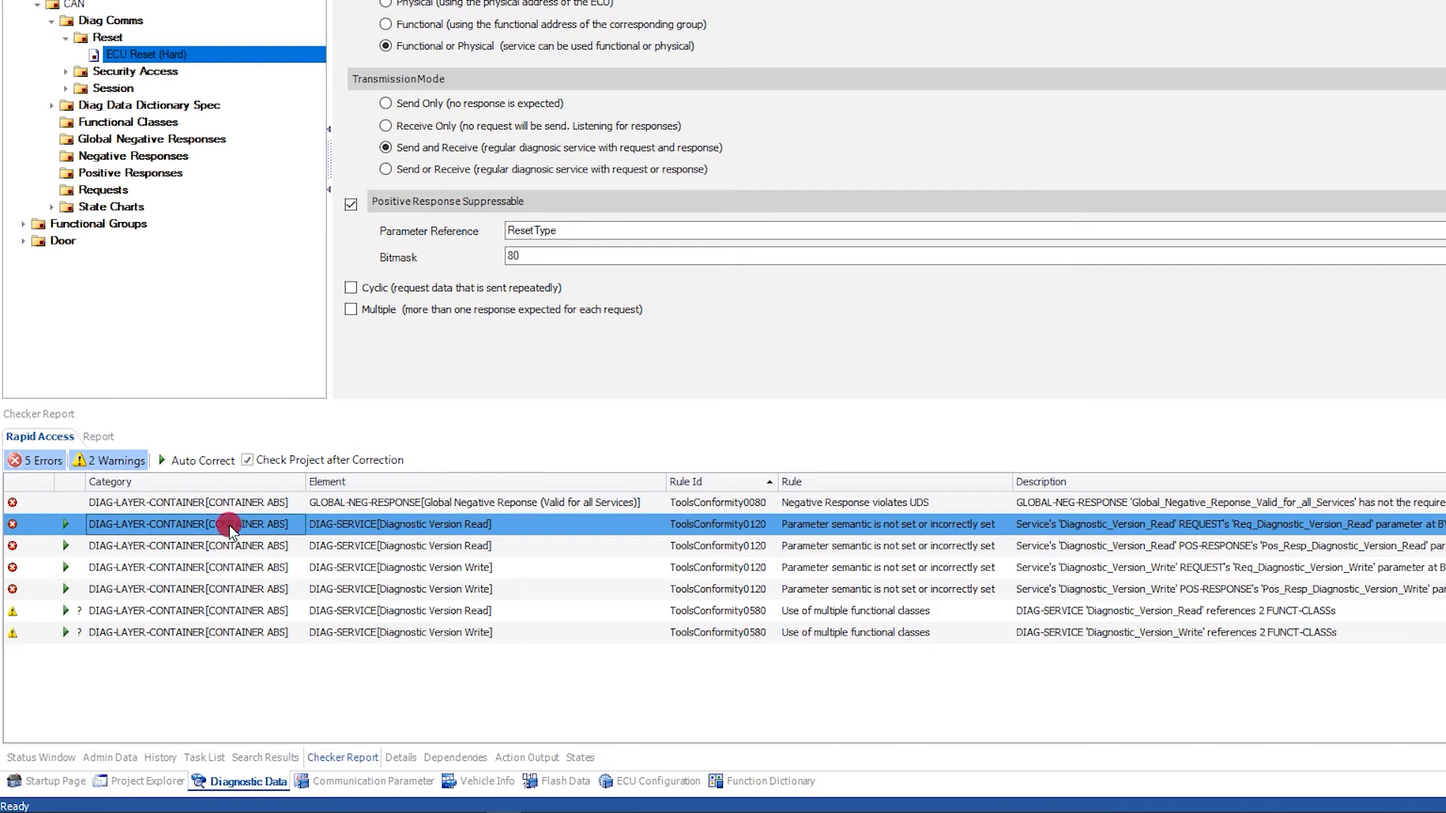
- Auto-correct the Diagnostic Version Read and Write semantic findings, leaving 1 error and 2 warnings
right_click(232, 530)
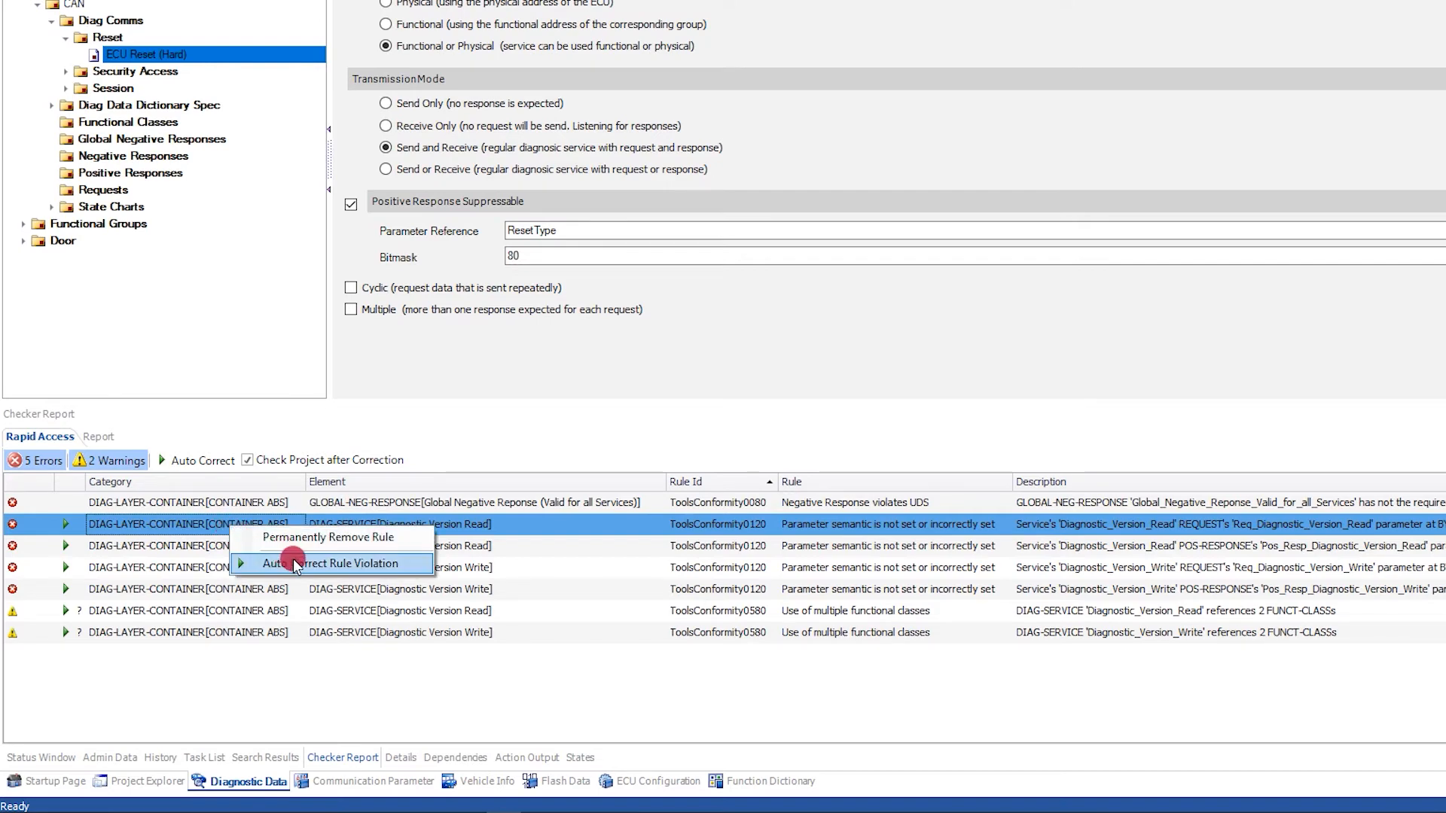
left_click(301, 563)
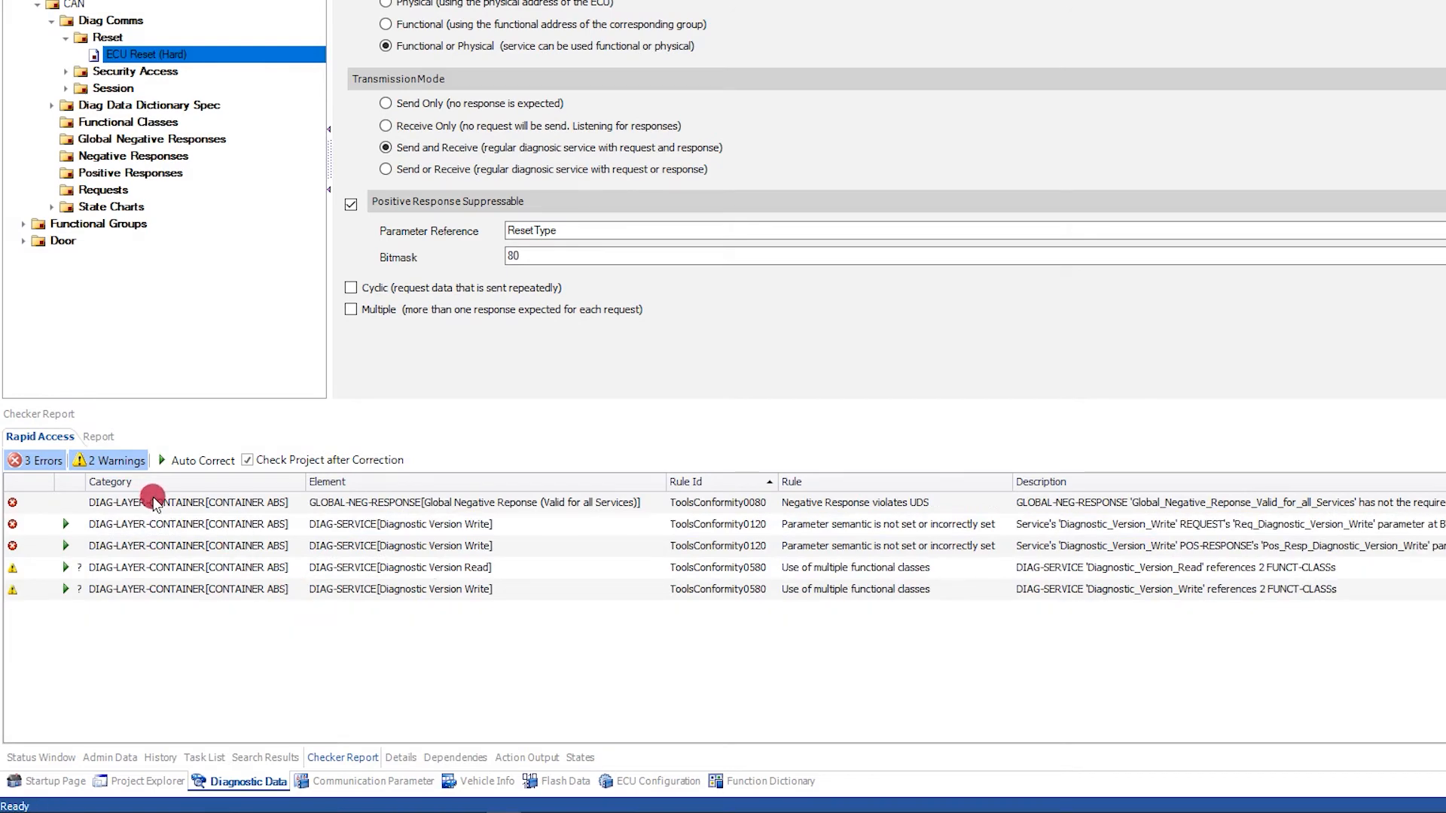
right_click(219, 524)
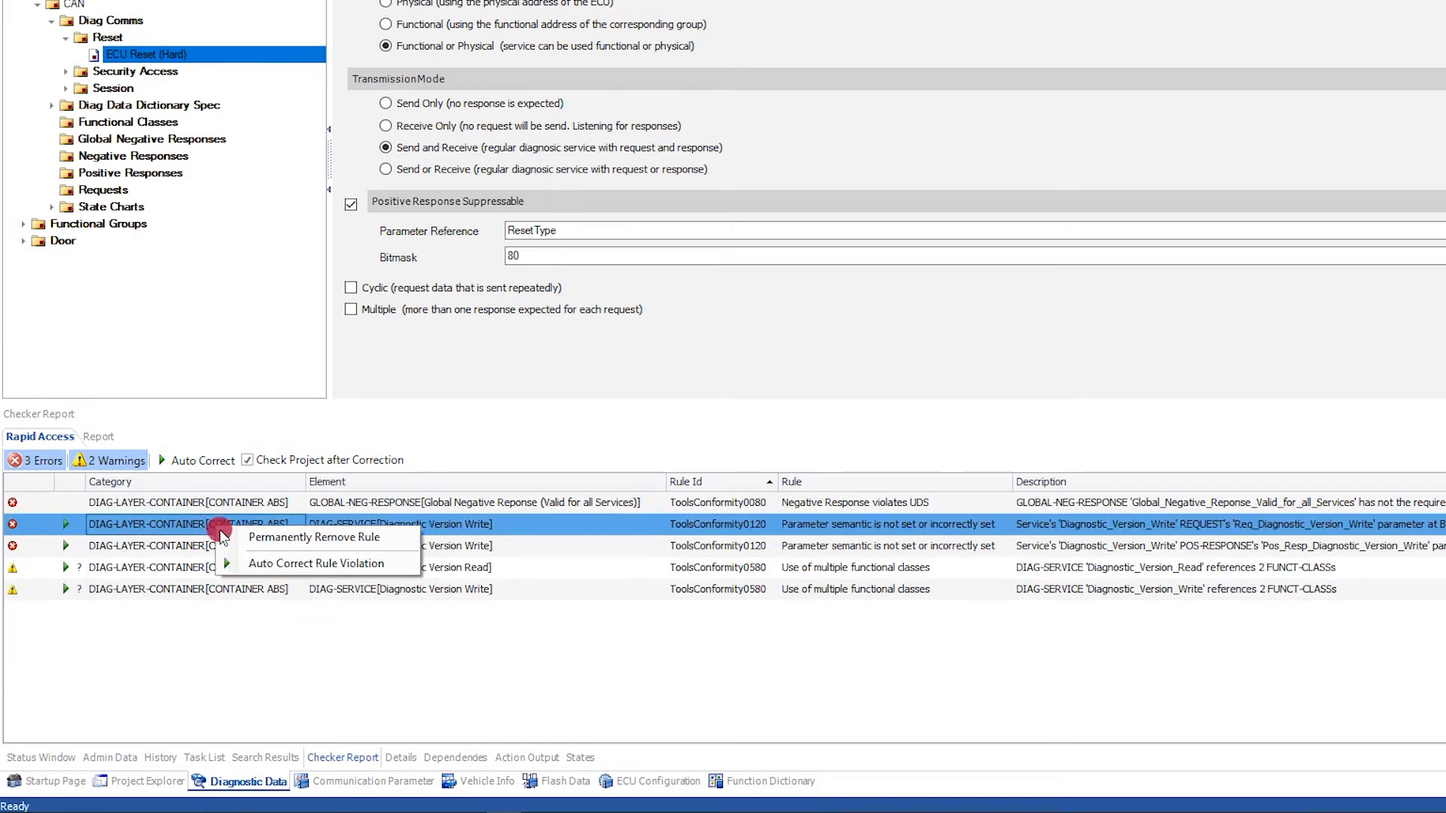
left_click(314, 538)
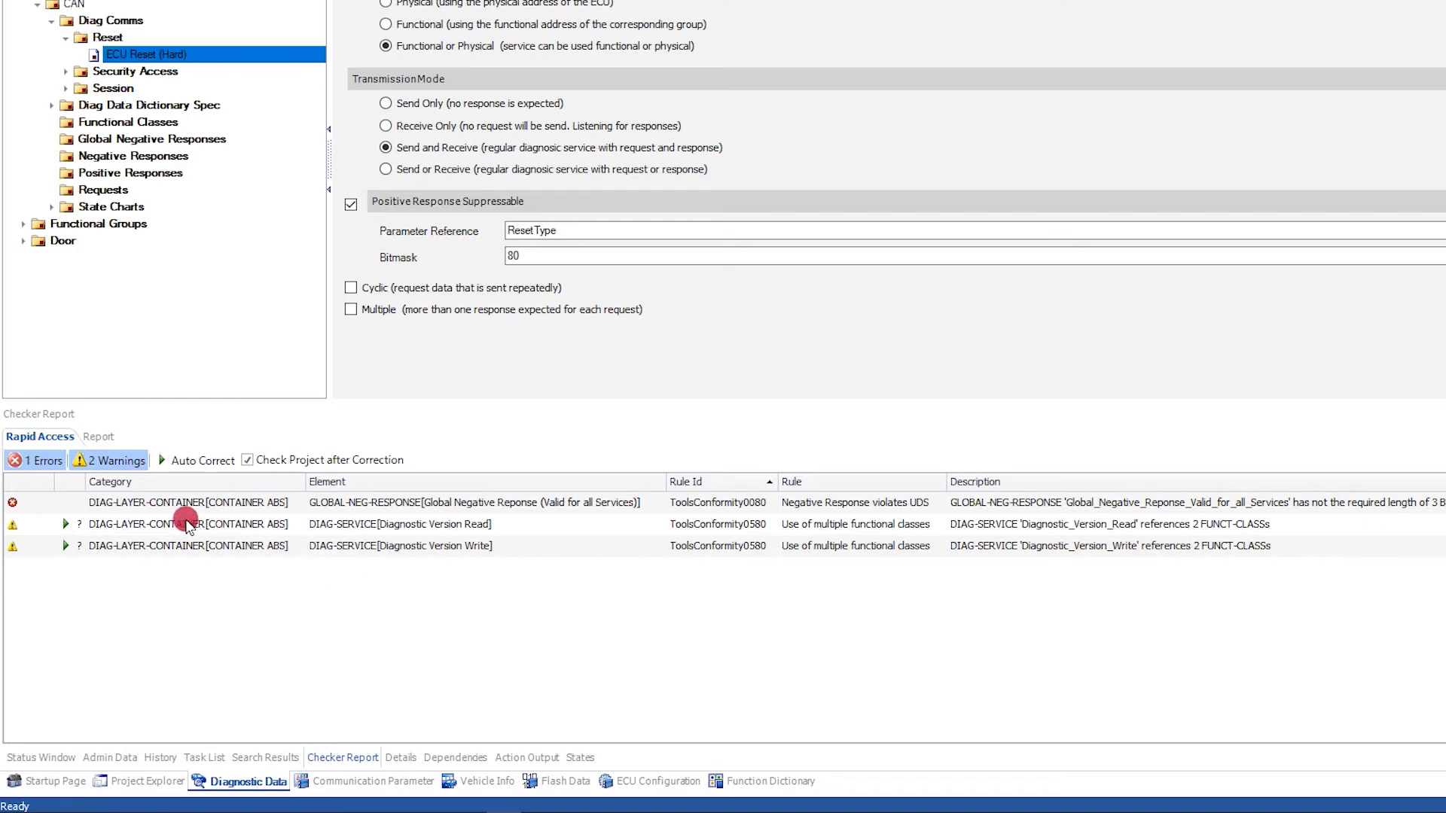
- Keep only the 'DIDs' functional class for Diagnostic Version Read and Write, clearing both warnings
left_click(187, 525)
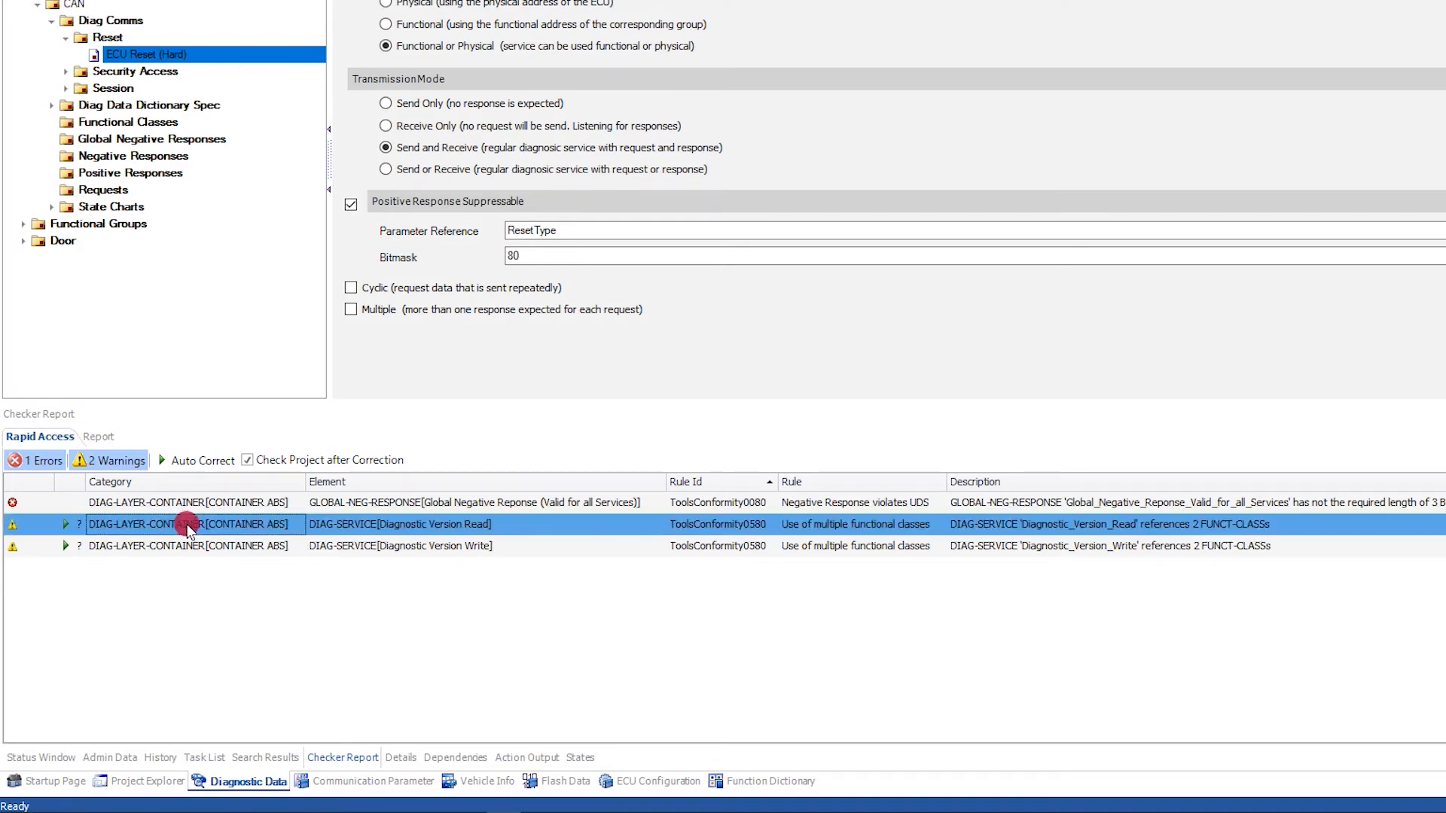
mouse_move(350, 539)
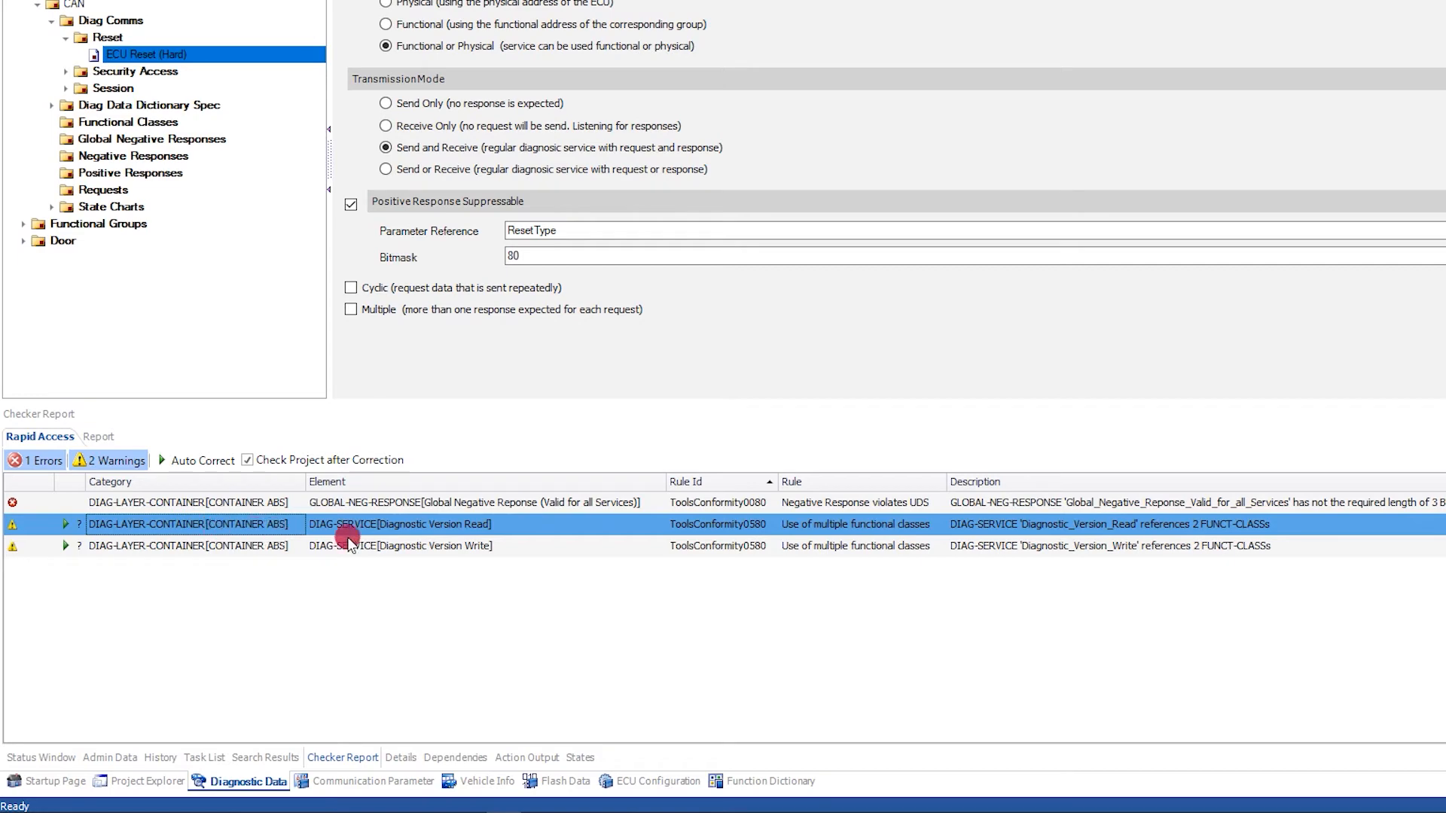
mouse_move(265, 543)
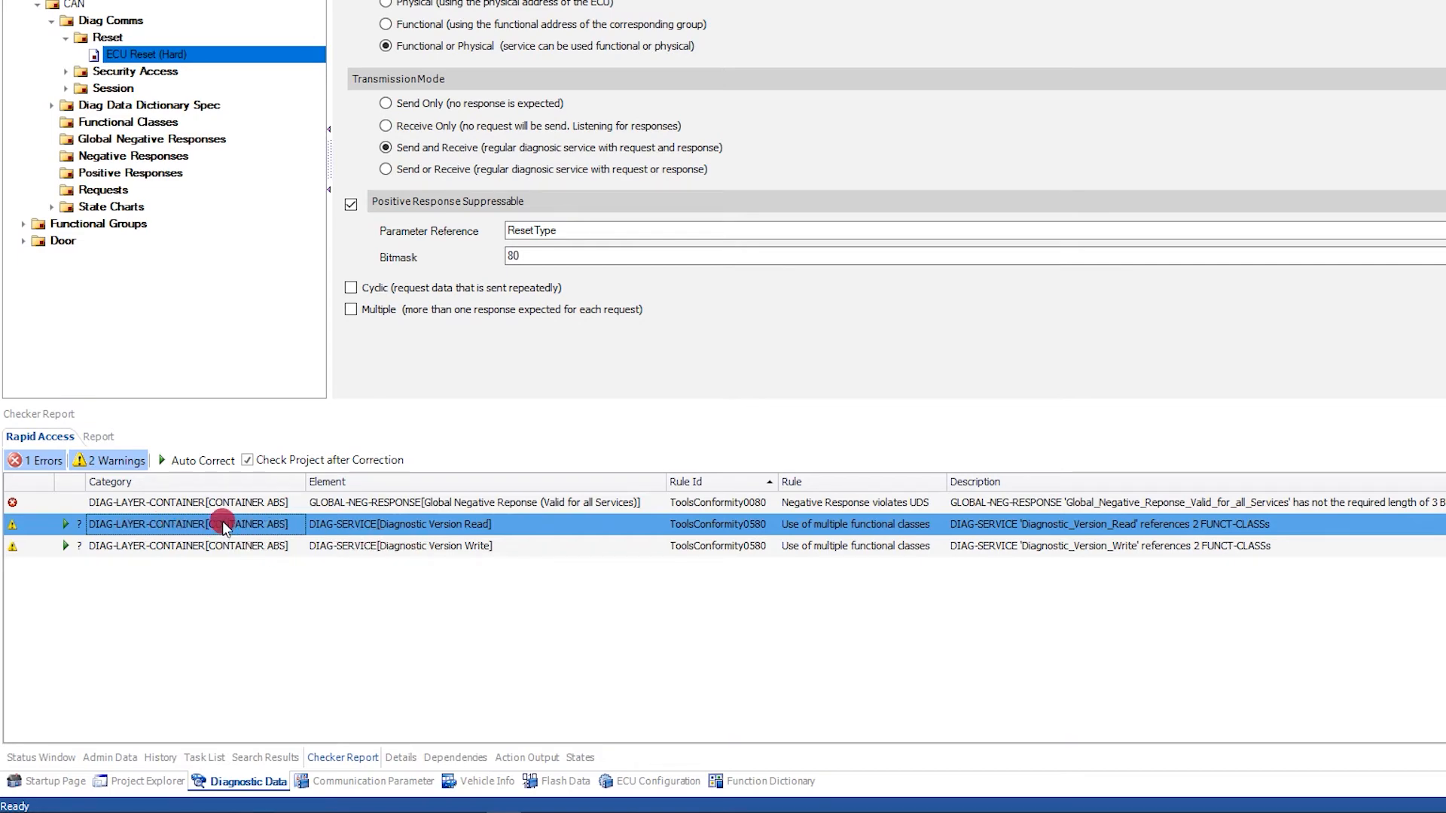
right_click(226, 524)
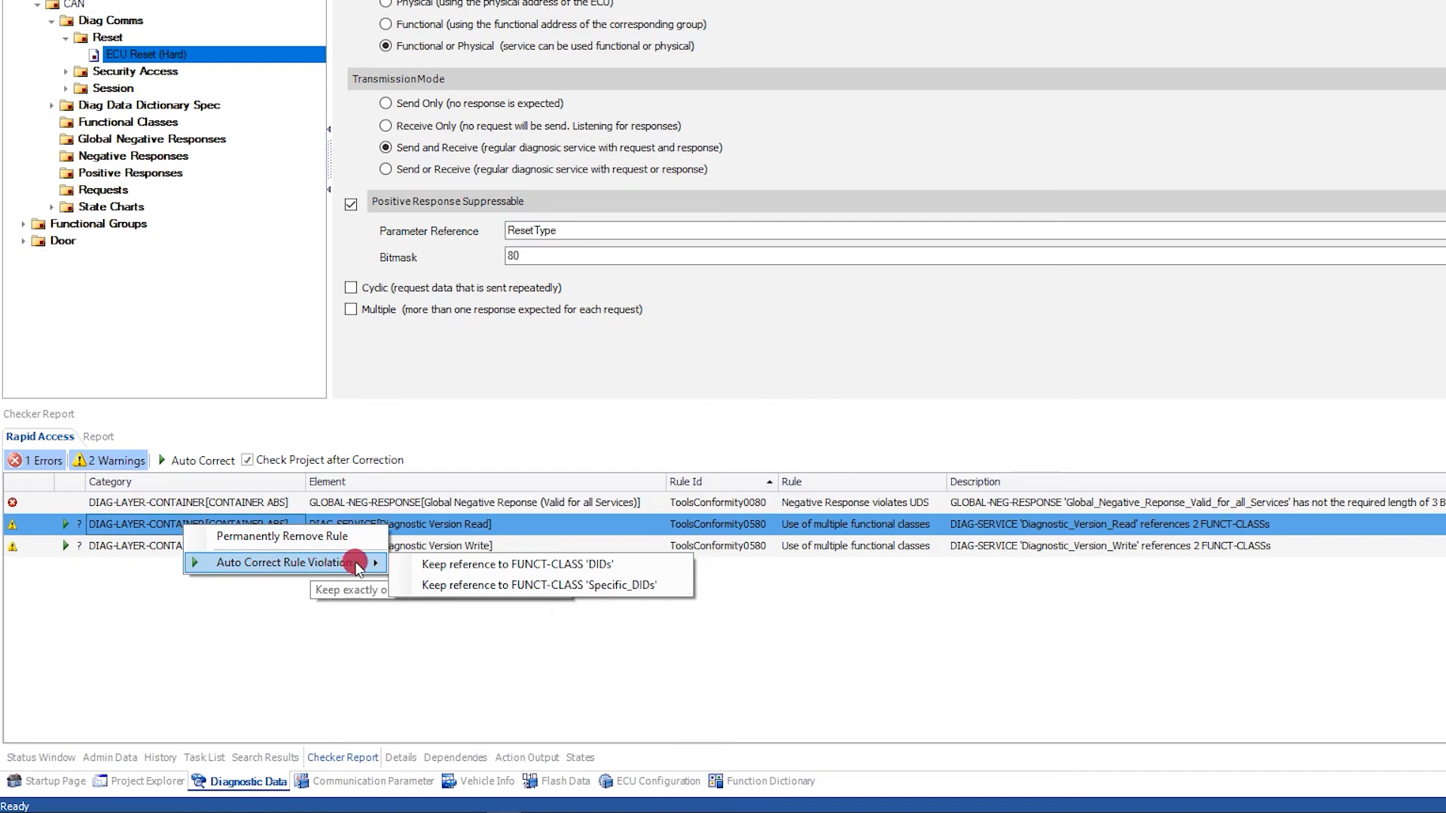
mouse_move(510, 564)
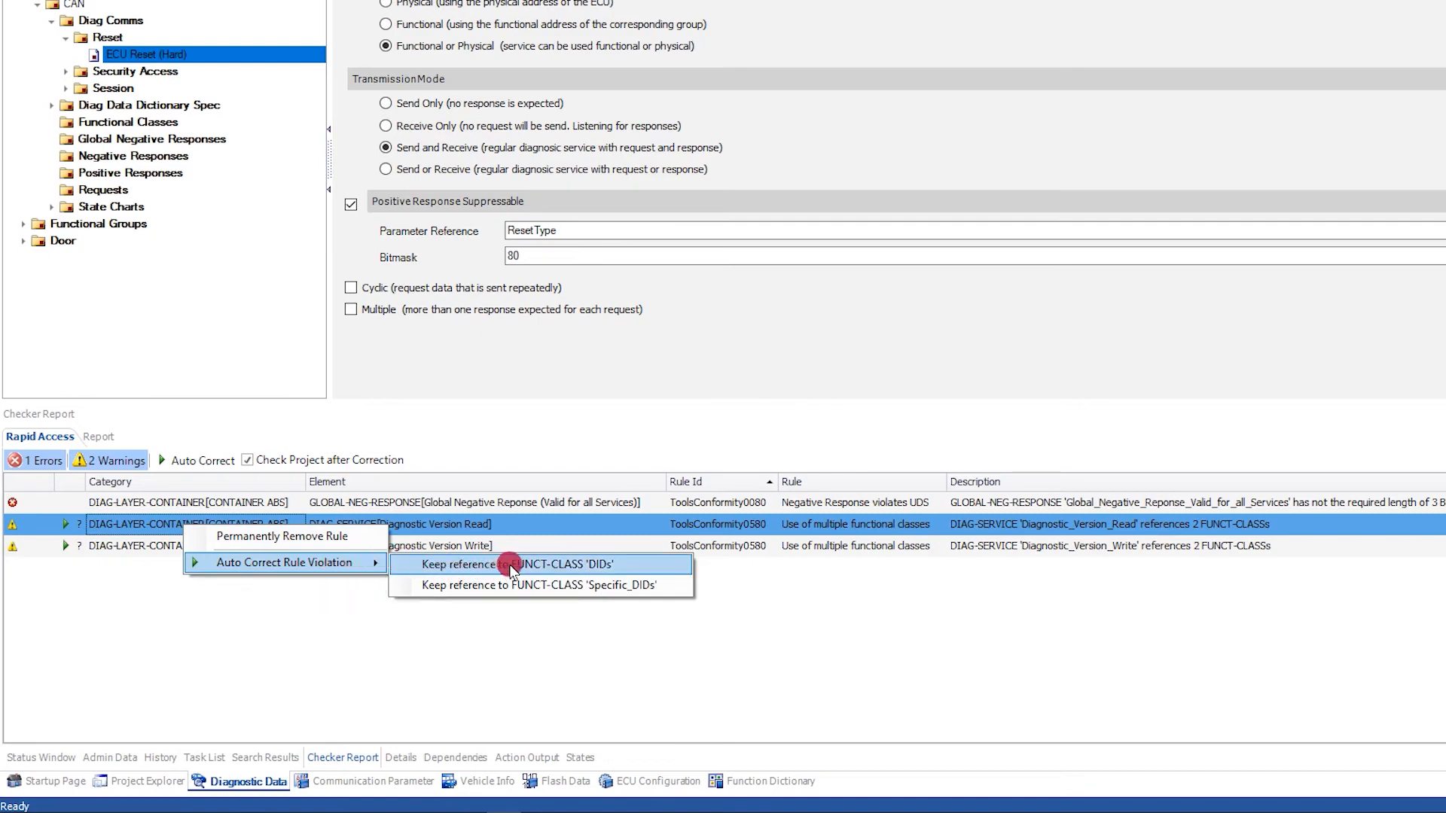
left_click(510, 564)
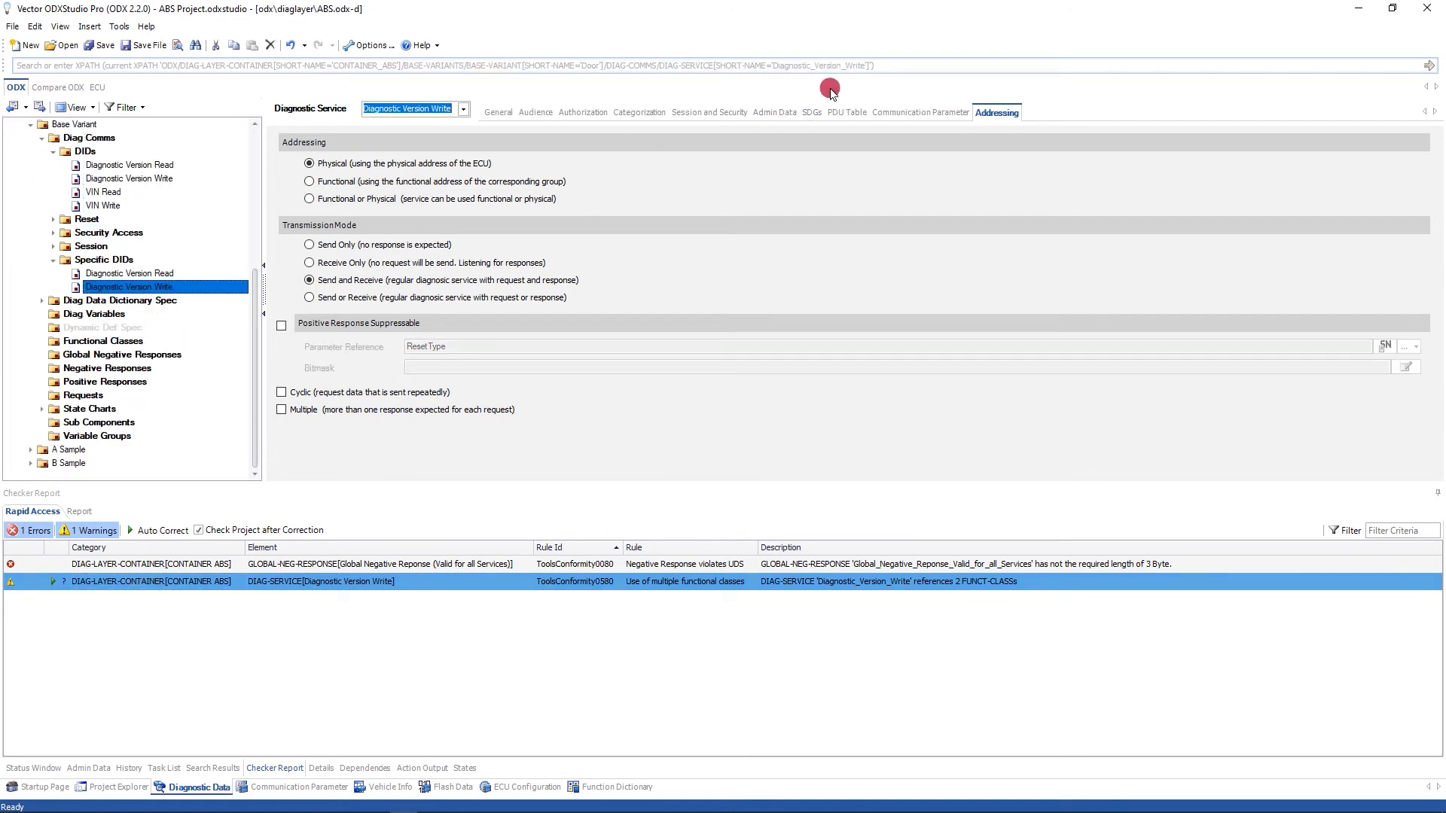
left_click(846, 112)
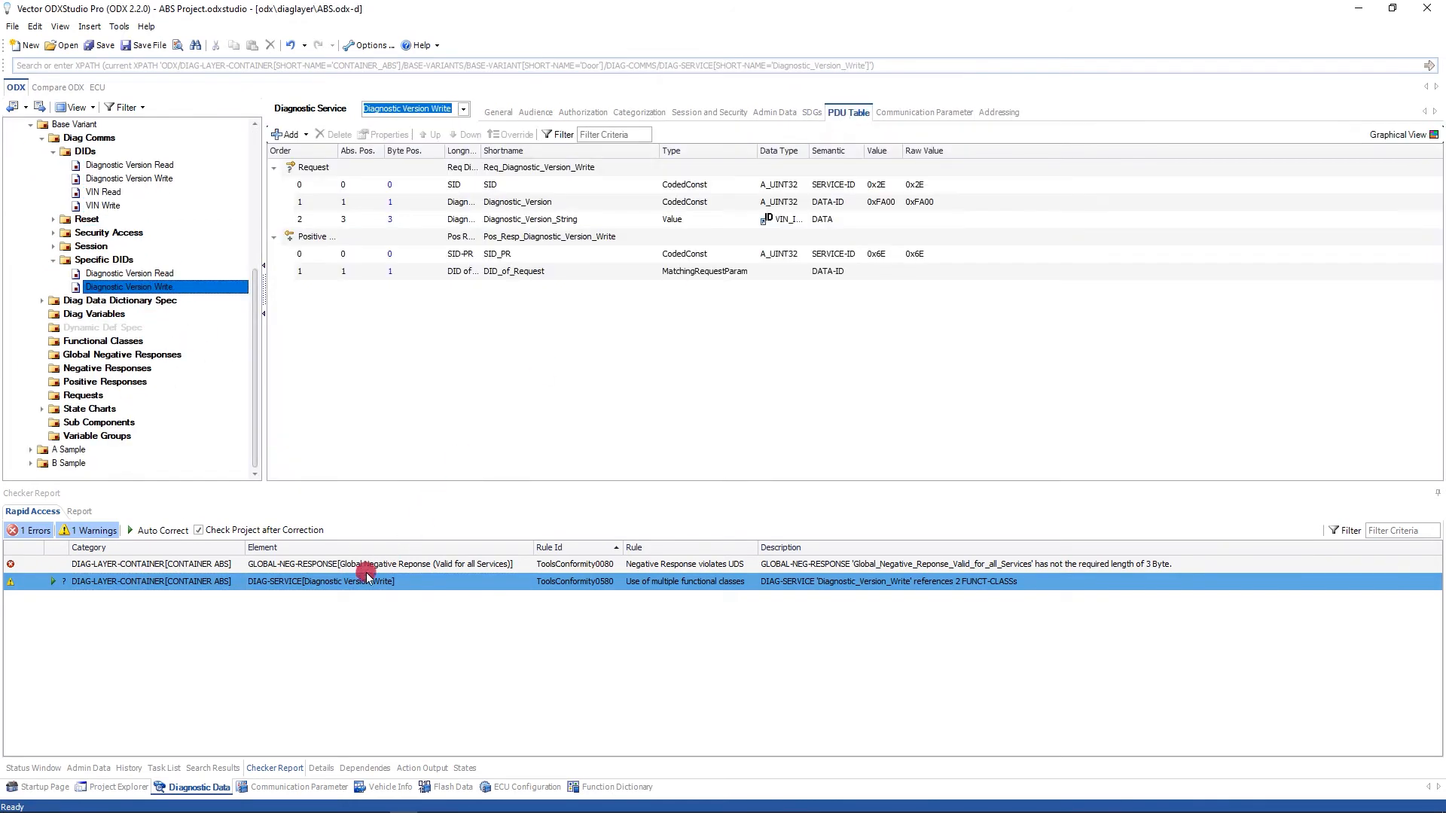
mouse_move(339, 586)
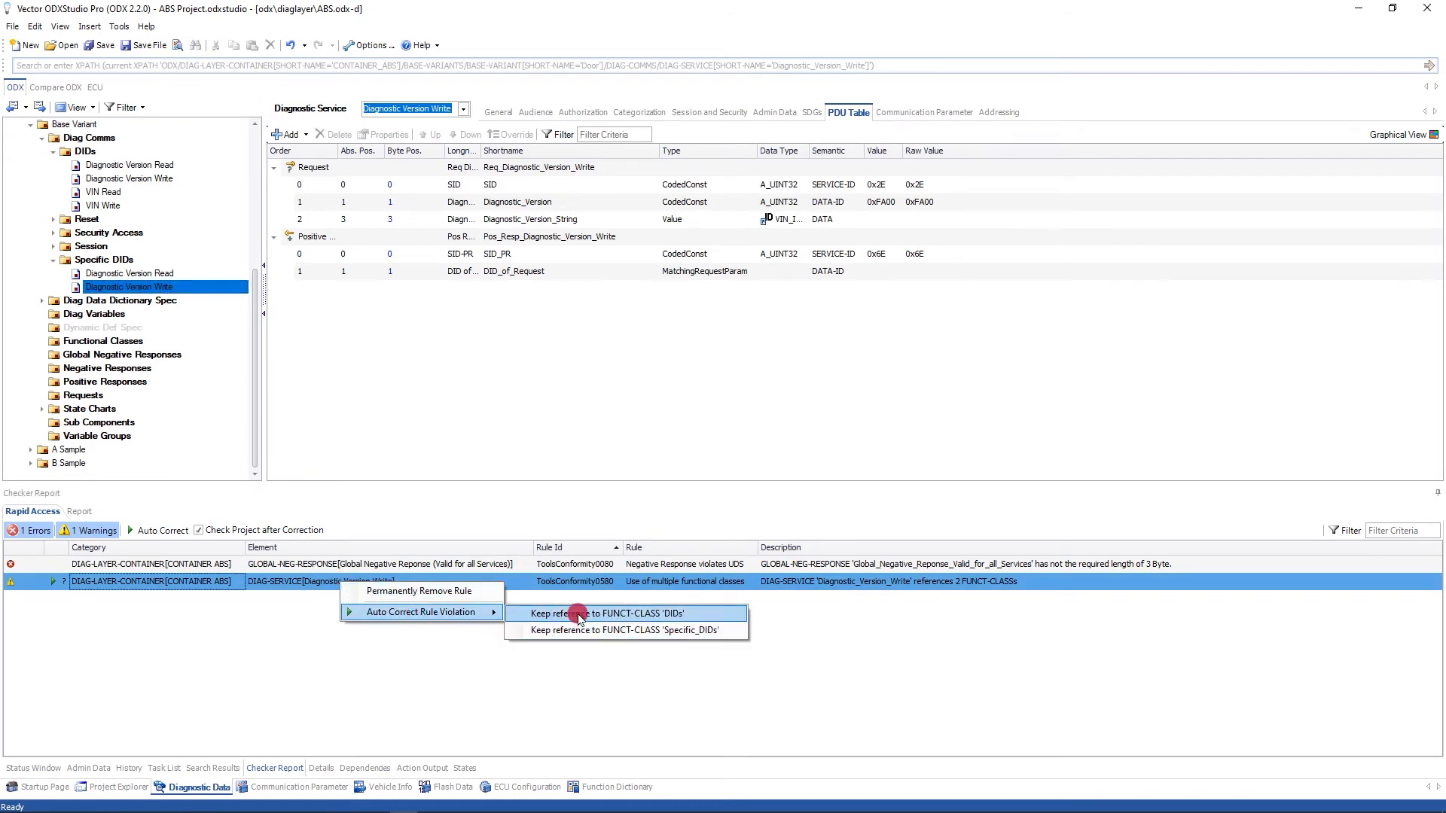
left_click(606, 613)
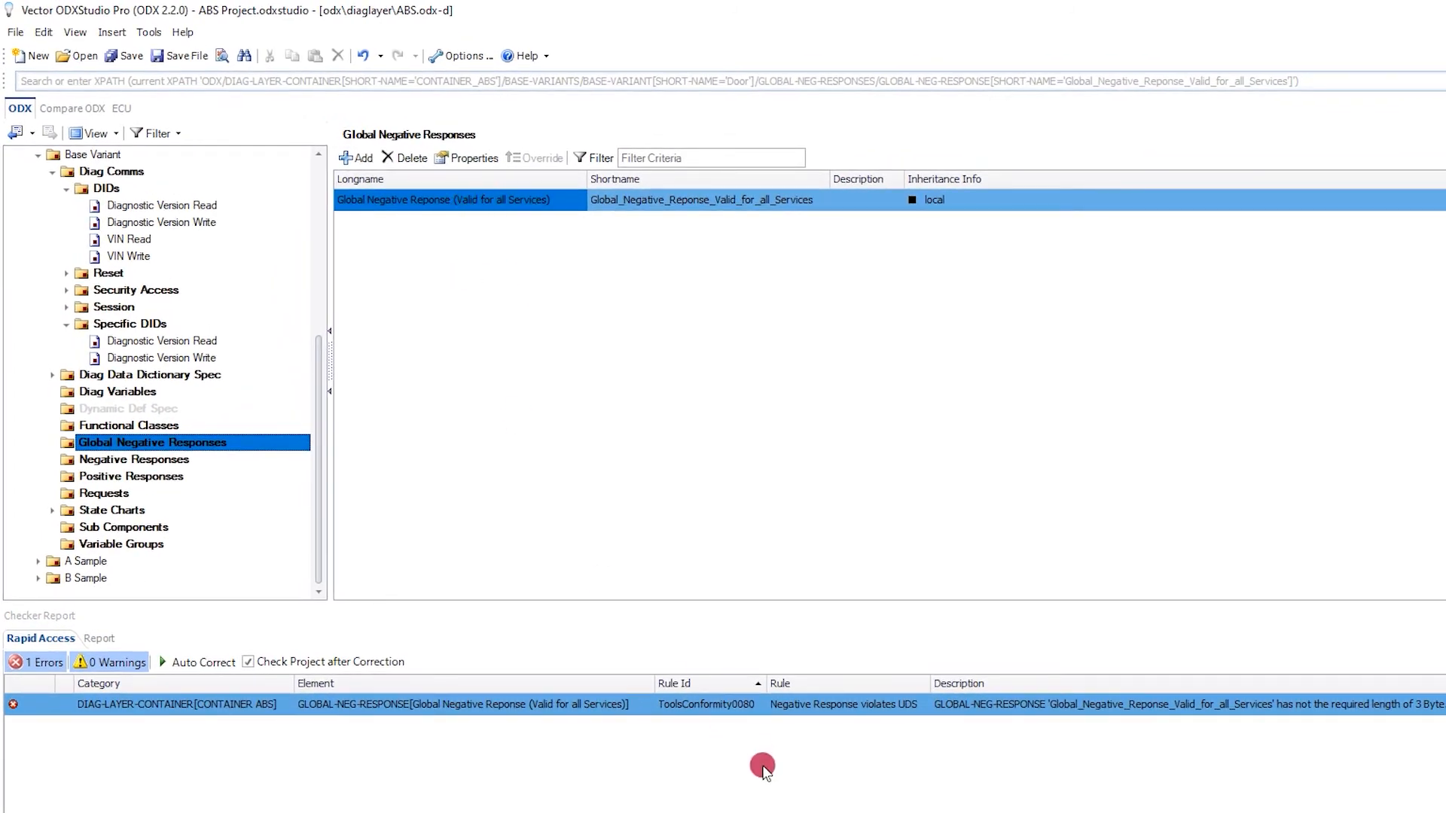
mouse_move(711, 753)
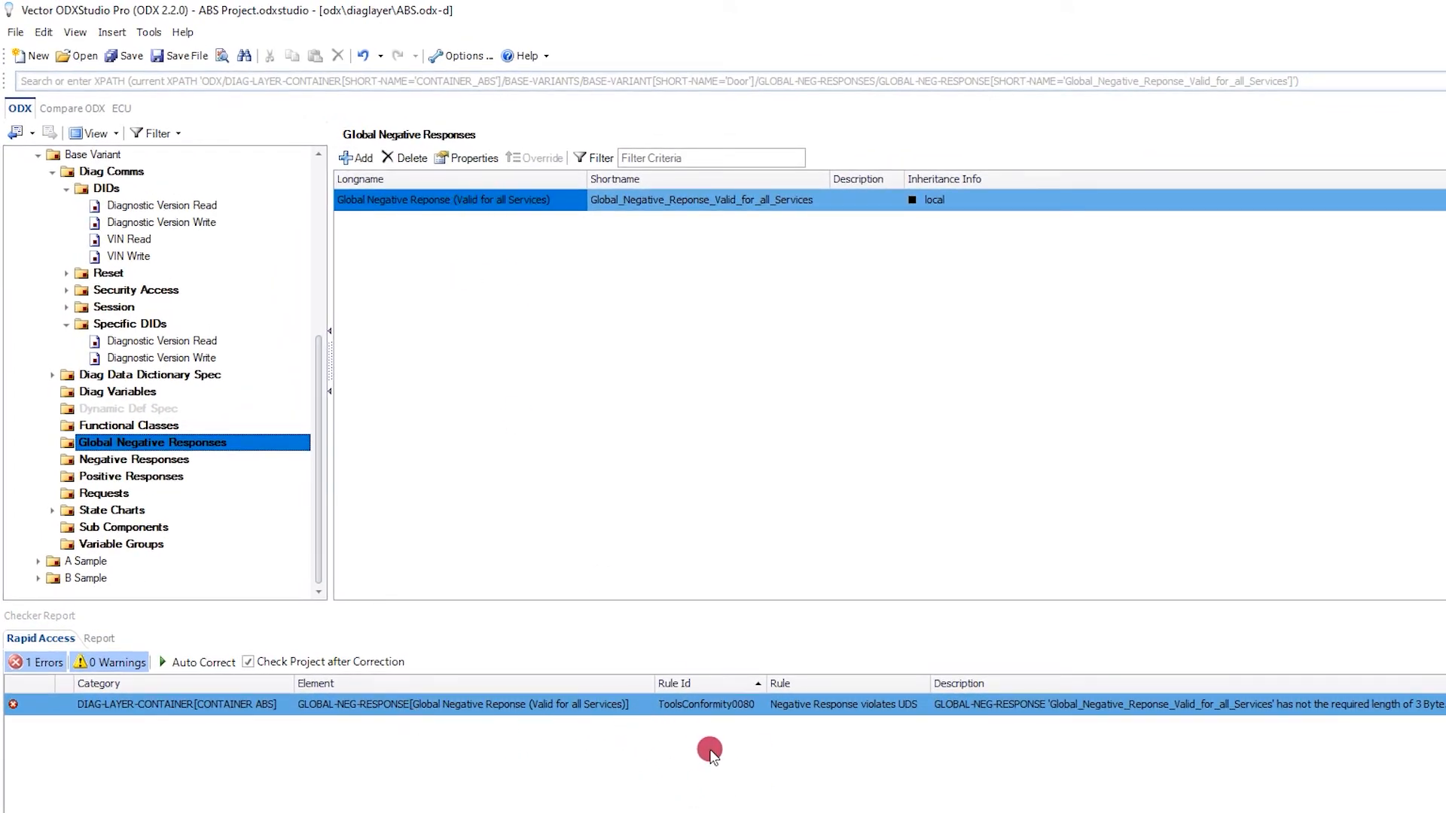
mouse_move(743, 735)
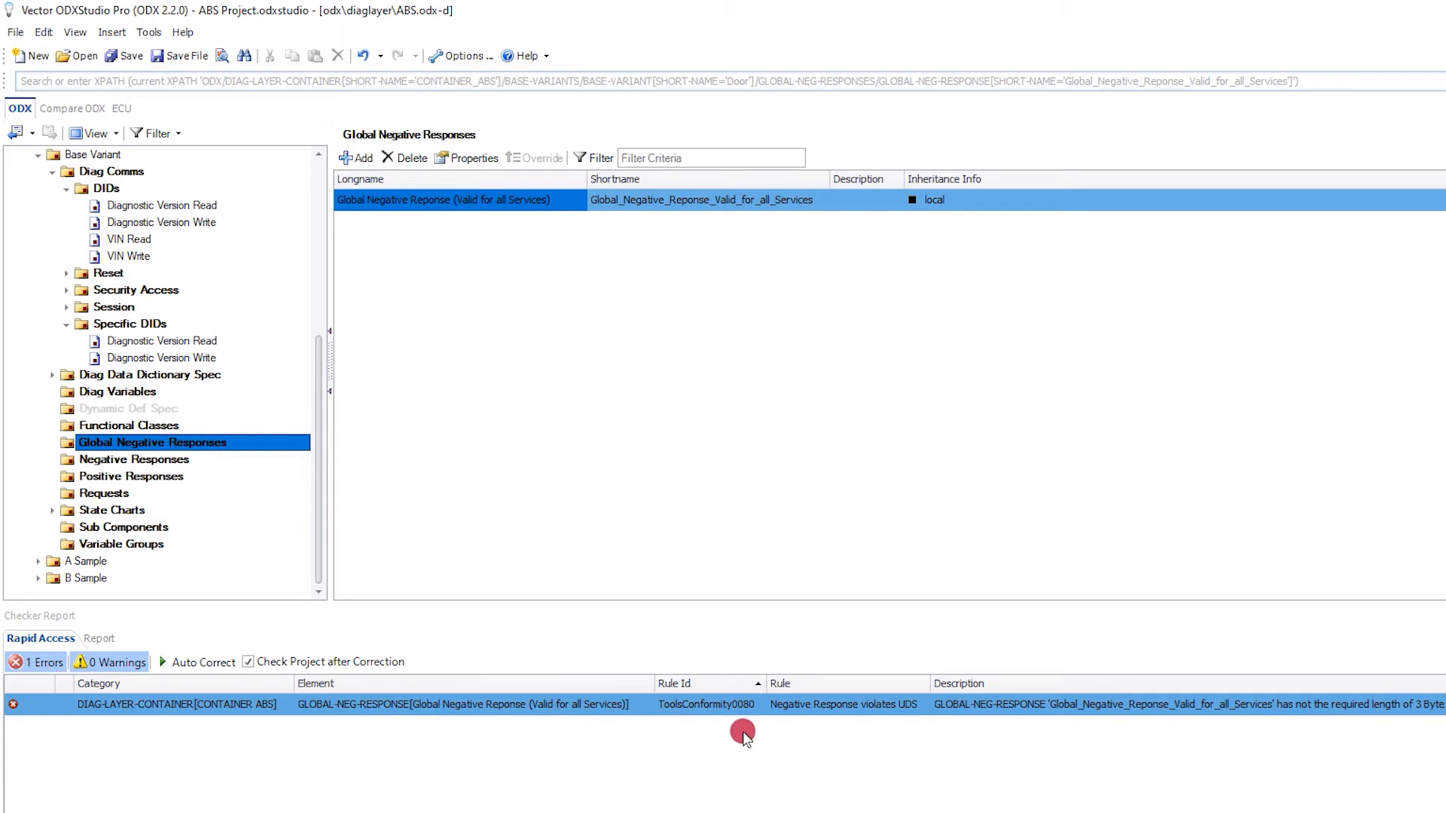
mouse_move(793, 702)
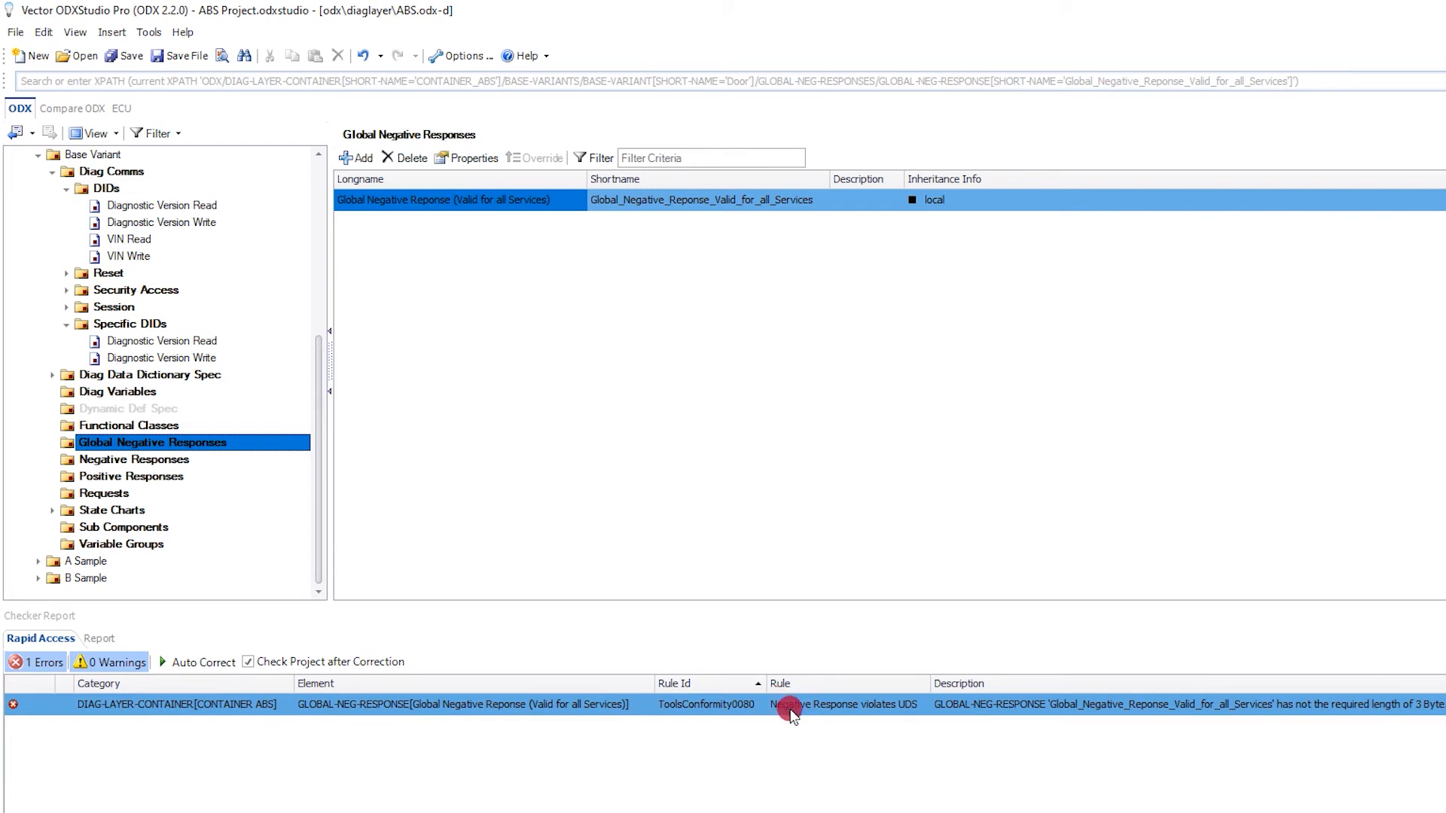
mouse_move(759, 723)
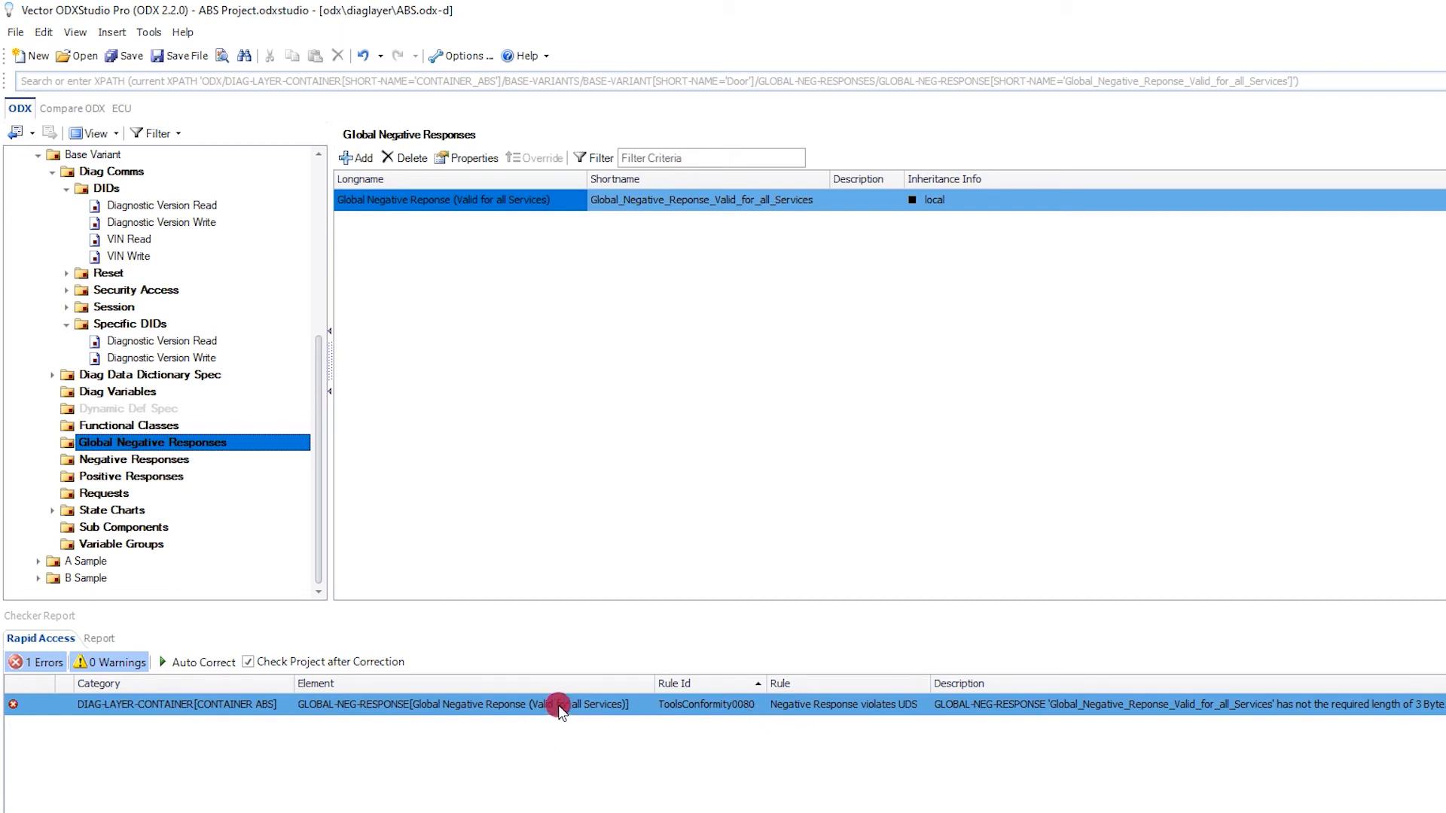
- Select the negative-response length error and the 'Valid for all Services' global negative response
left_click(456, 200)
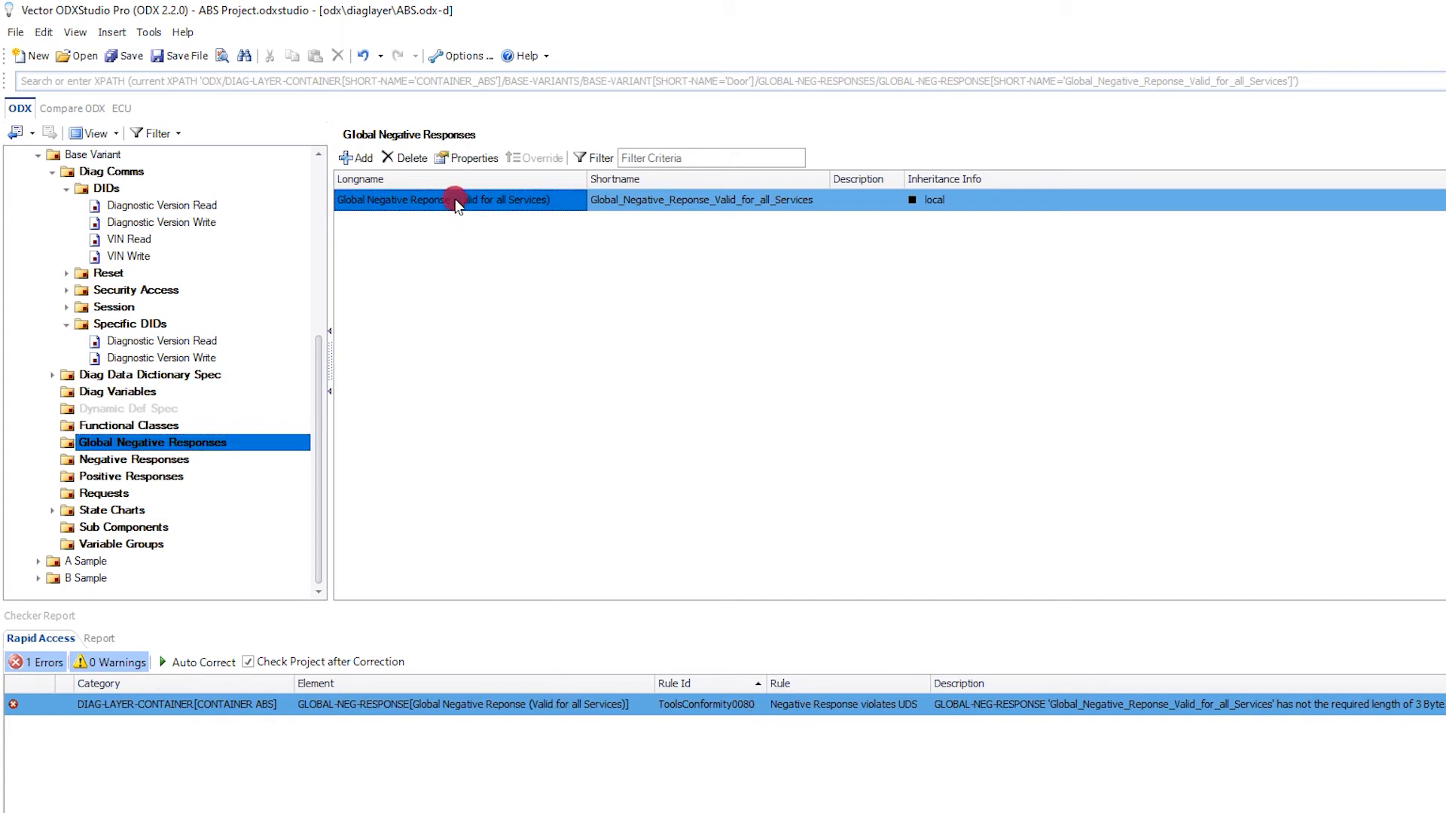
left_click(466, 158)
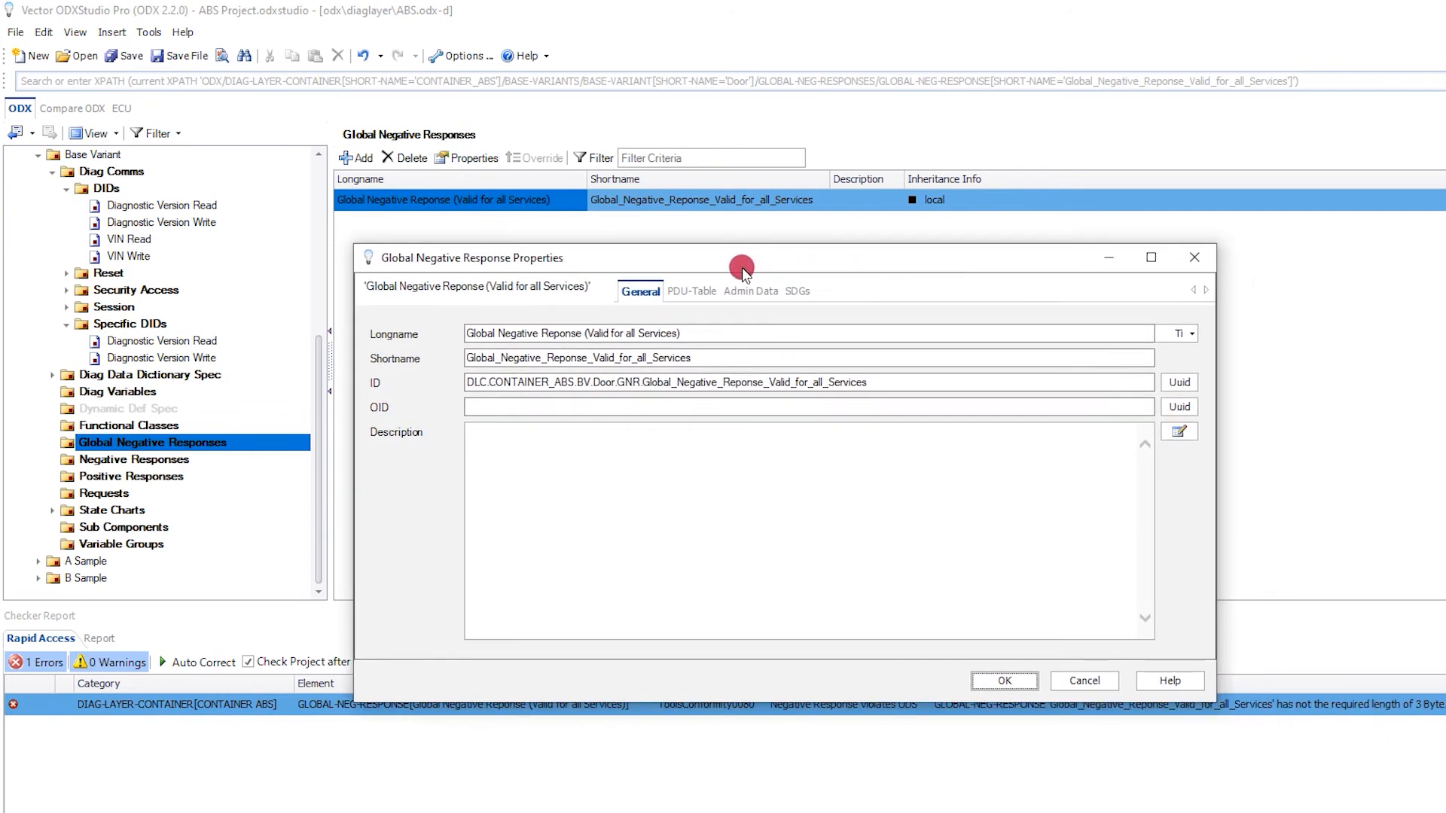
- Inspect the global negative response layout, then set the NRC parameter's byte position to 2
left_click(690, 290)
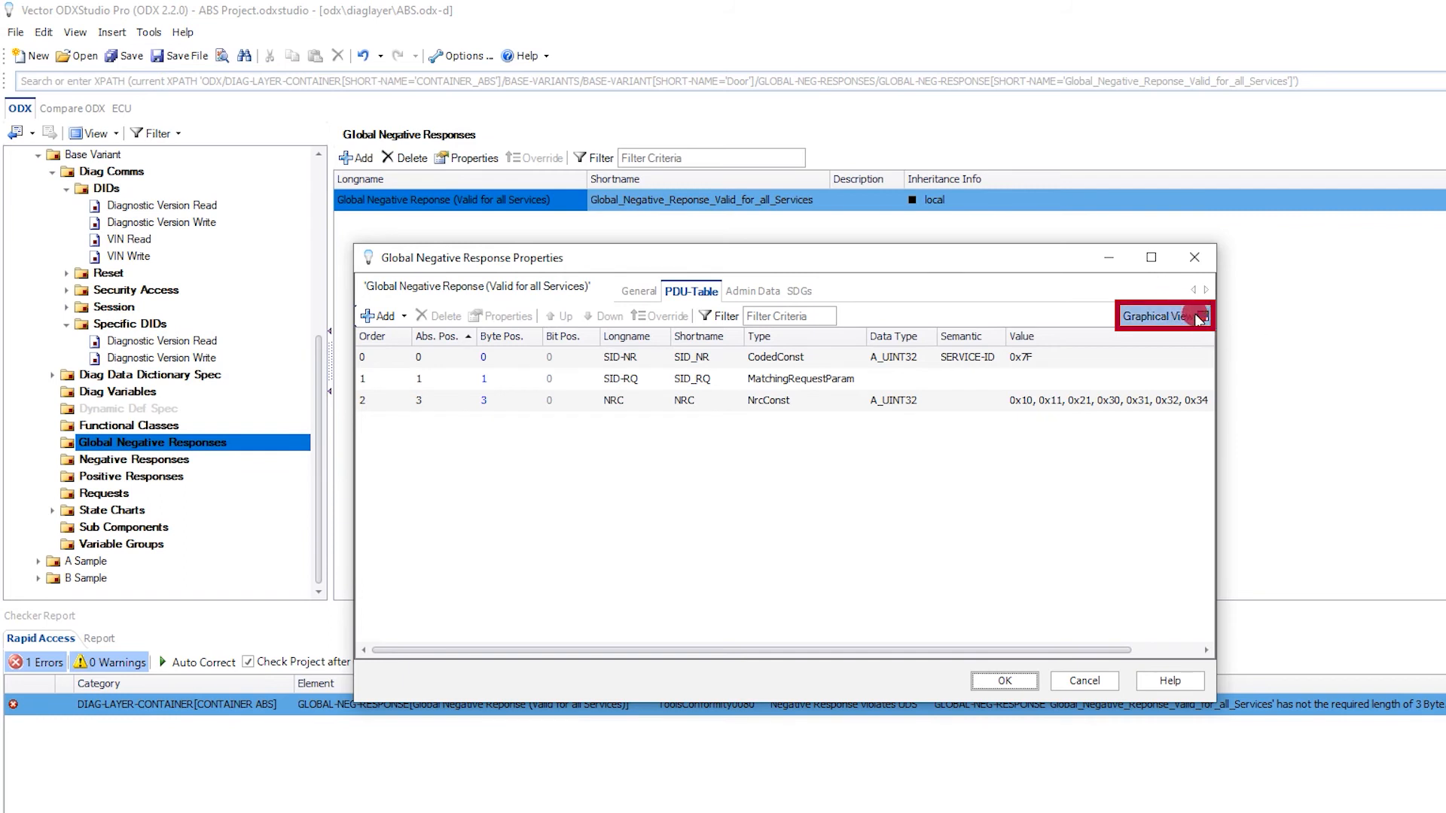
left_click(1164, 317)
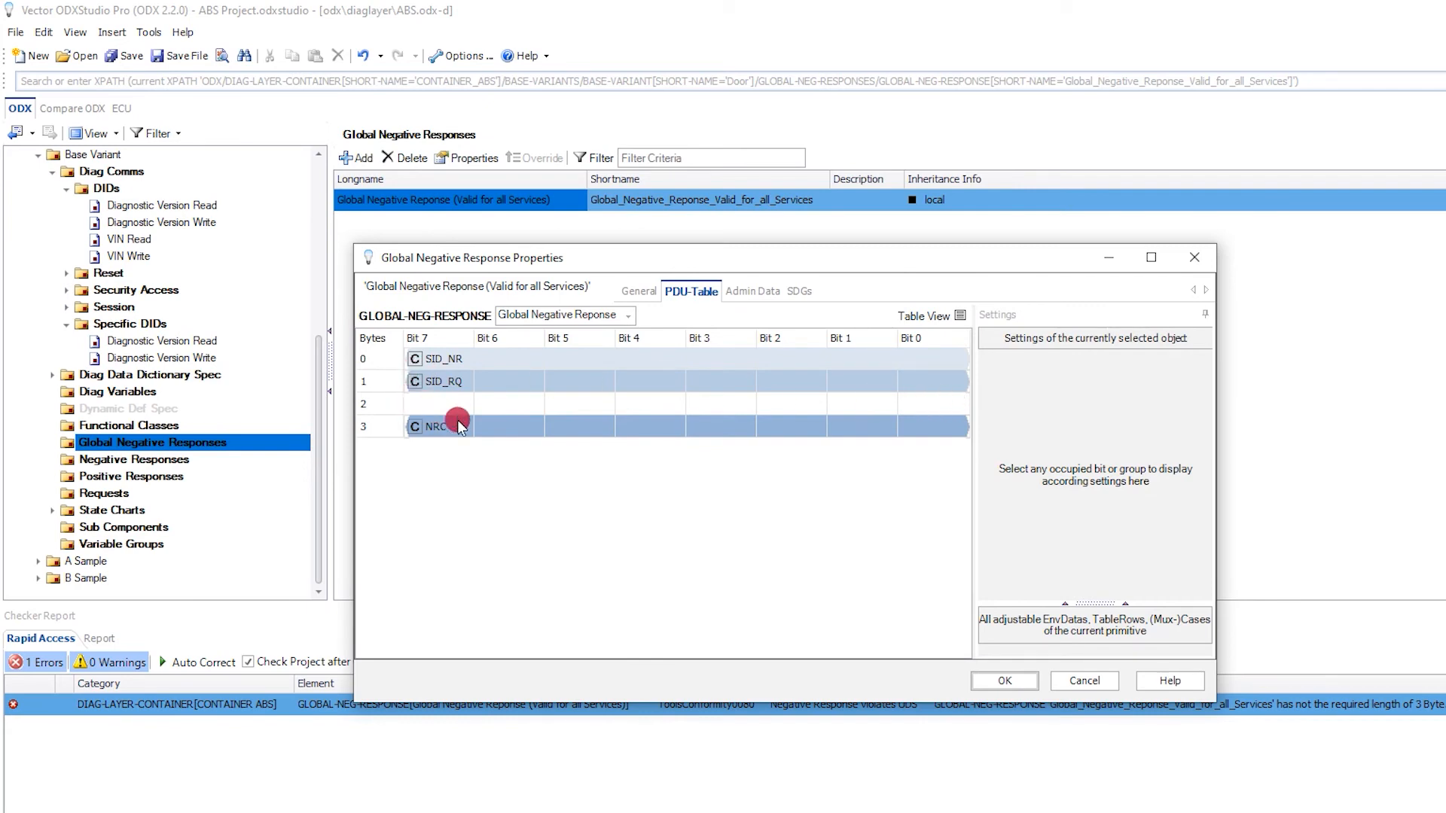
mouse_move(450, 428)
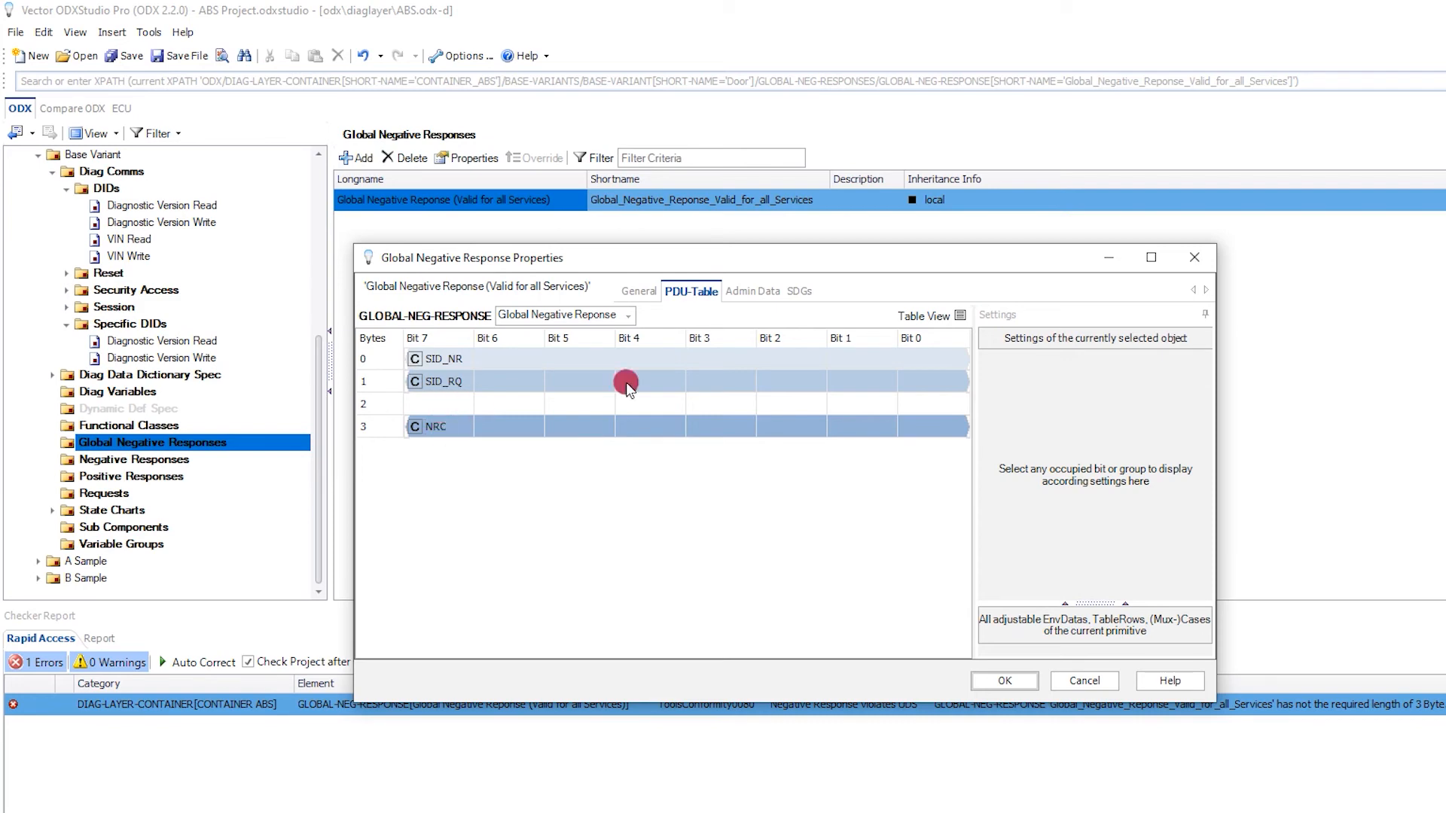
mouse_move(925, 315)
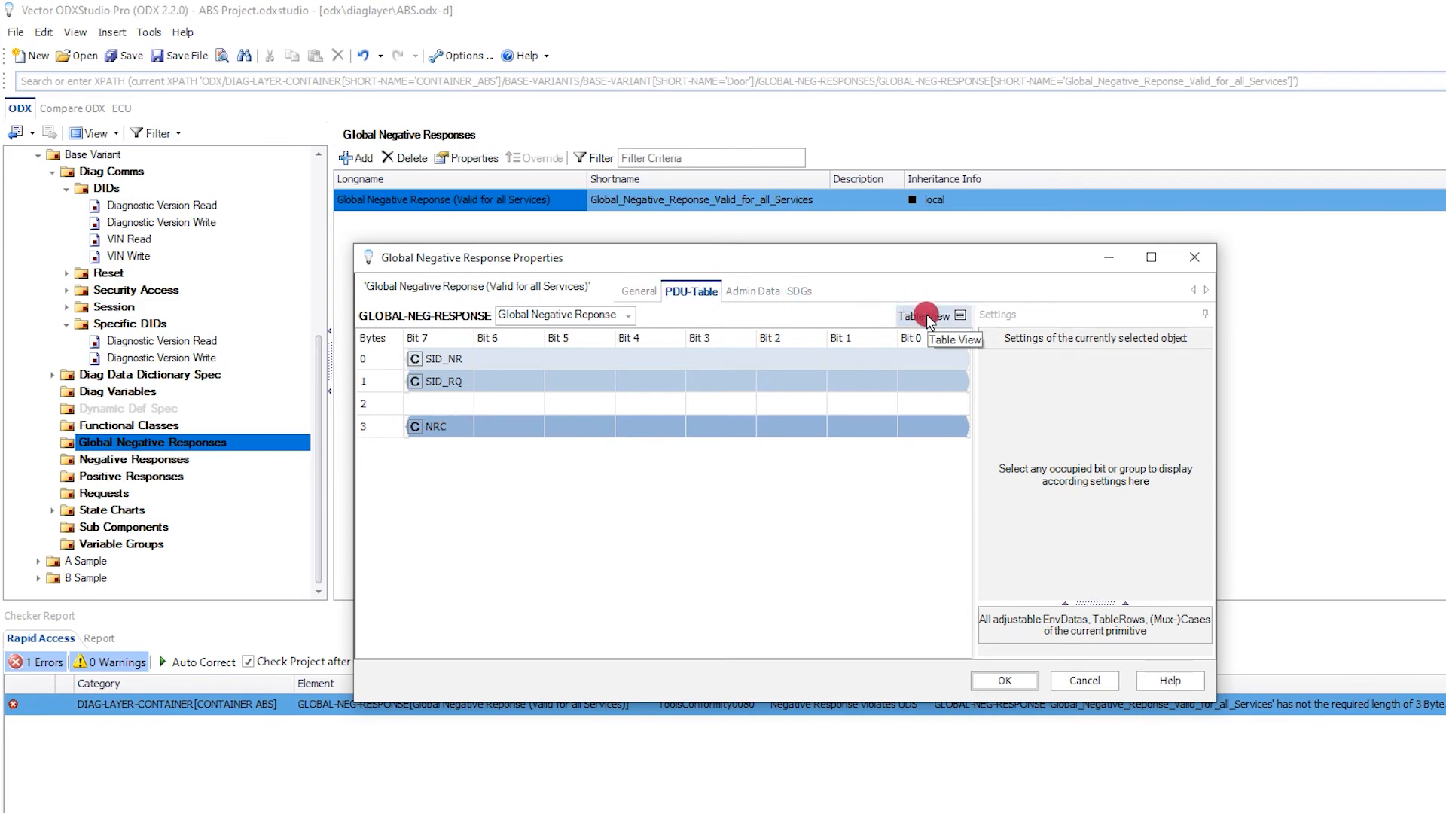
left_click(930, 316)
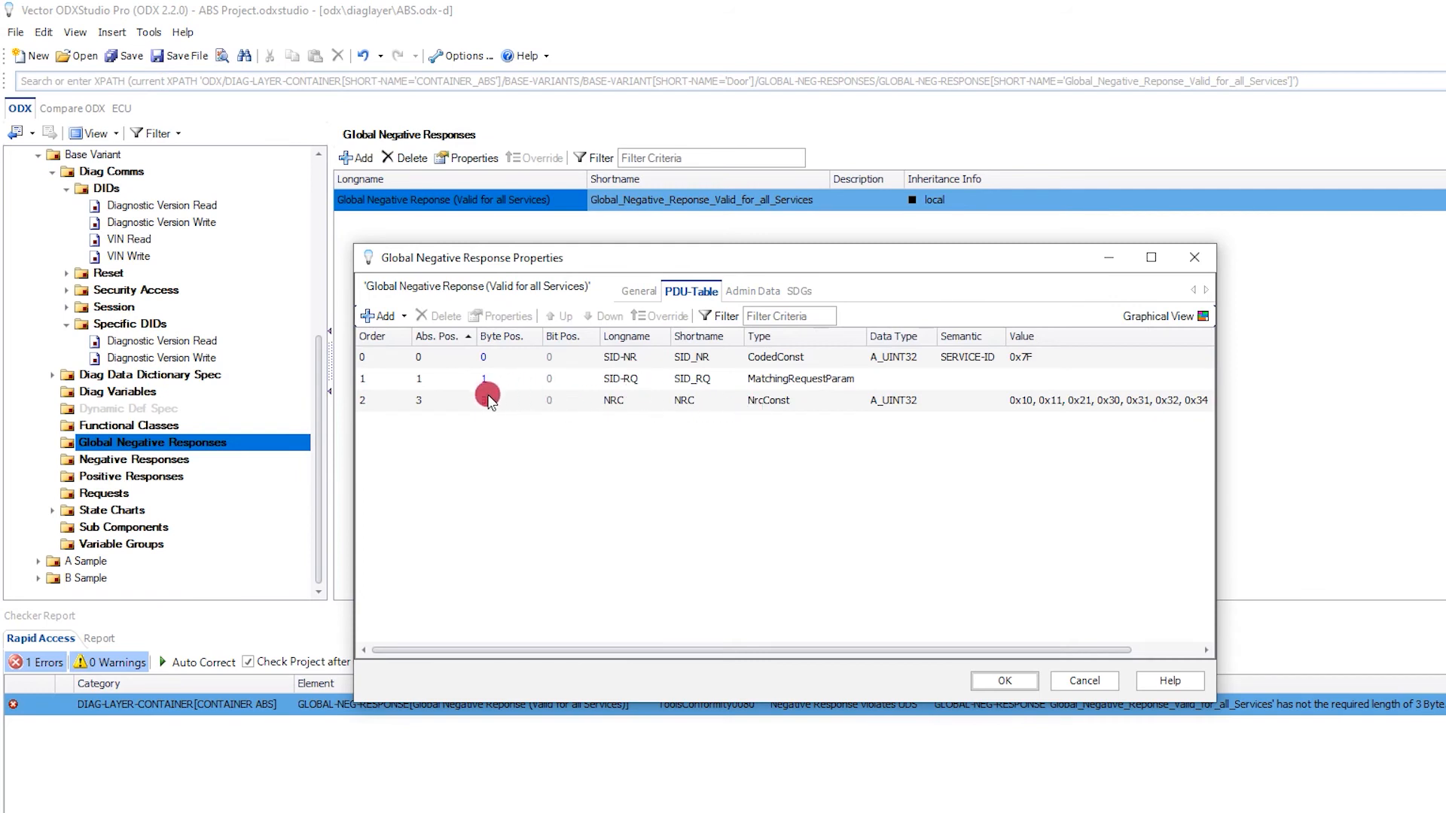
left_click(508, 400)
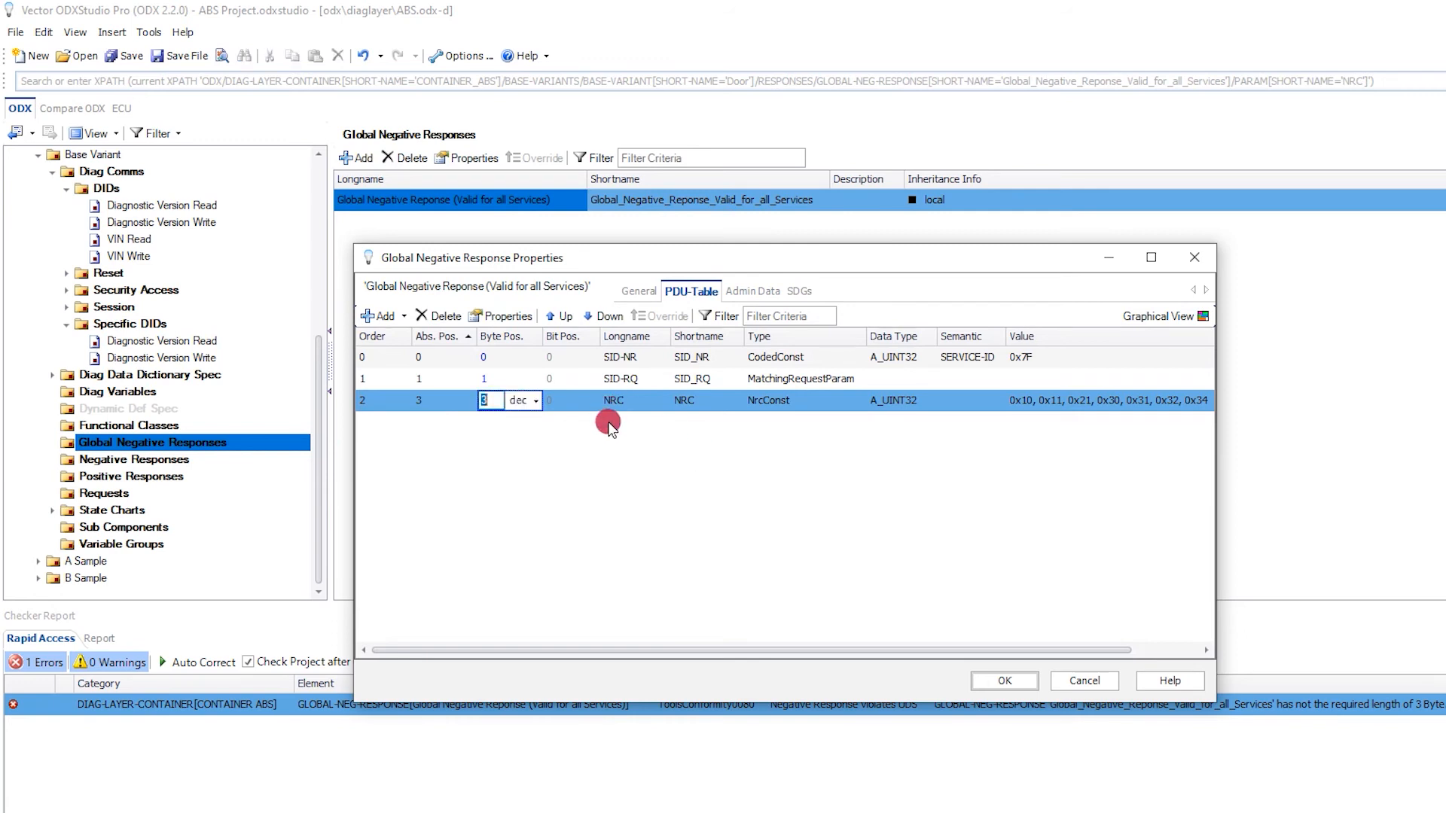
type("2")
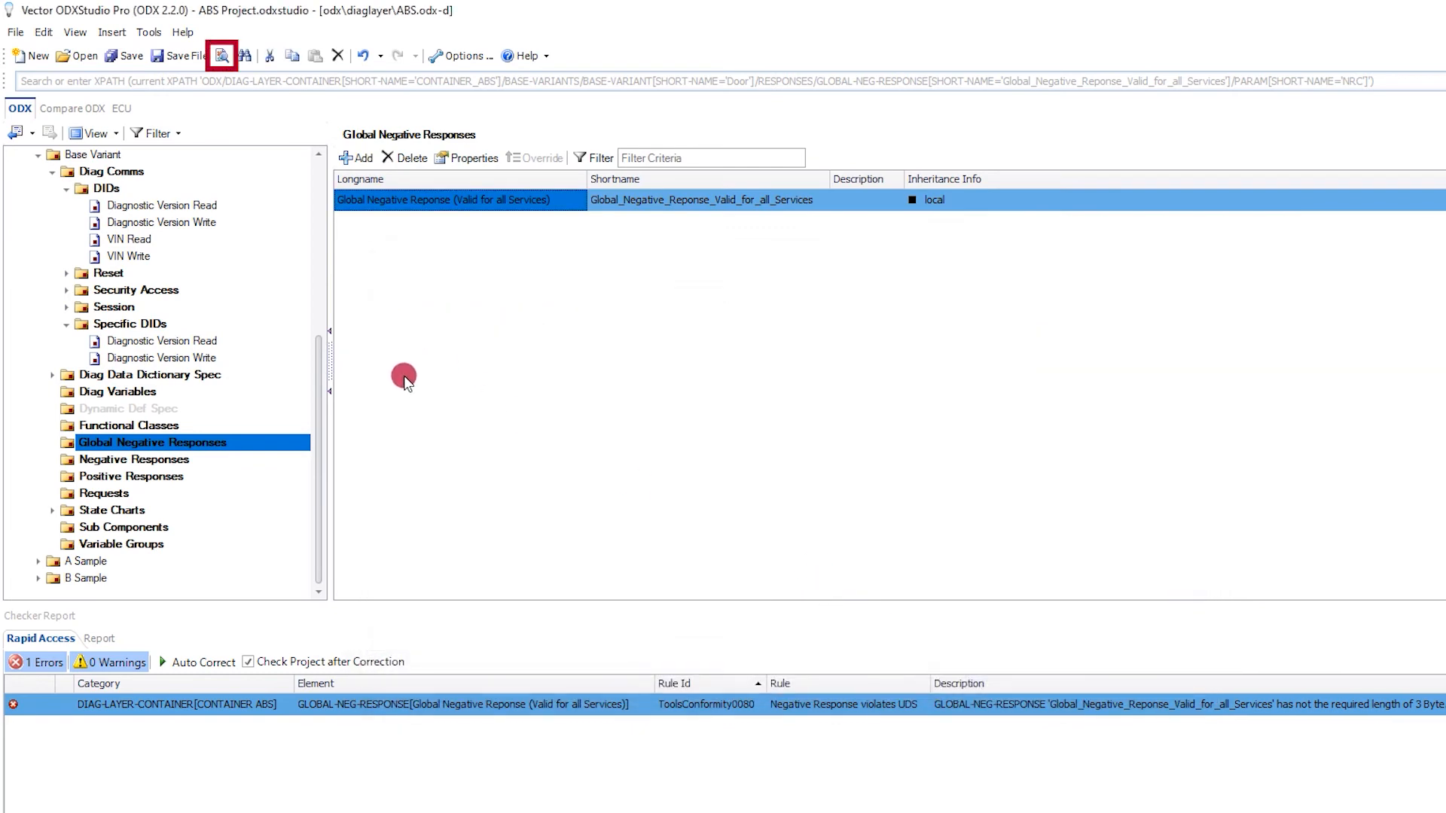
- Run Check Project again to confirm 0 errors and 0 warnings
left_click(225, 56)
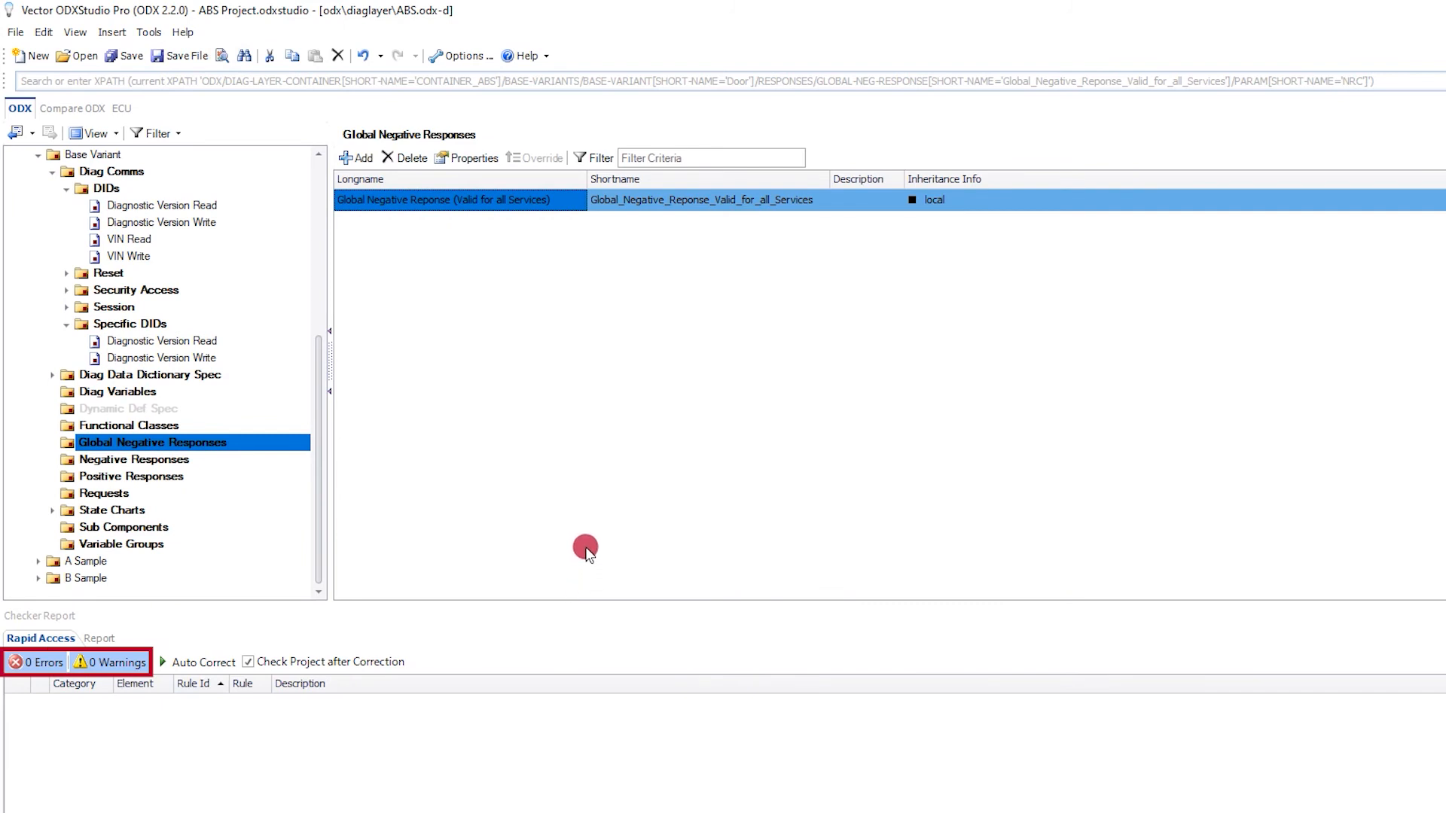
mouse_move(590, 524)
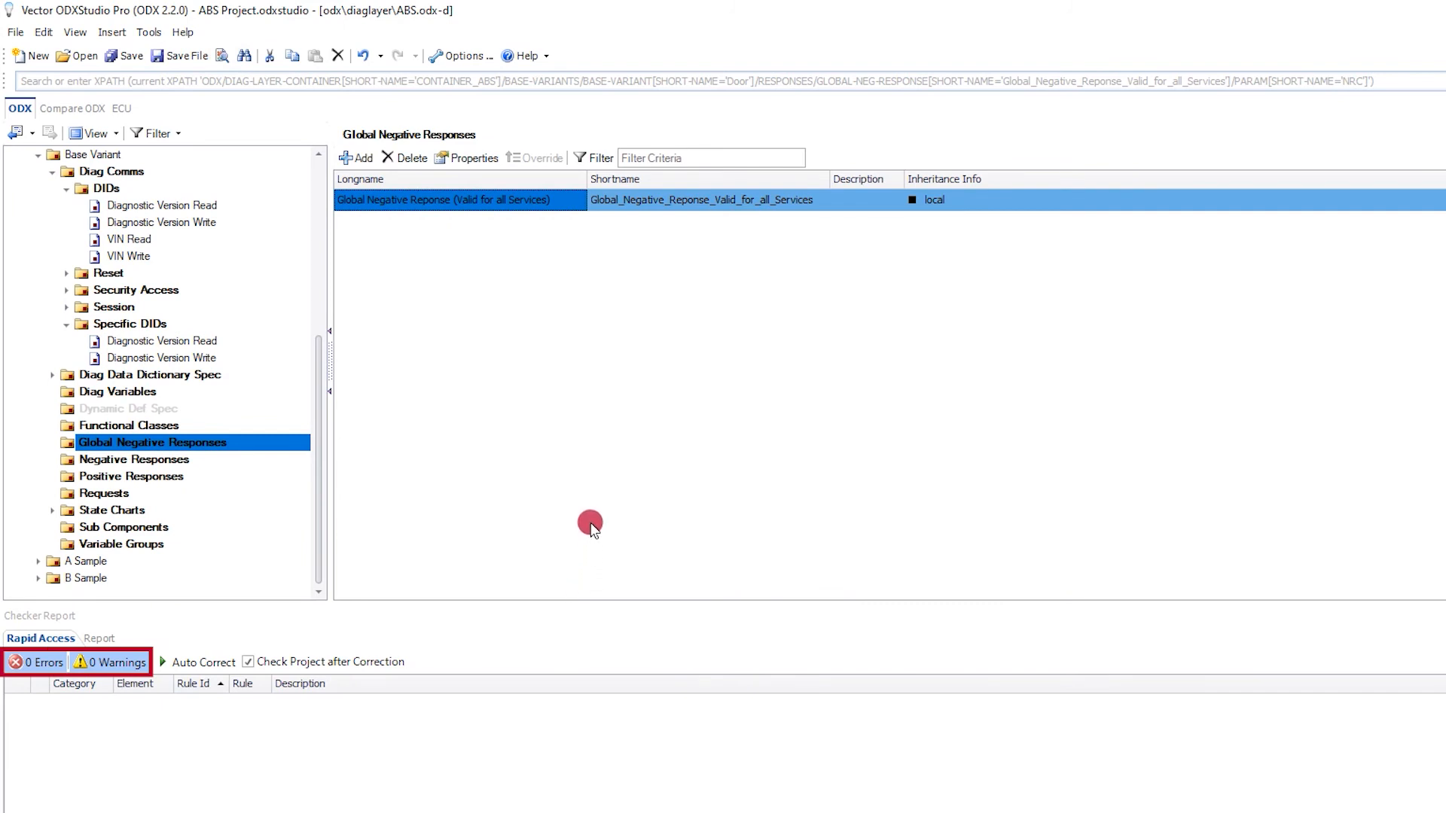